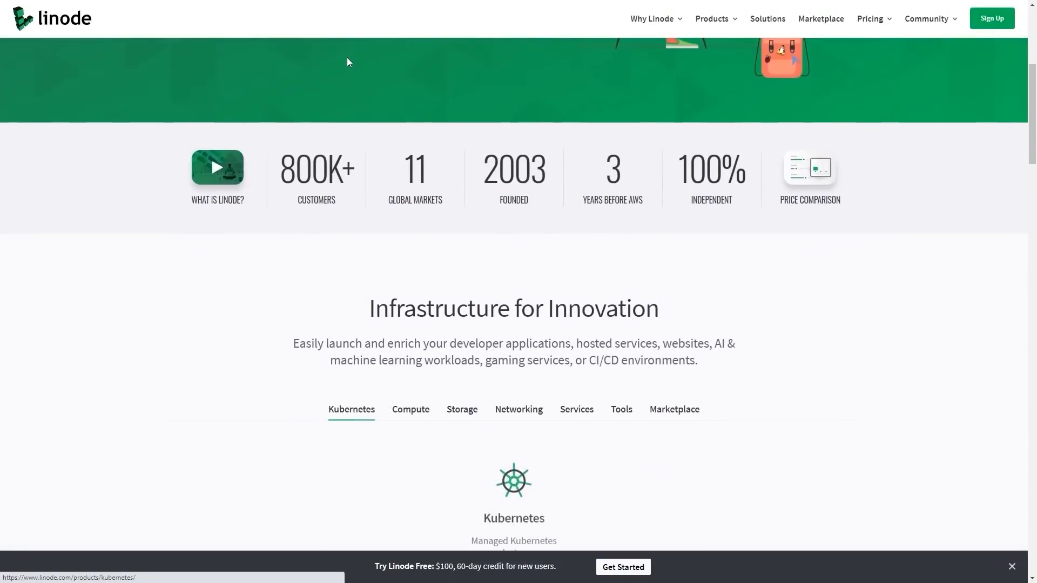
Scroll the Linodes list to the offline ubuntu-eu-central Frankfurt Nanode row.
scroll(down, 3)
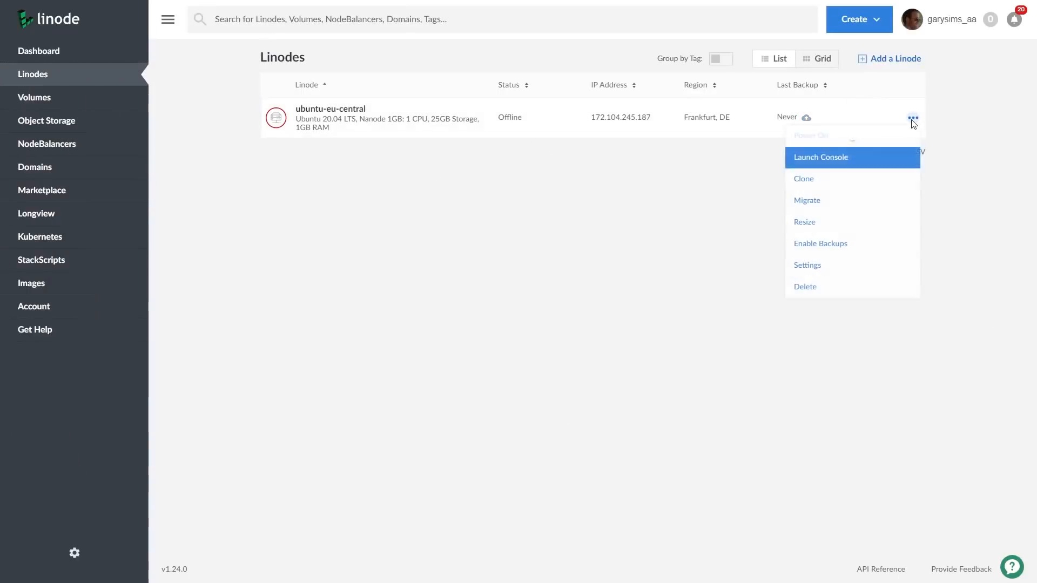
Power on the ubuntu-eu-central Nanode and confirm in the Power On dialog.
click(811, 136)
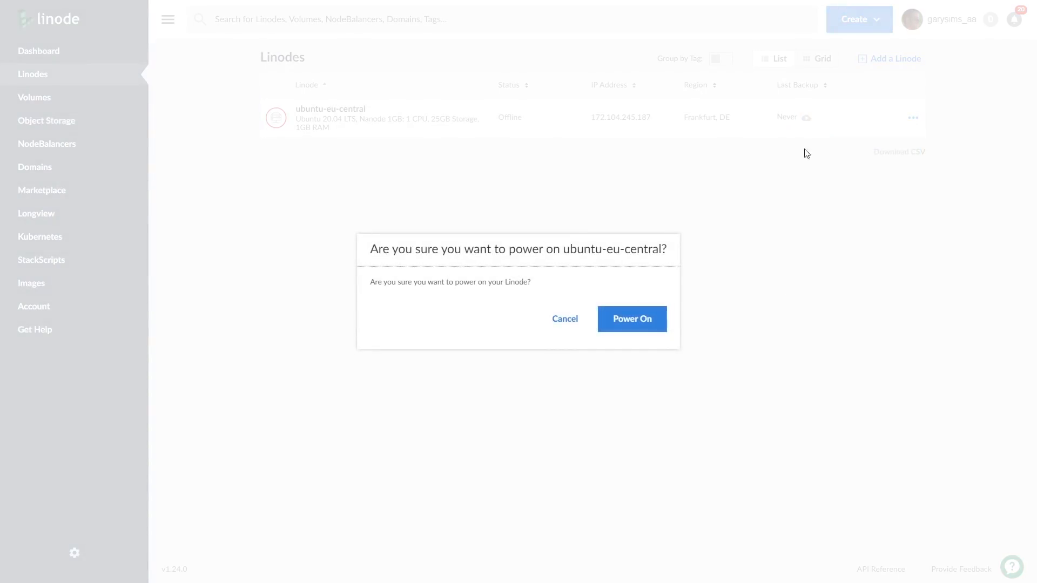
click(632, 319)
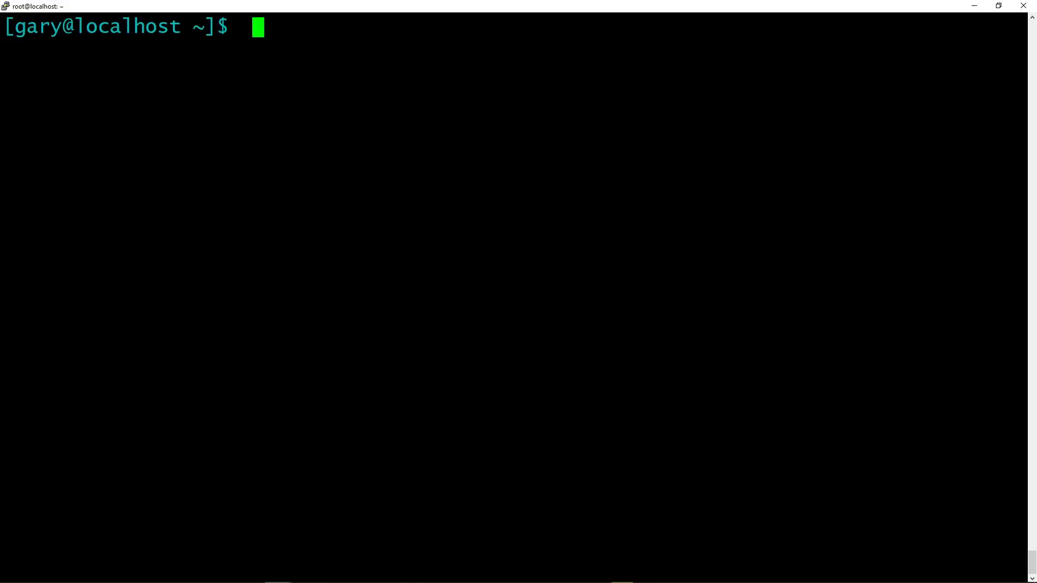
Run whoami as gary, try touch /etc/hosts (denied), then su - to root.
text(whoami)
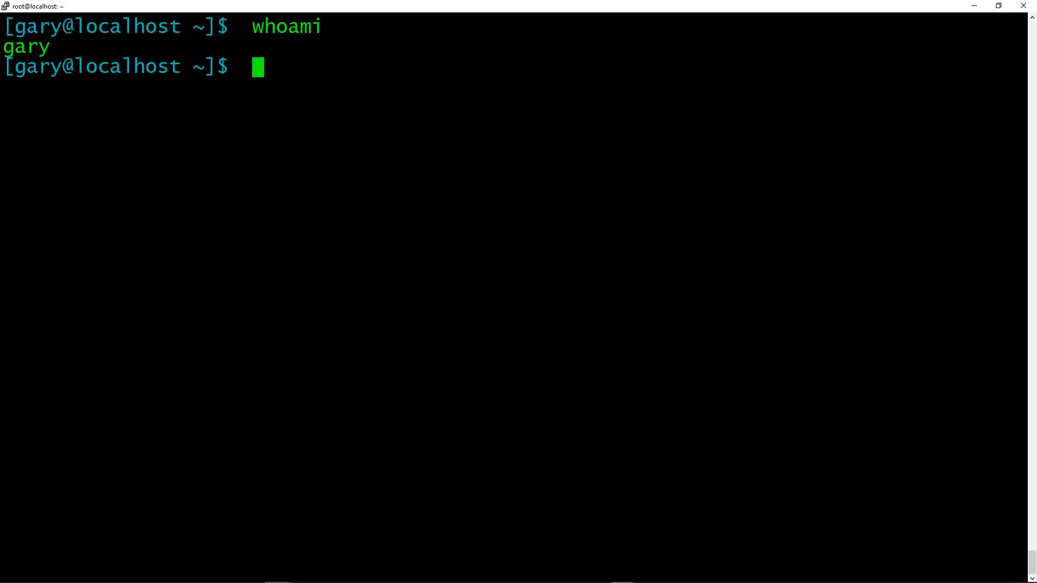
text(touch /etc/)
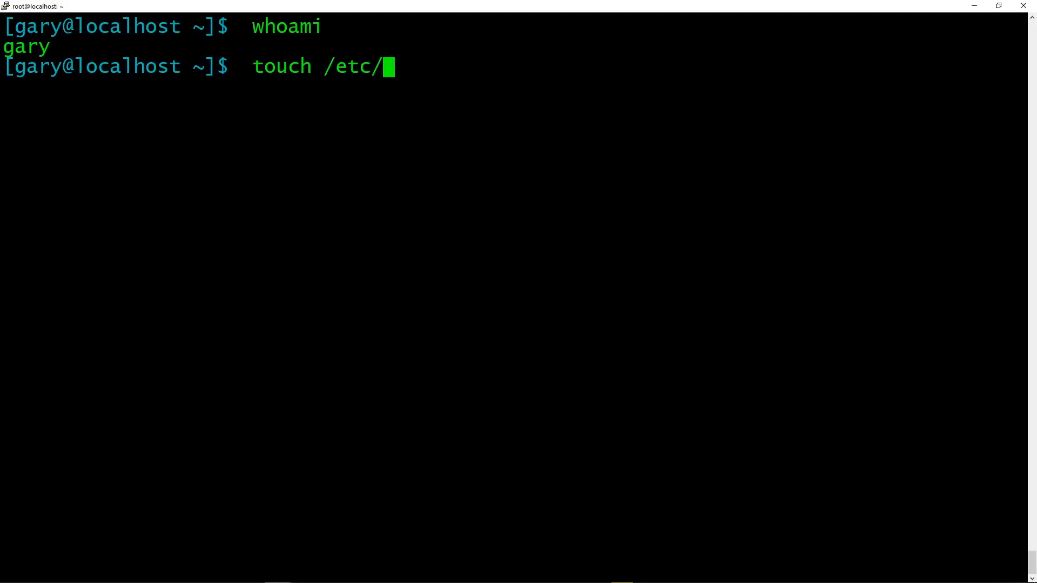
text(hosts)
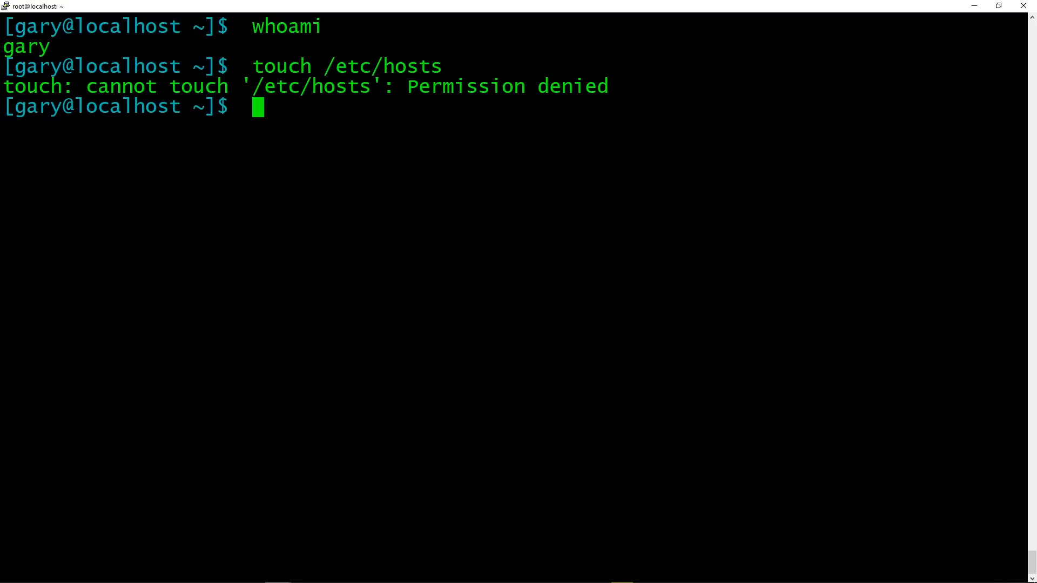
text(su)
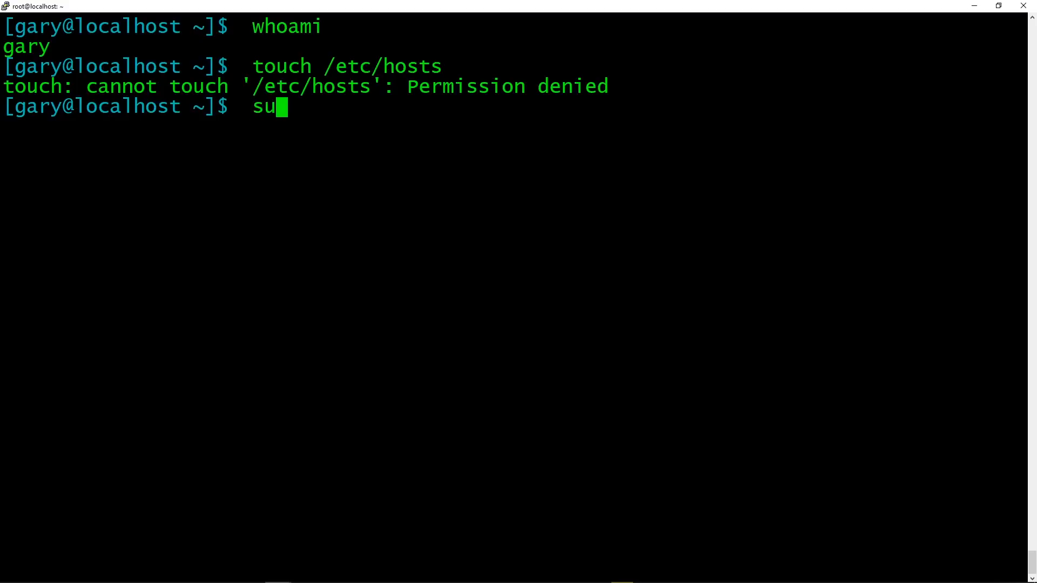
text(-)
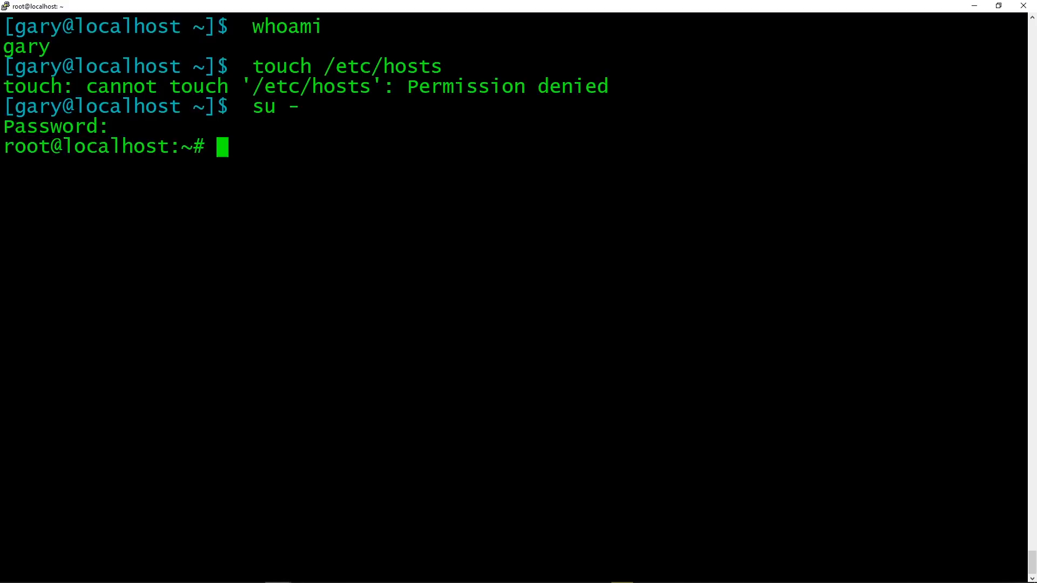
Touch /etc/hosts as root without error, log out back to gary, and begin a sudo command.
text(touch)
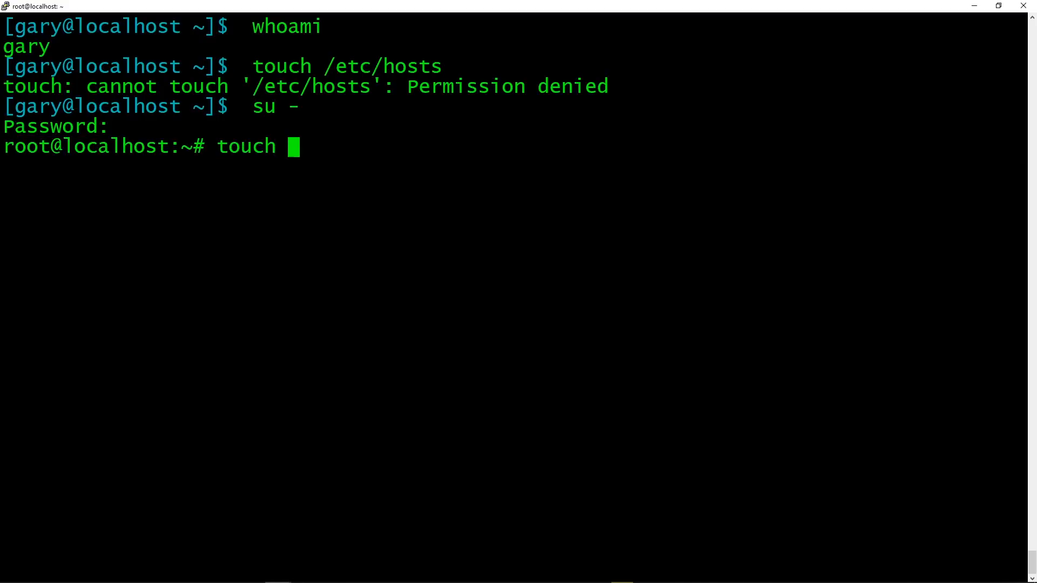
text(/etc/hosts)
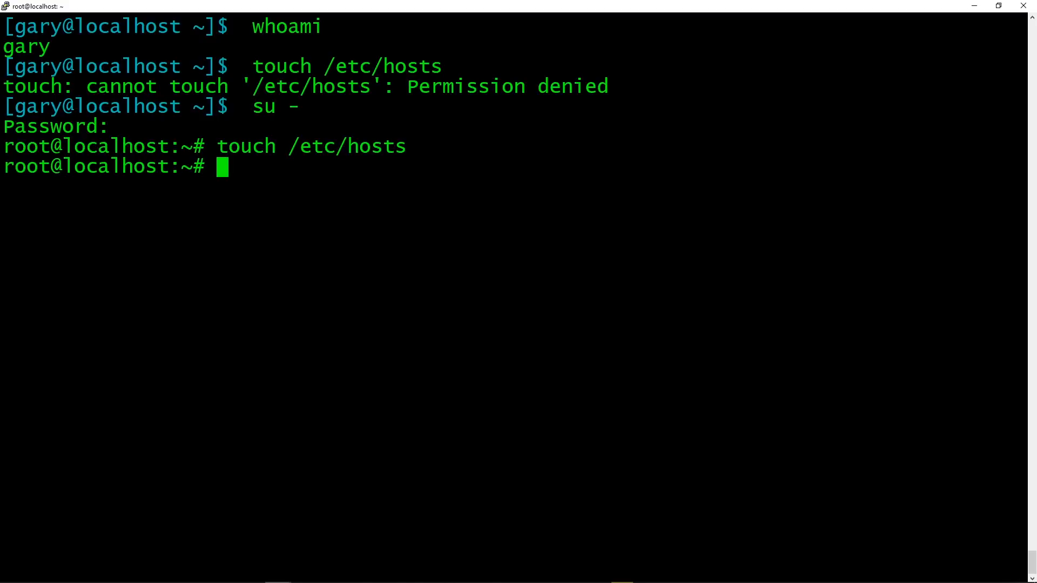
text(logout)
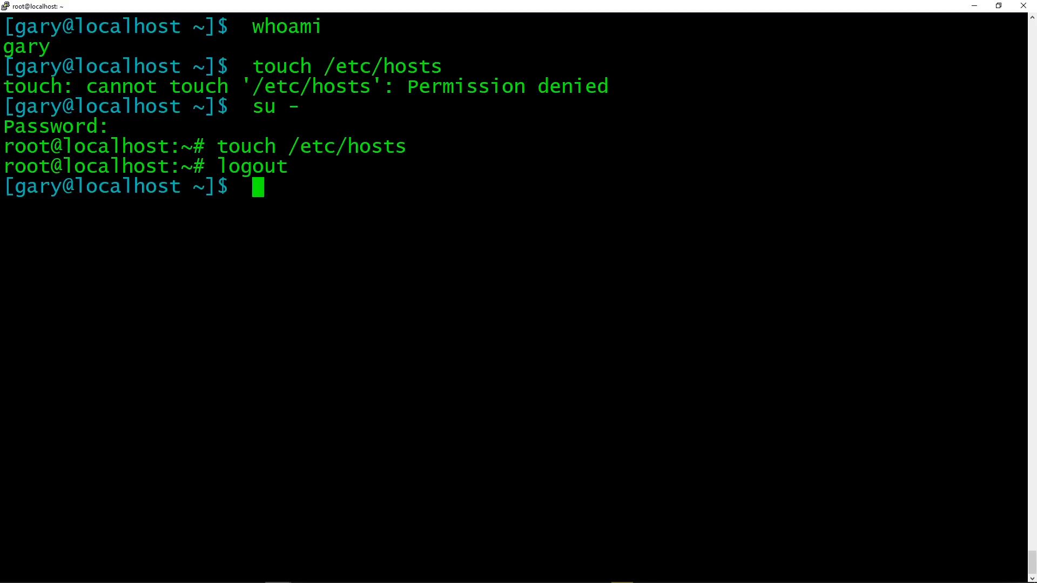
text(sudo)
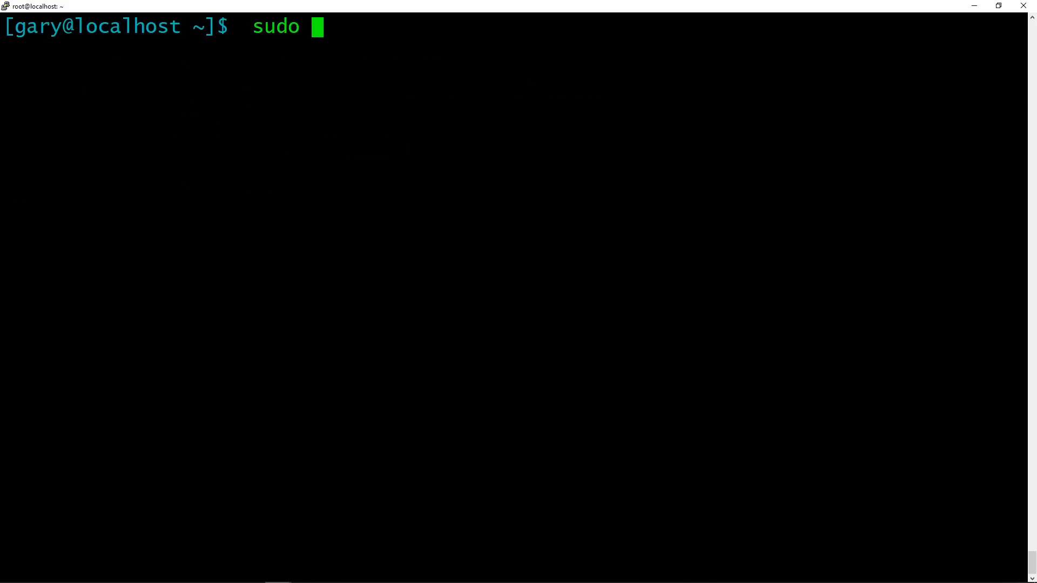
Run sudo touch /etc/hosts with gary's password, then repeat it without a prompt.
text(toucjh)
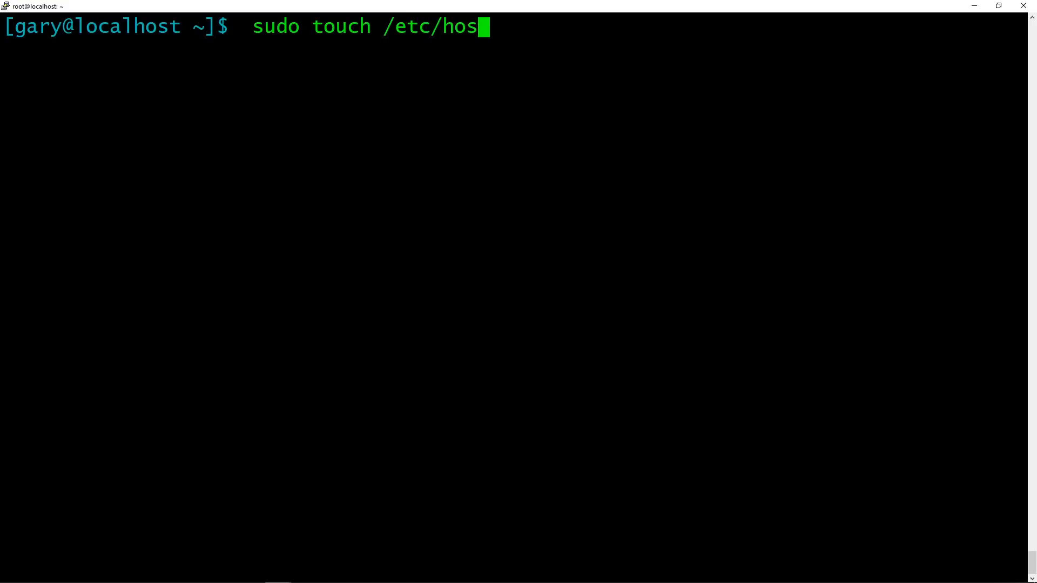
key(Enter)
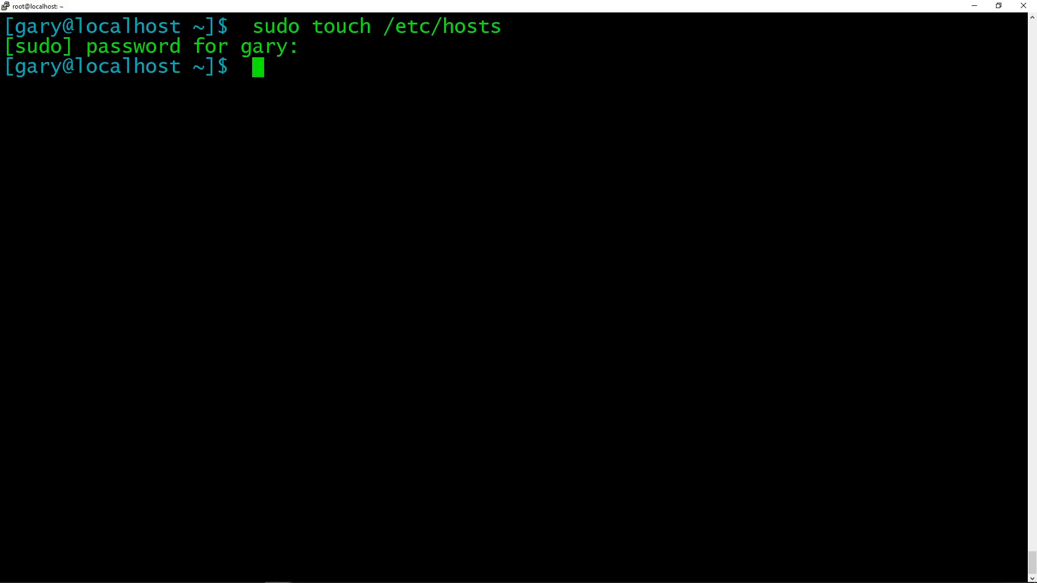
text(sudo touch /etc/hosts)
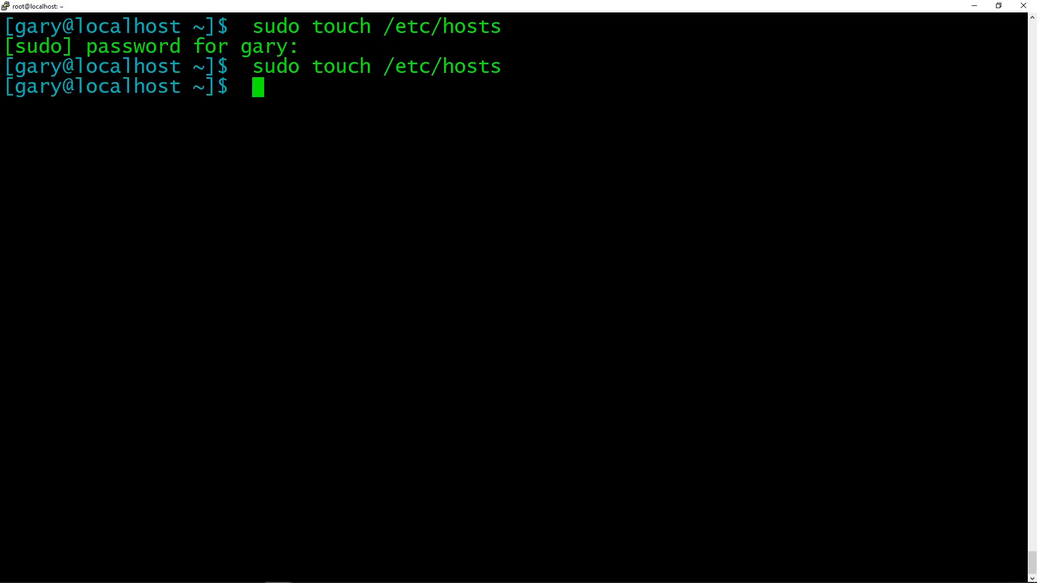
text(more /e)
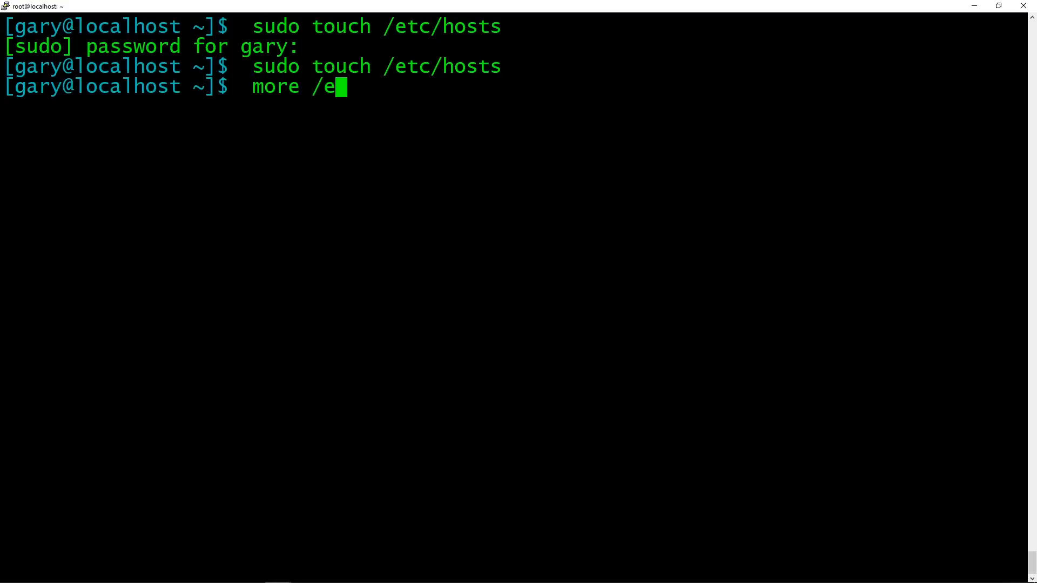
Show more /etc/sudoers is denied, read it with sudo less, then start visudo.
text(tc/)
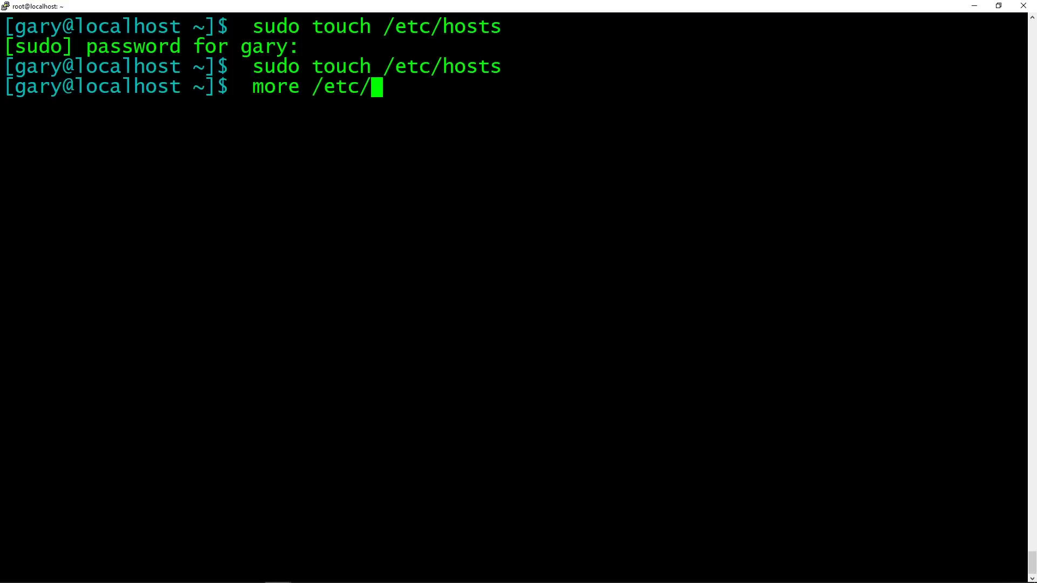
text(sudoers)
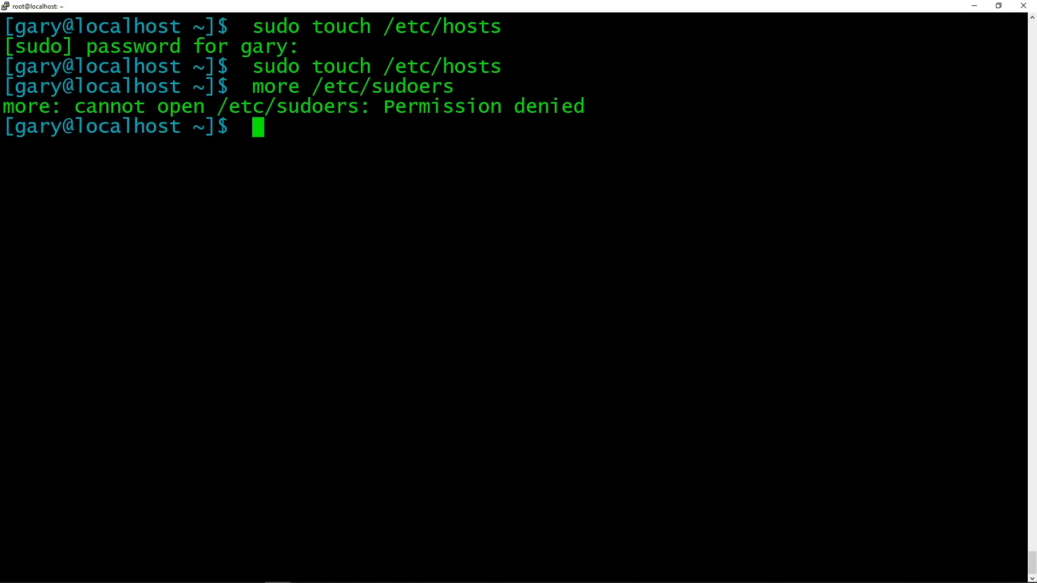
text(sudo less /et)
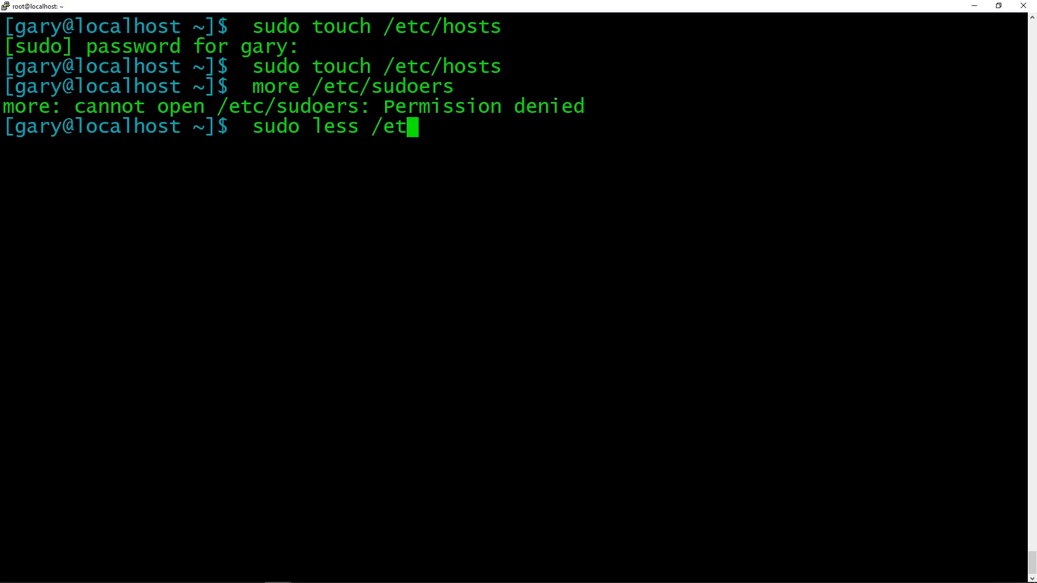
text(c/sudoers)
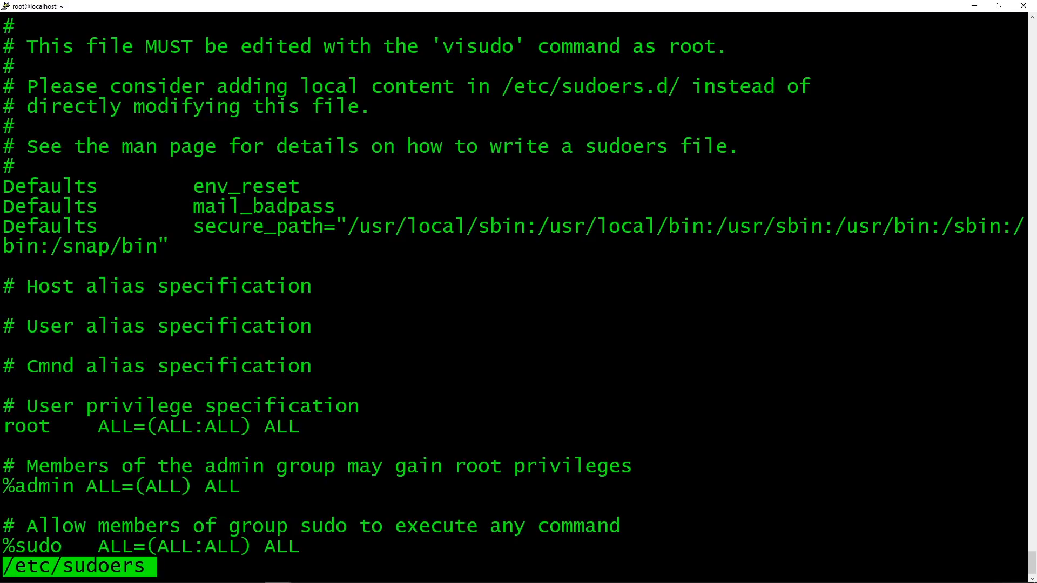
scroll(down, 3)
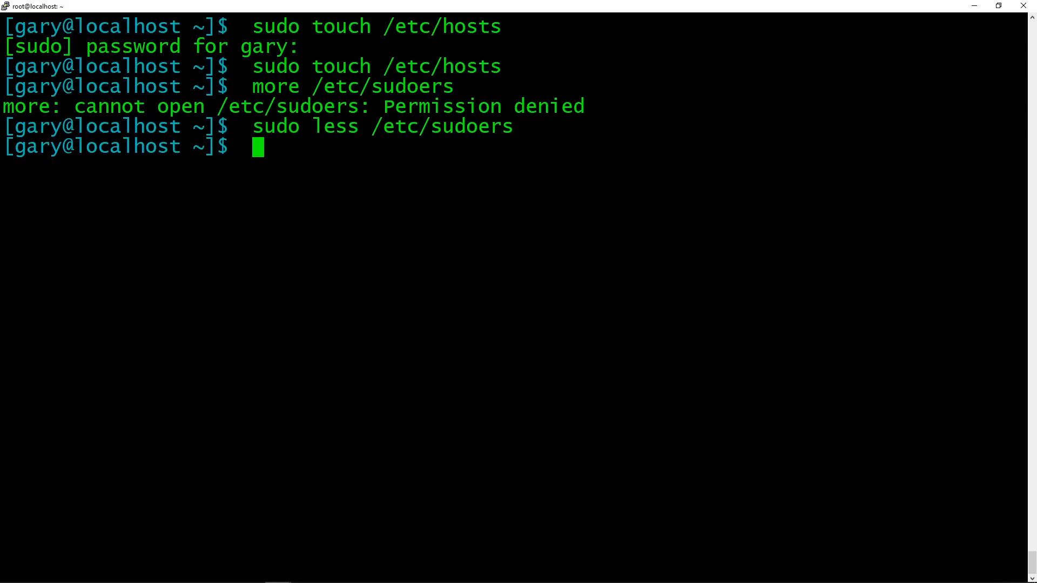
text(visudo)
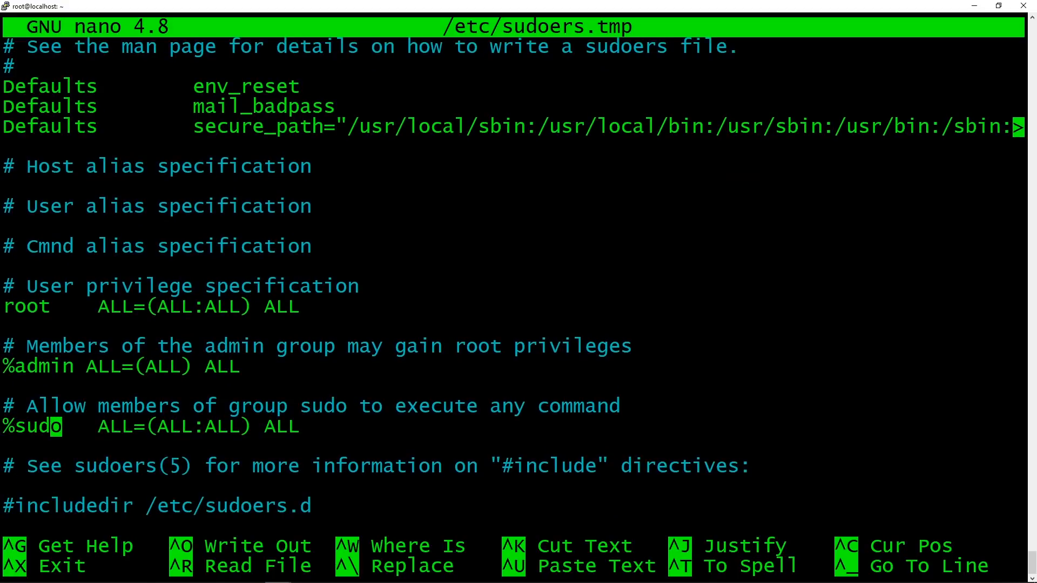
Exit nano leaving /etc/sudoers unchanged, and show groups listing gary in sudo.
click(189, 427)
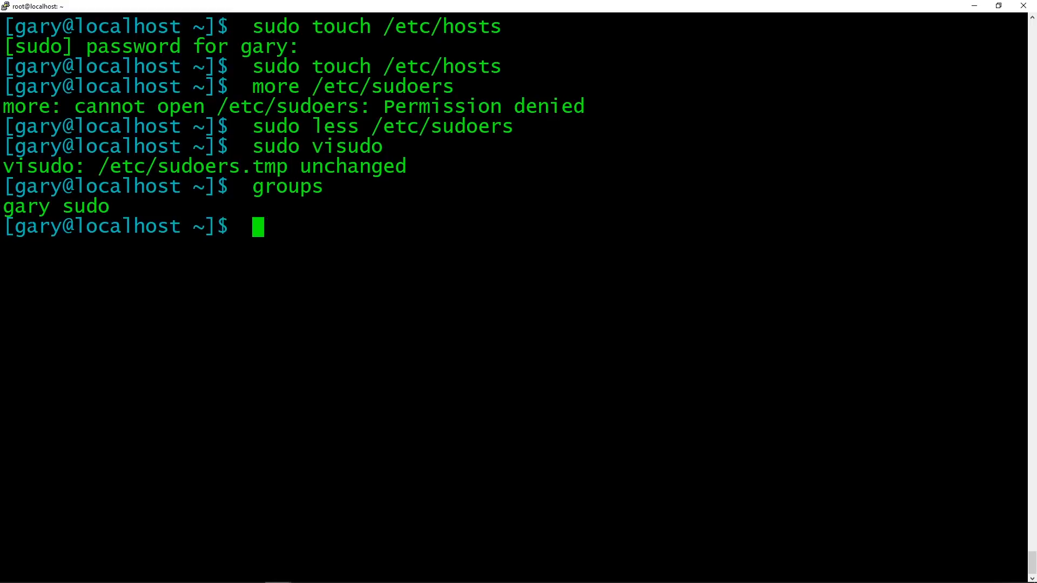
Highlight the sudo group, then add NOPASSWD to the %sudo rule via sudo visudo.
double_click(26, 207)
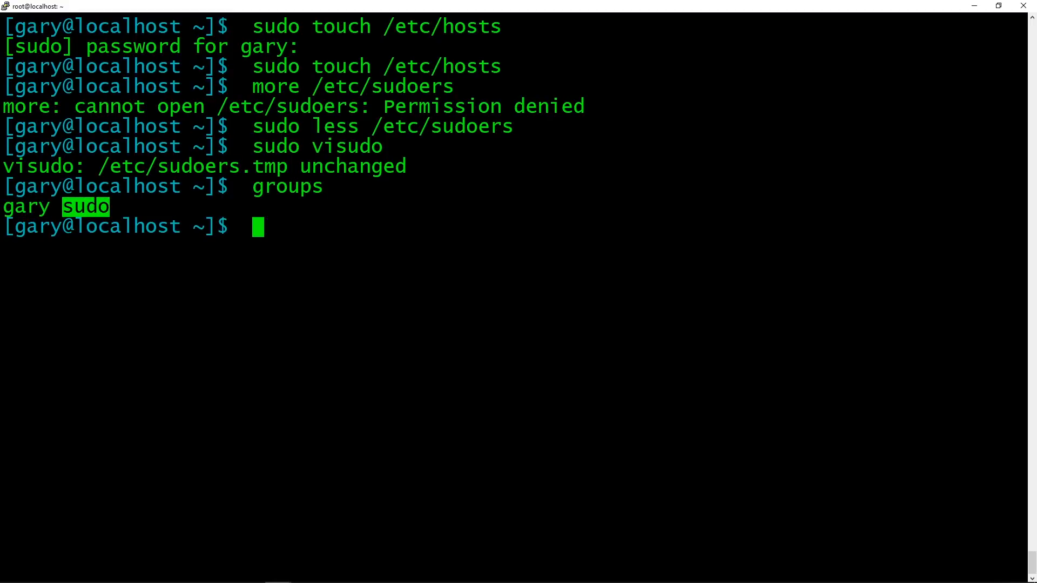
text(sudo visudo)
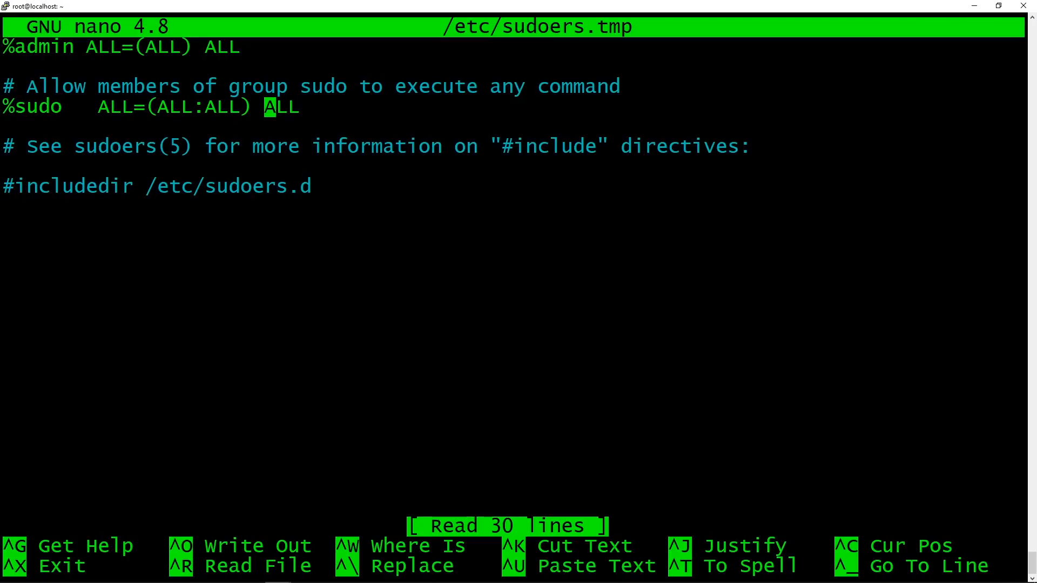
text(NOPASSWD)
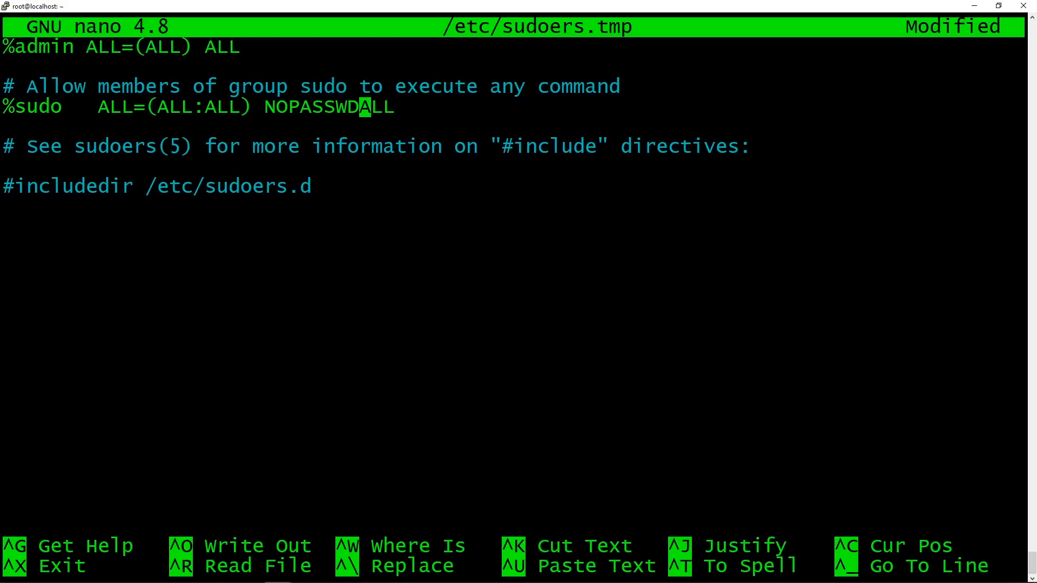
text(:)
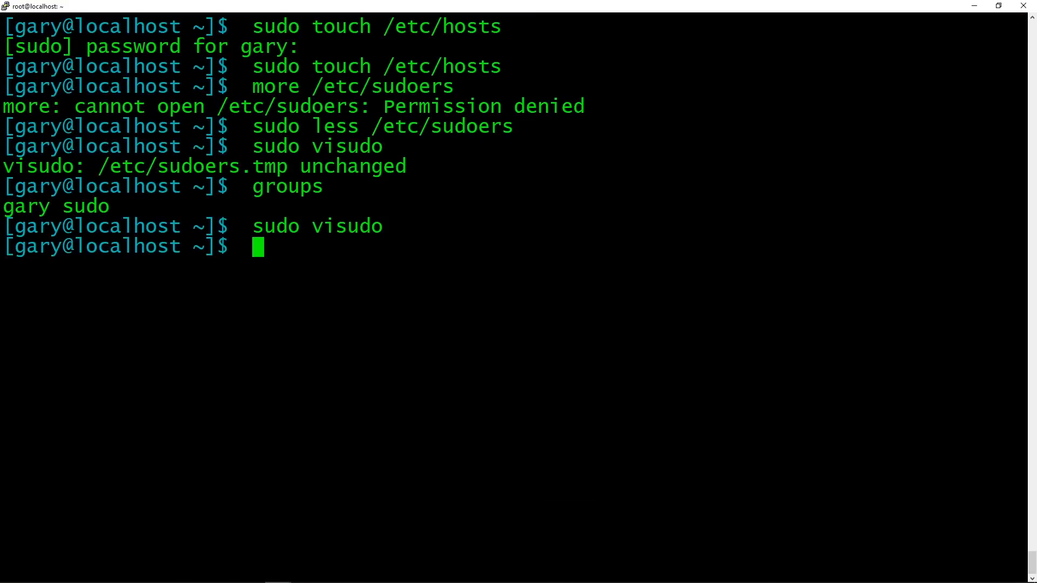
Run sudo touch /etc/hosts with no password prompt, then reopen /etc/sudoers with sudo visudo.
text(sudo touch /e)
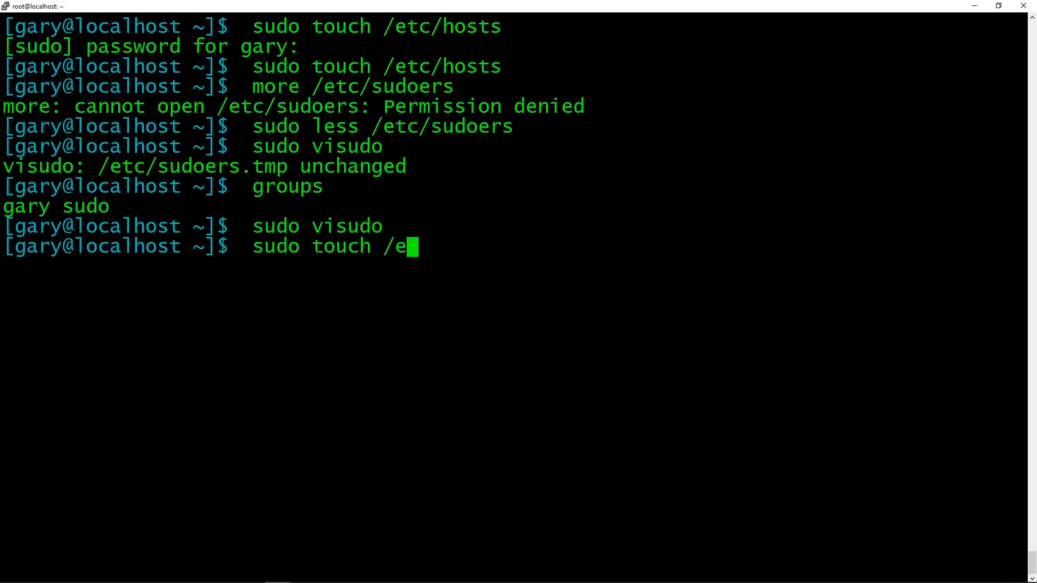
text(tc/hosts)
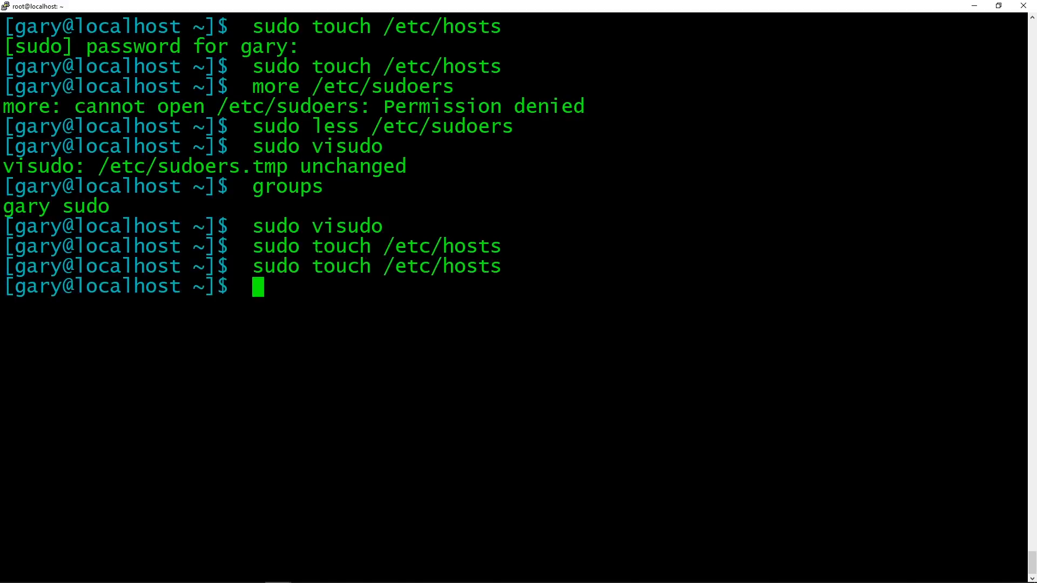
text(sudo)
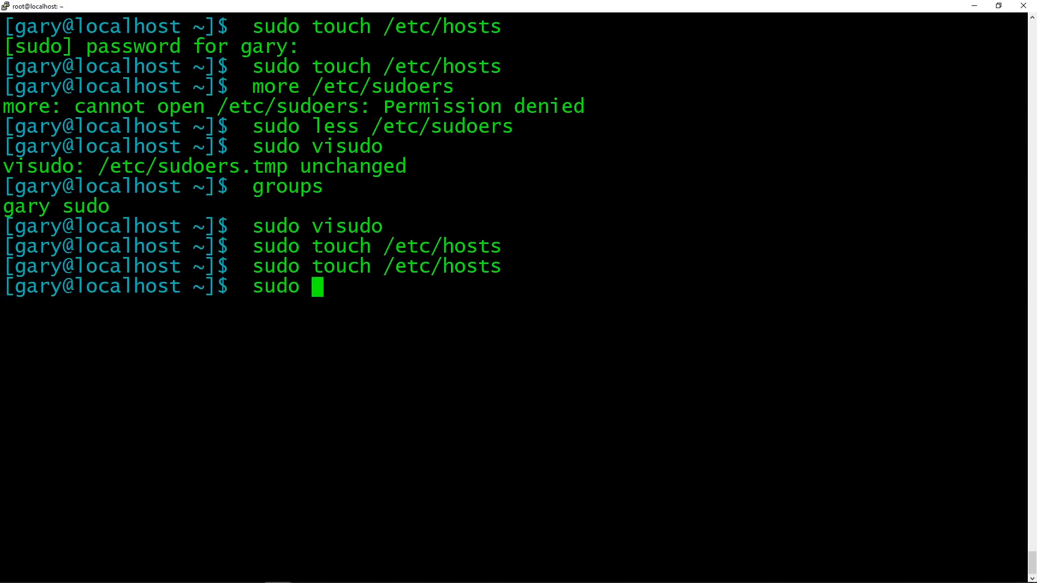
text(visudo)
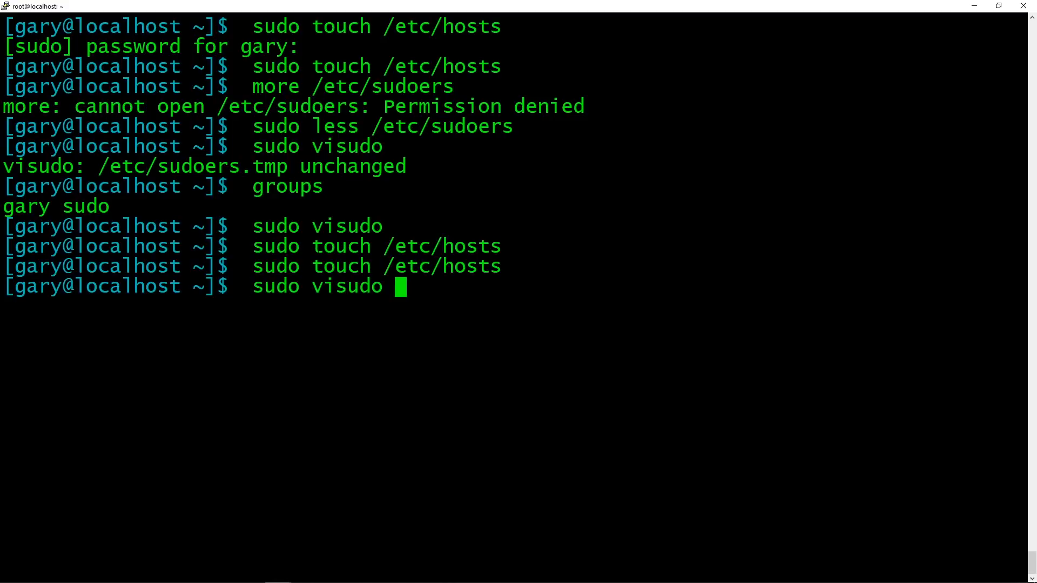
key(Enter)
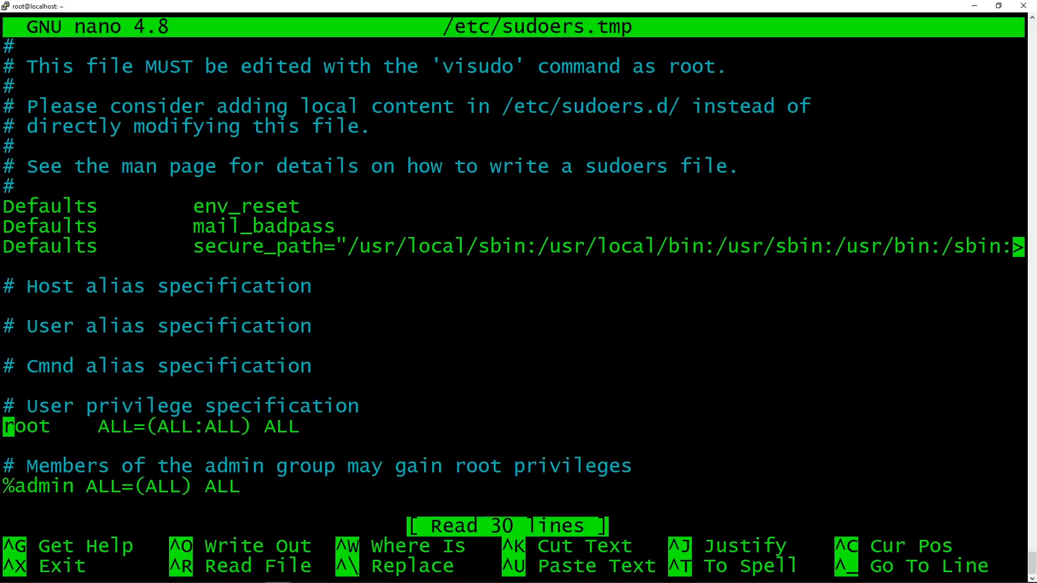
scroll(down, 3)
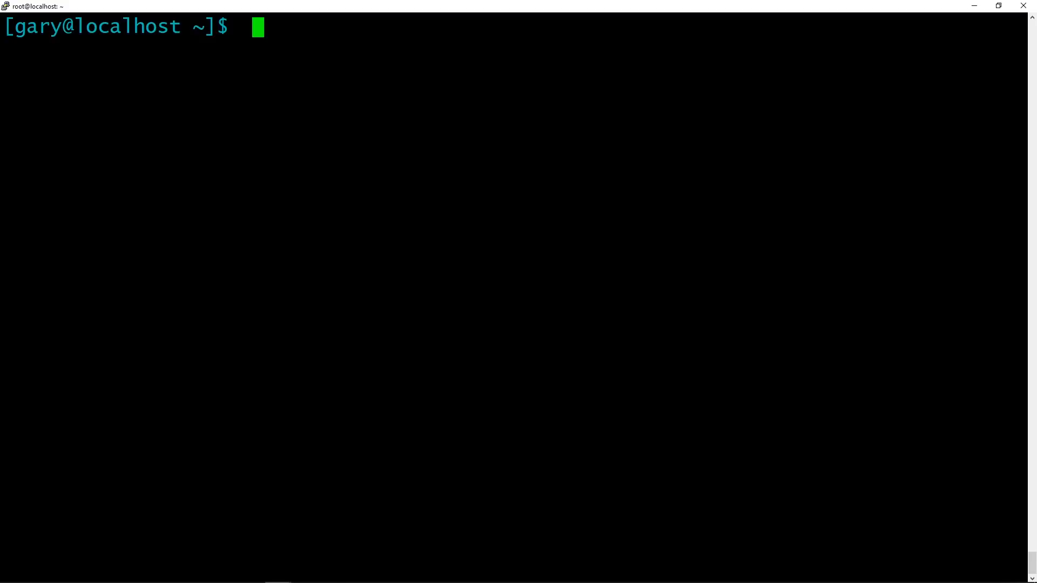
Switch to david with su -, confirm groups lists only david, and begin a sudo command.
text(su - david)
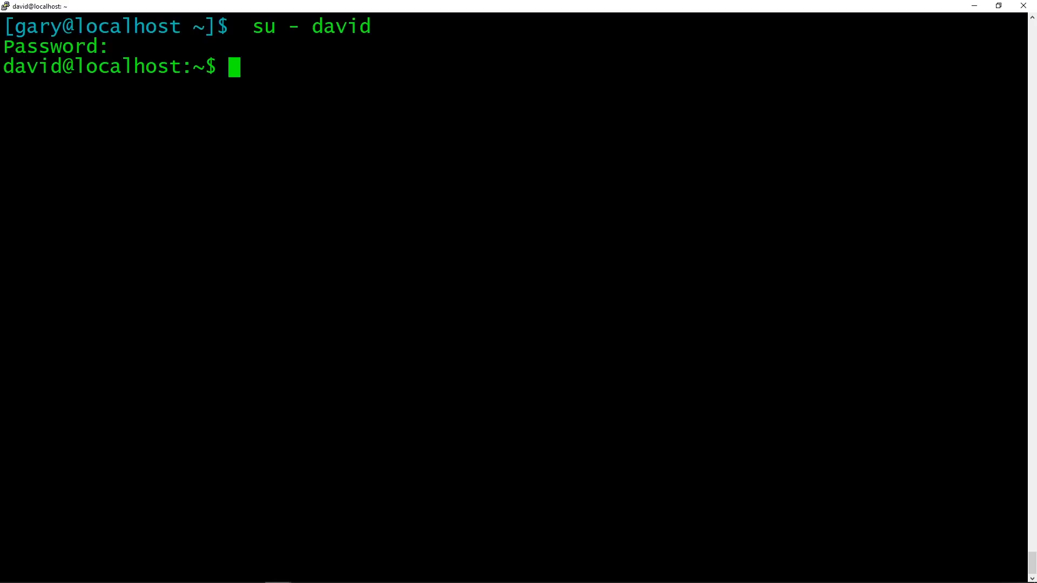
text(groups)
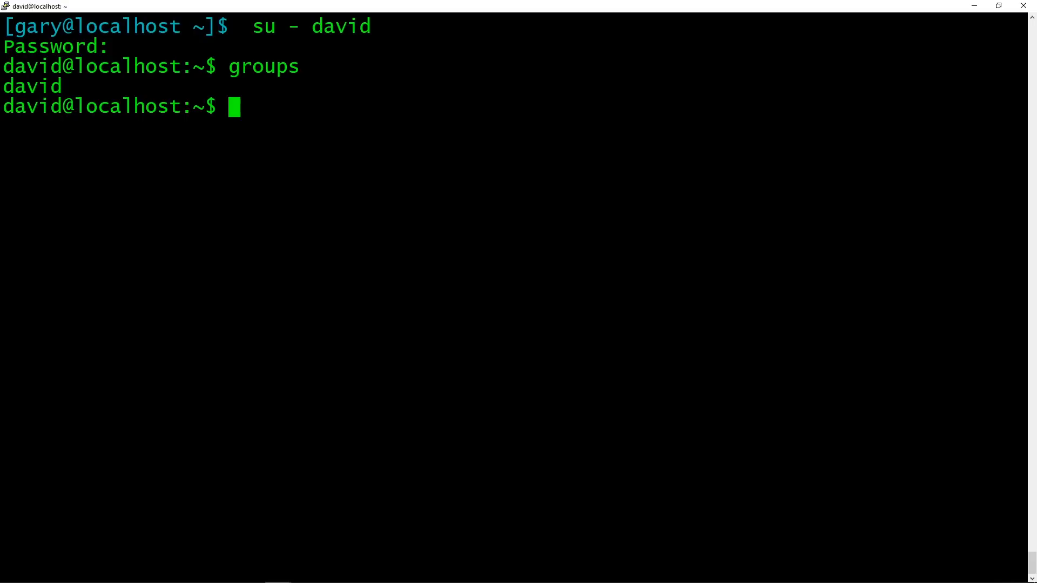
text(sudo /)
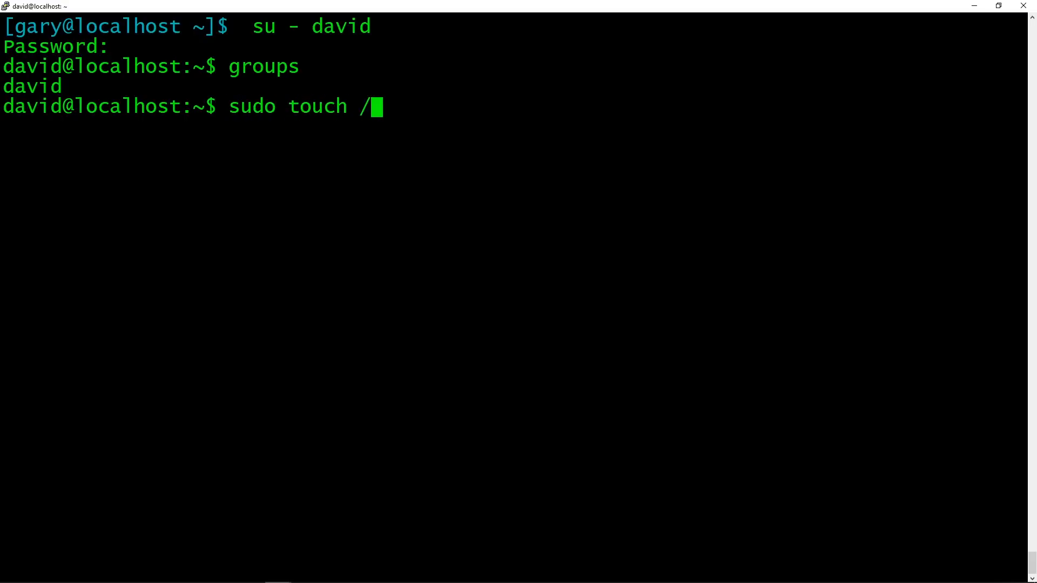
As david, try sudo touch /etc/hosts and get refused as not in sudoers.
text(etc/hosts)
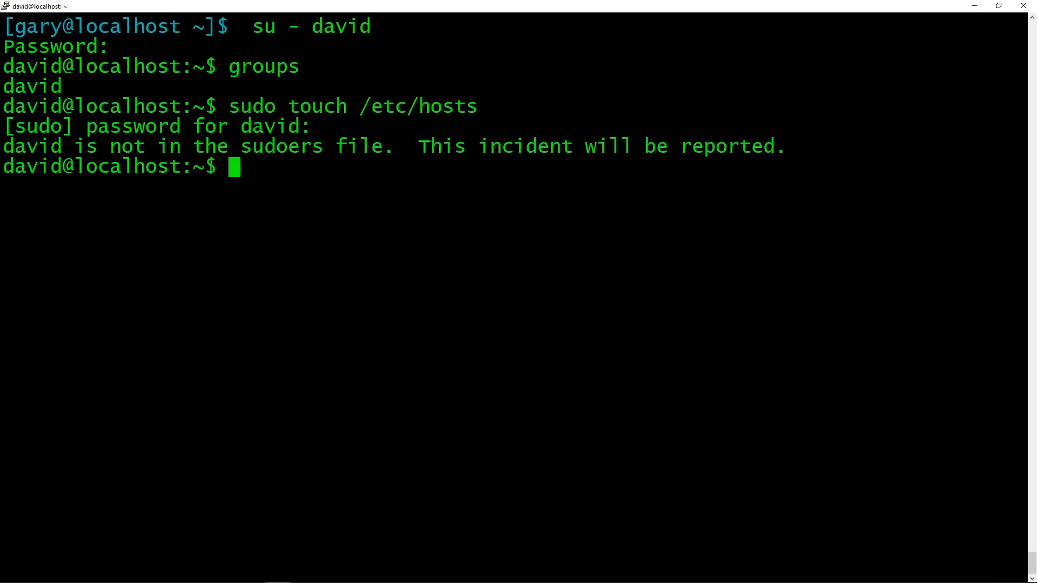
Log out of david back to gary and run sudo usermod -a -G sudo david.
text(logout)
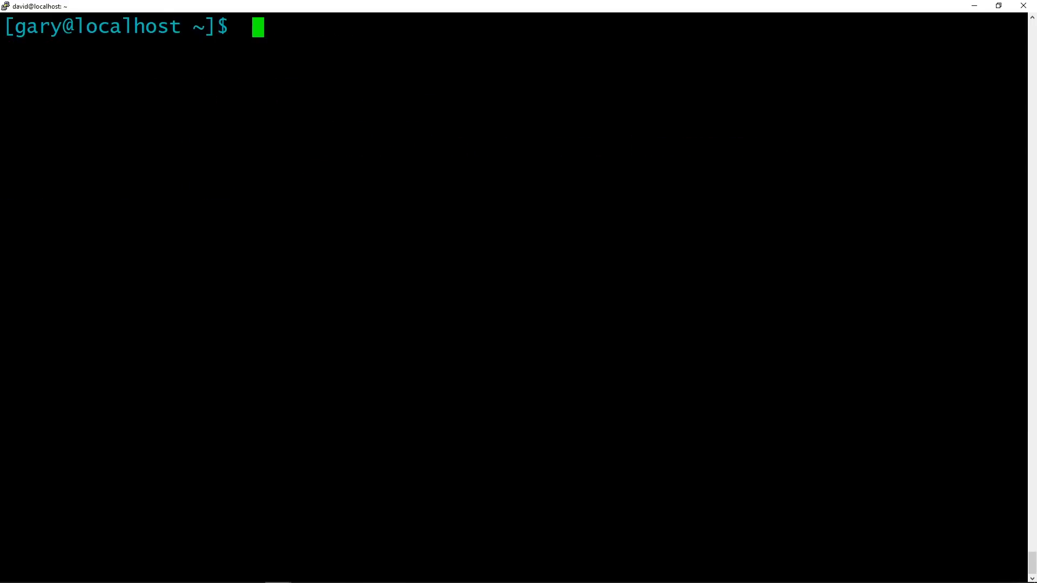
text(sudo)
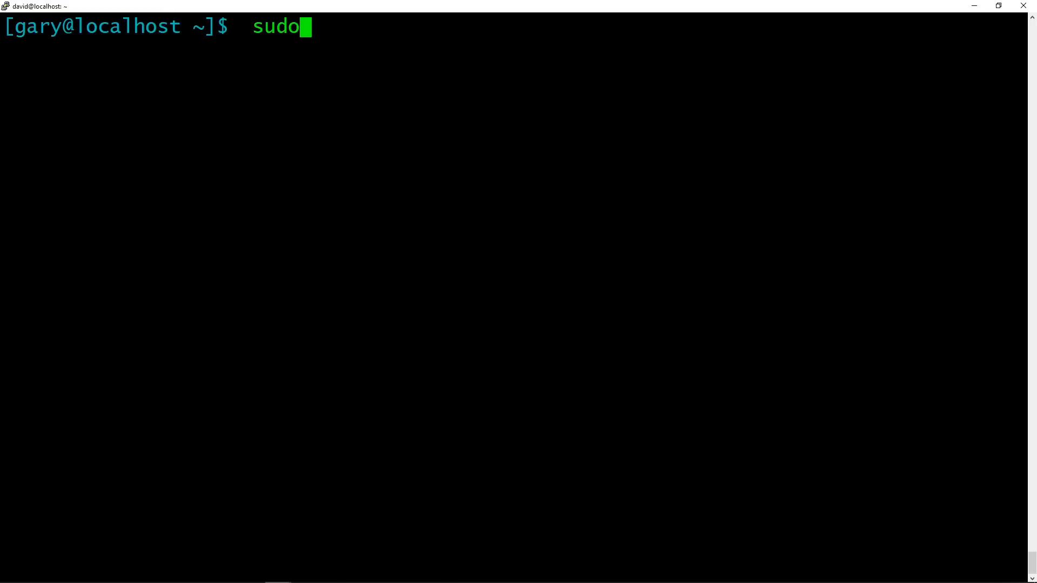
text(usermod -)
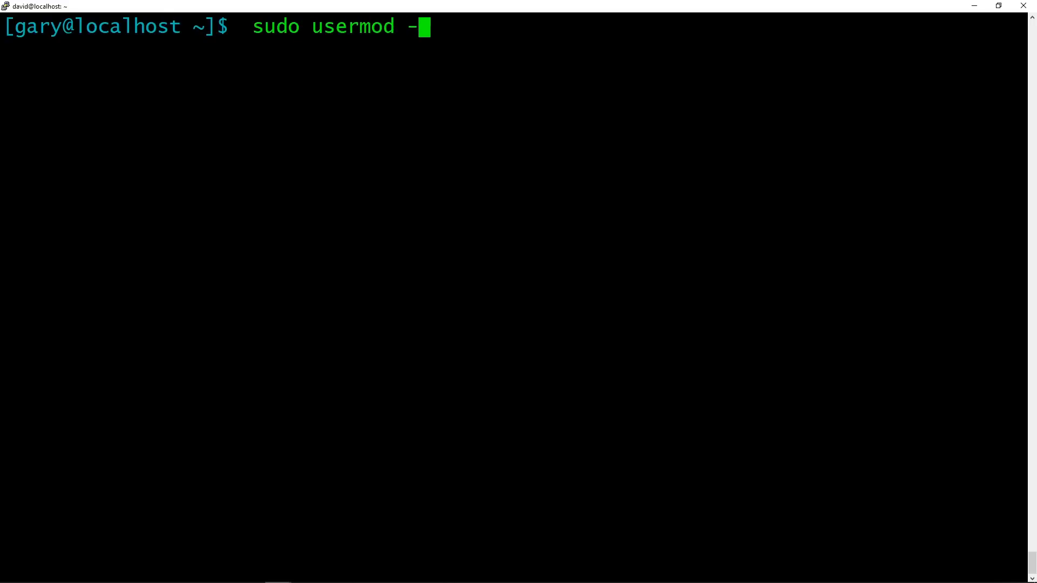
text(a -G)
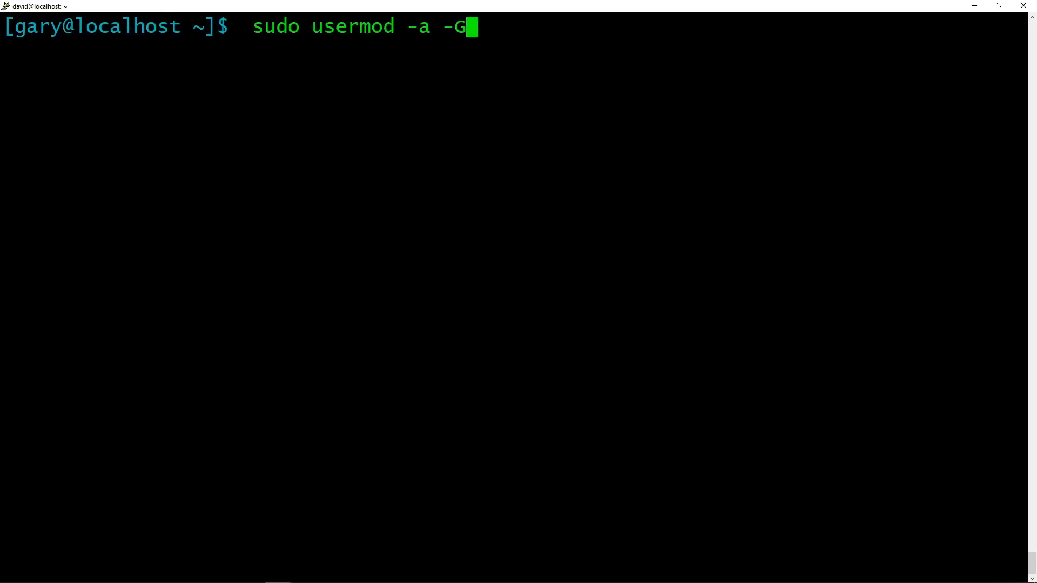
text(sudo)
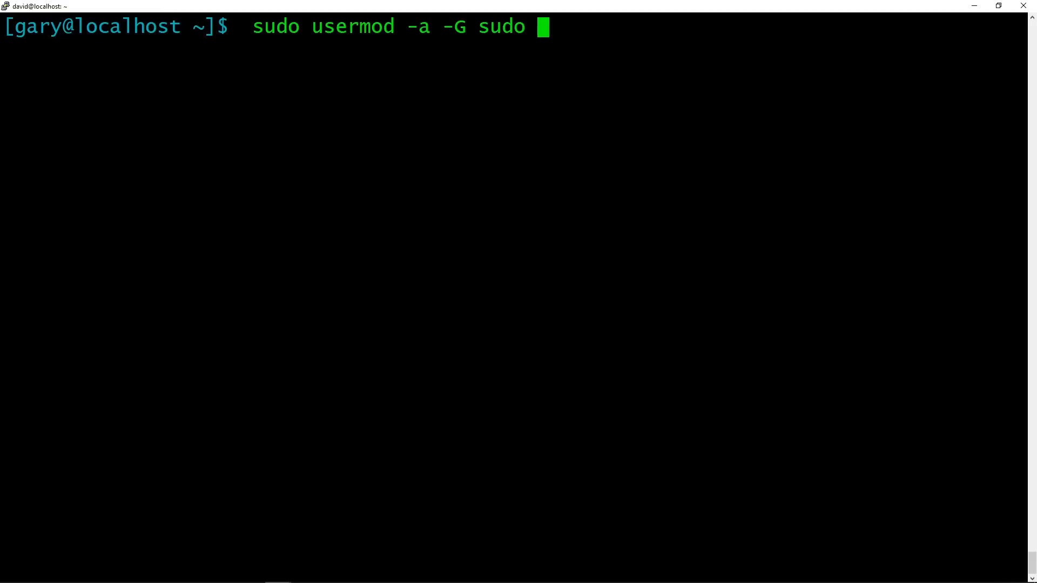
text(david)
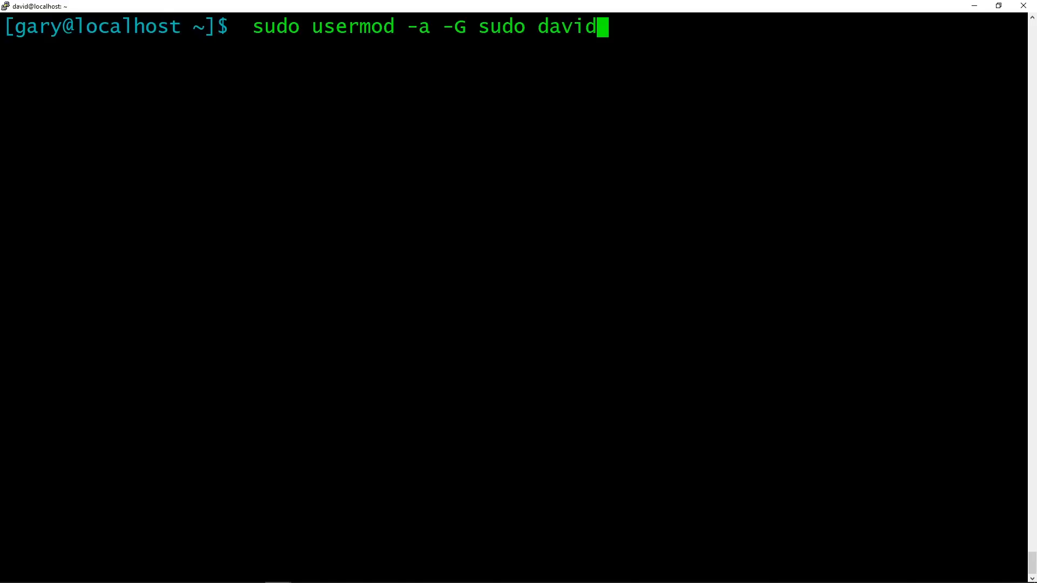
double_click(351, 27)
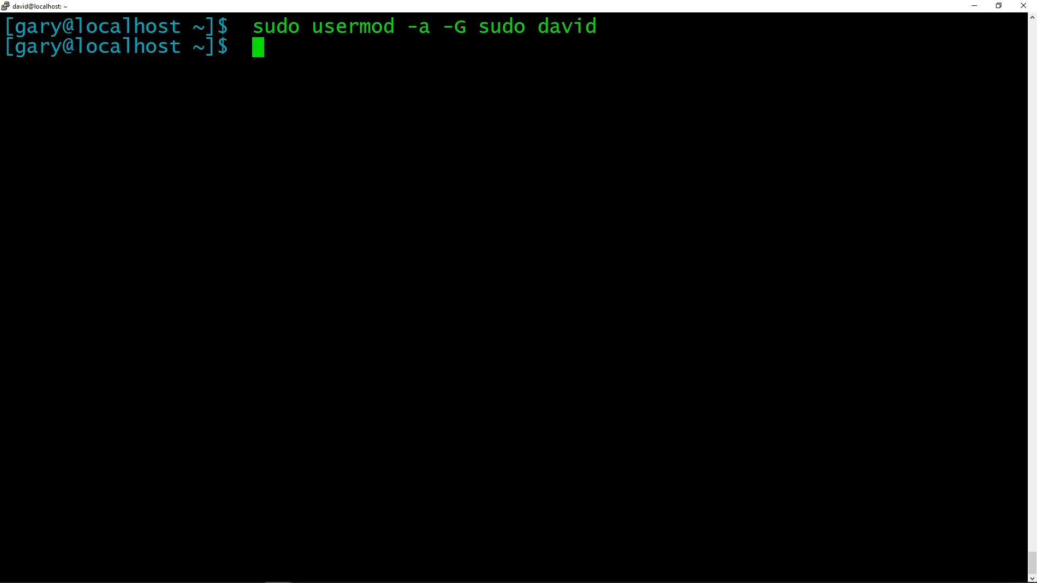
Log in as david with su - david, confirm groups lists sudo, and begin sudo touch /etc/hosts.
text(su - david)
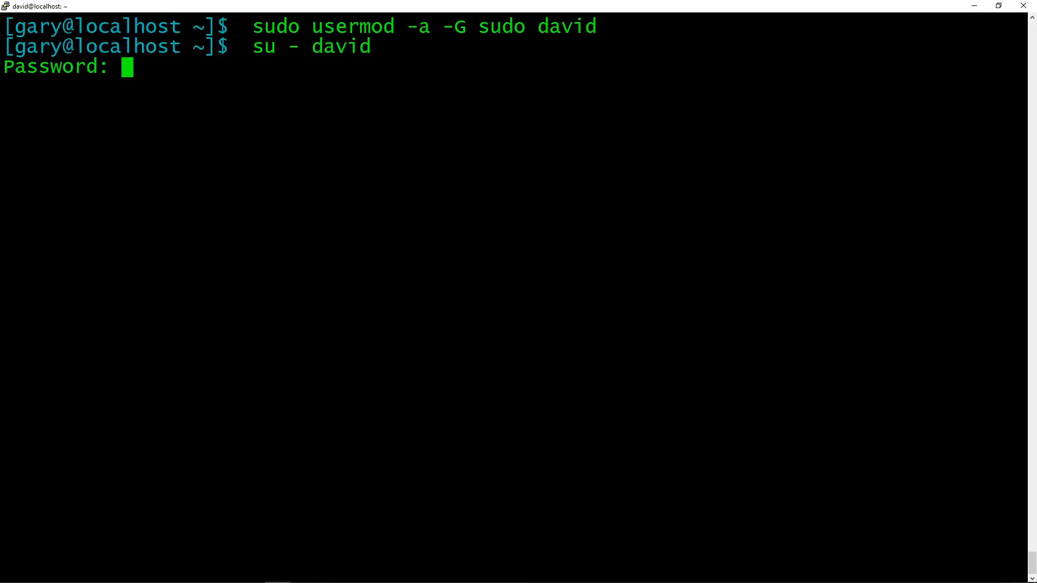
key(Enter)
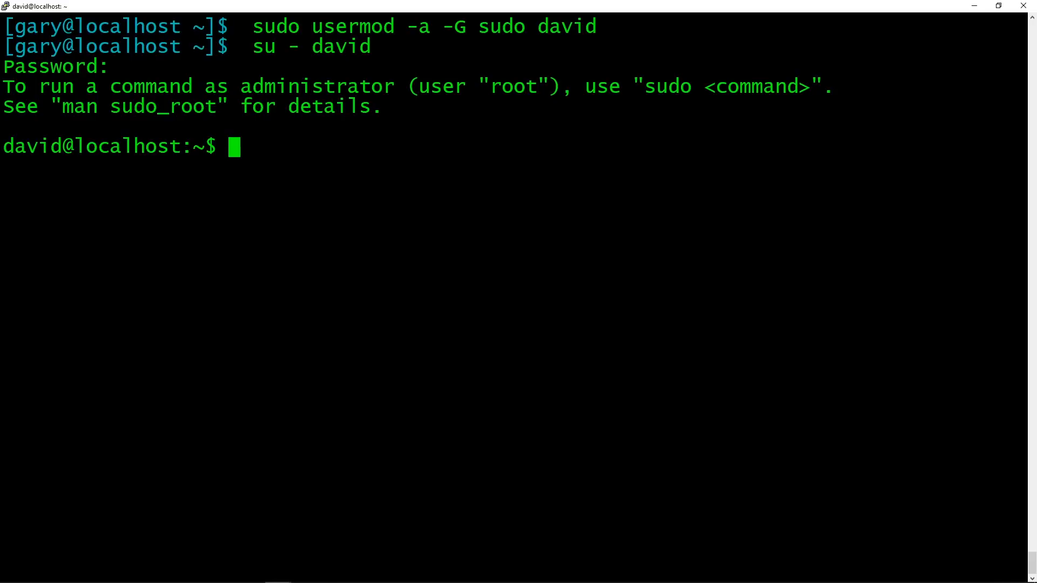
text(group)
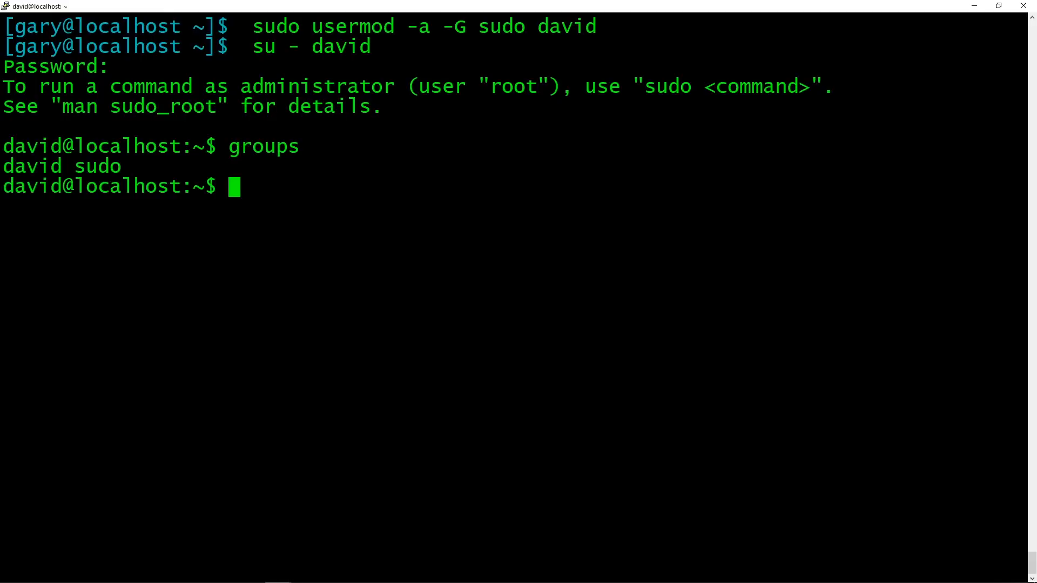
text(sudo)
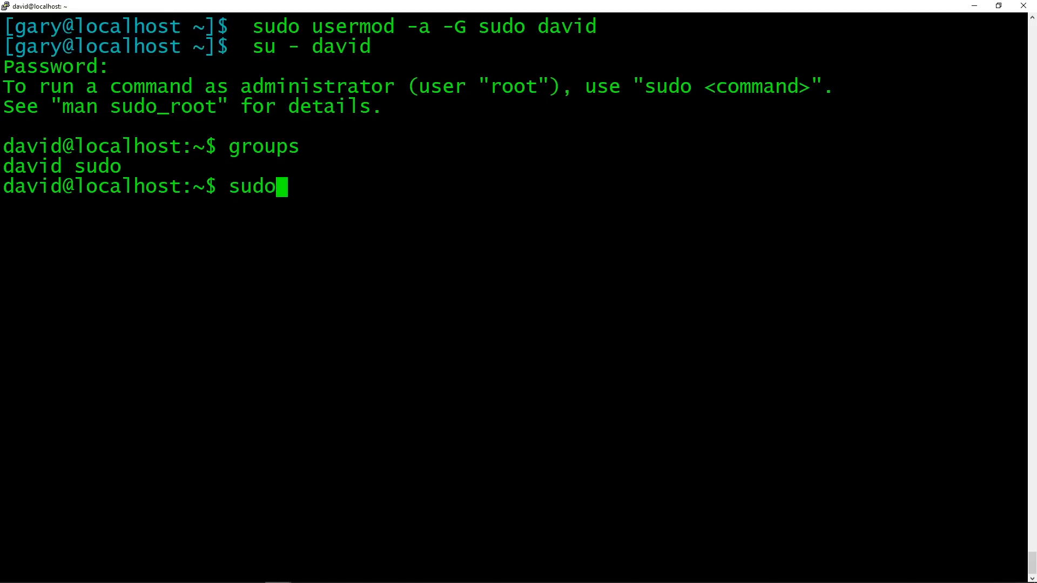
text(touch /etc/h)
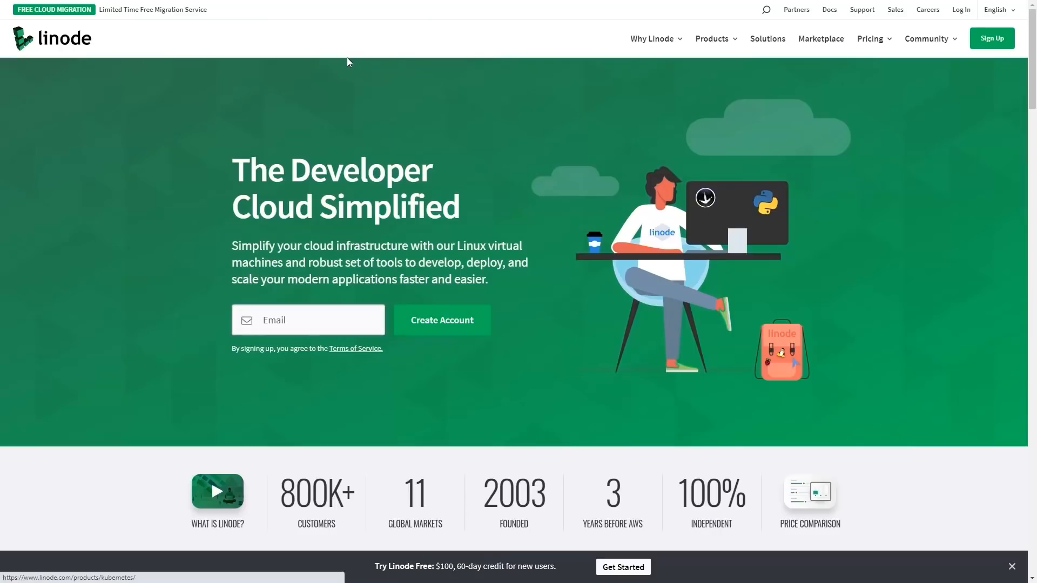
Scroll the Linode homepage and open the debian-us-east server's actions menu.
scroll(down, 3)
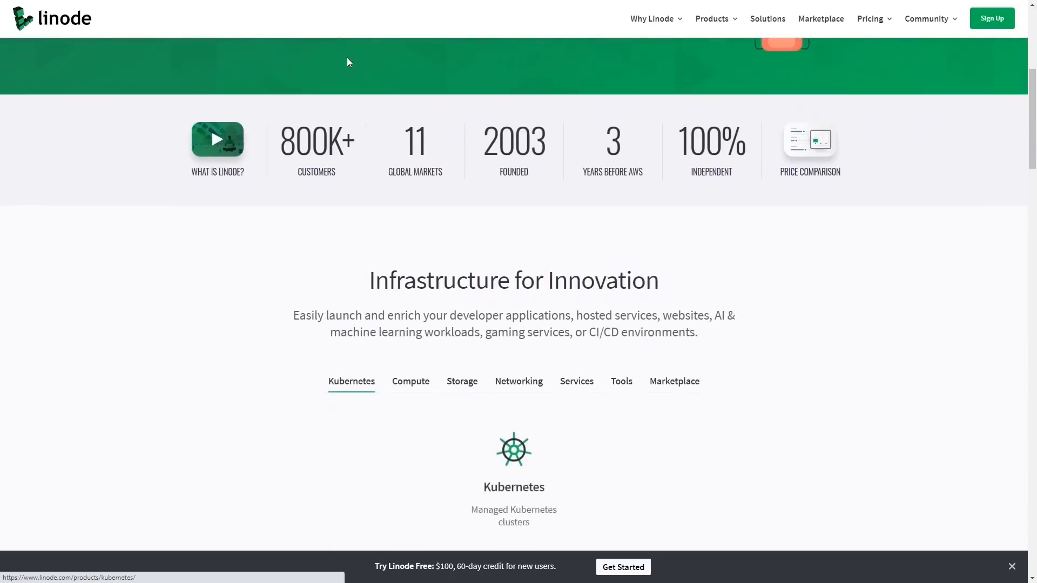
scroll(down, 3)
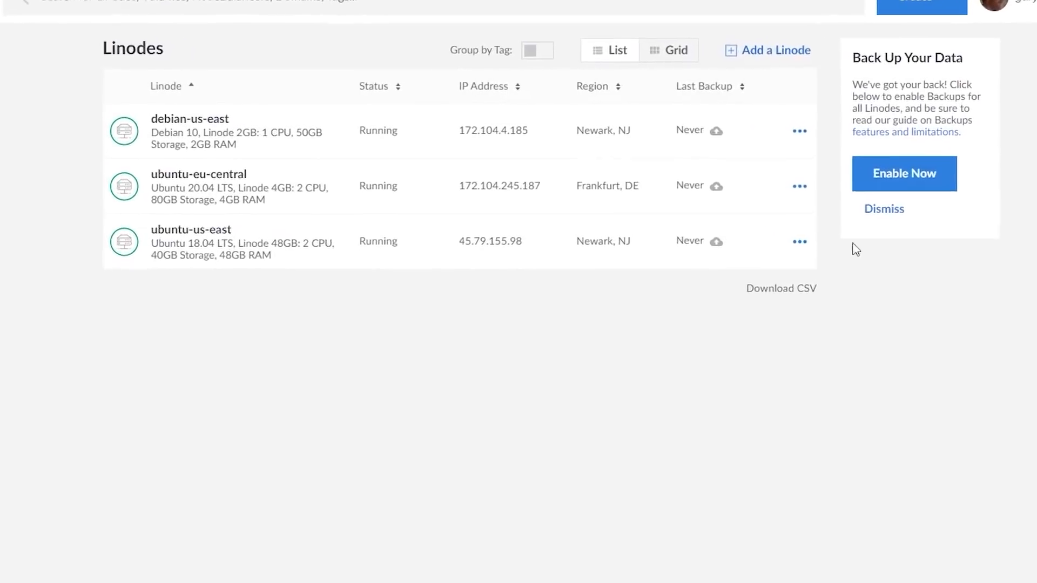
click(799, 131)
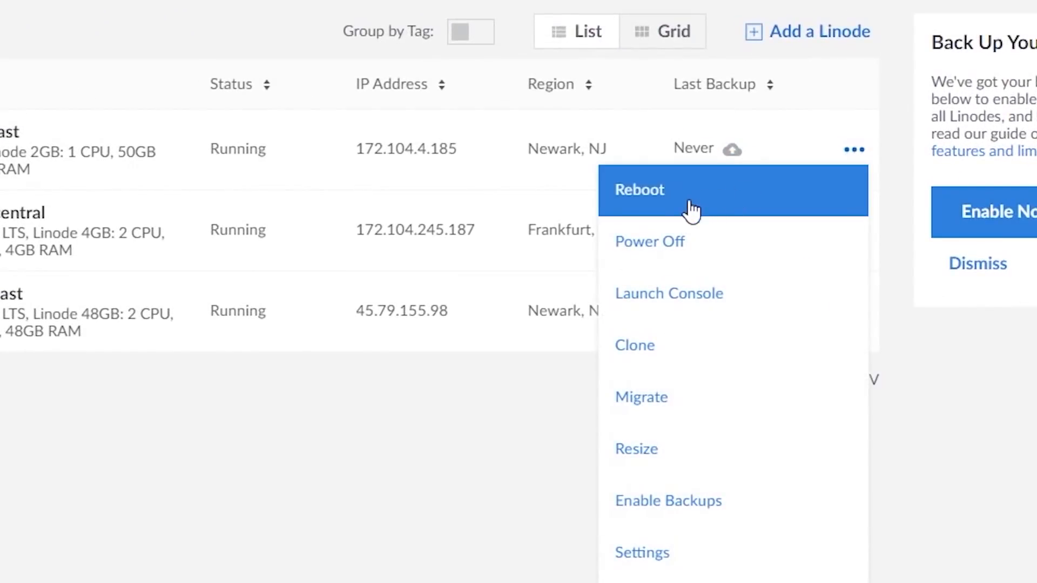
click(639, 190)
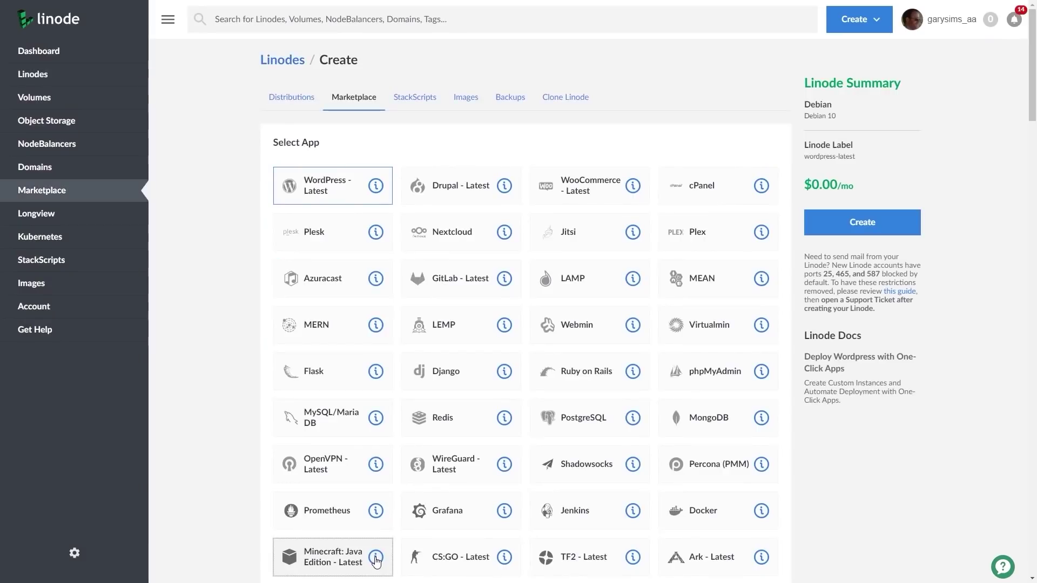
mouse_move(499, 559)
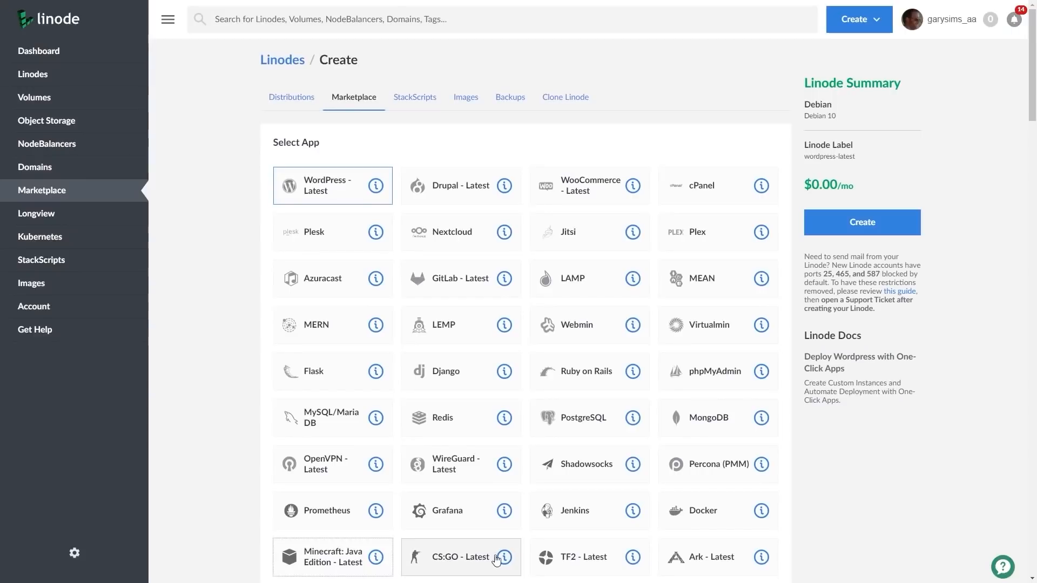
Run top in a Glish console, create a Kubernetes cluster with three 2GB nodes, then browse help docs.
click(504, 572)
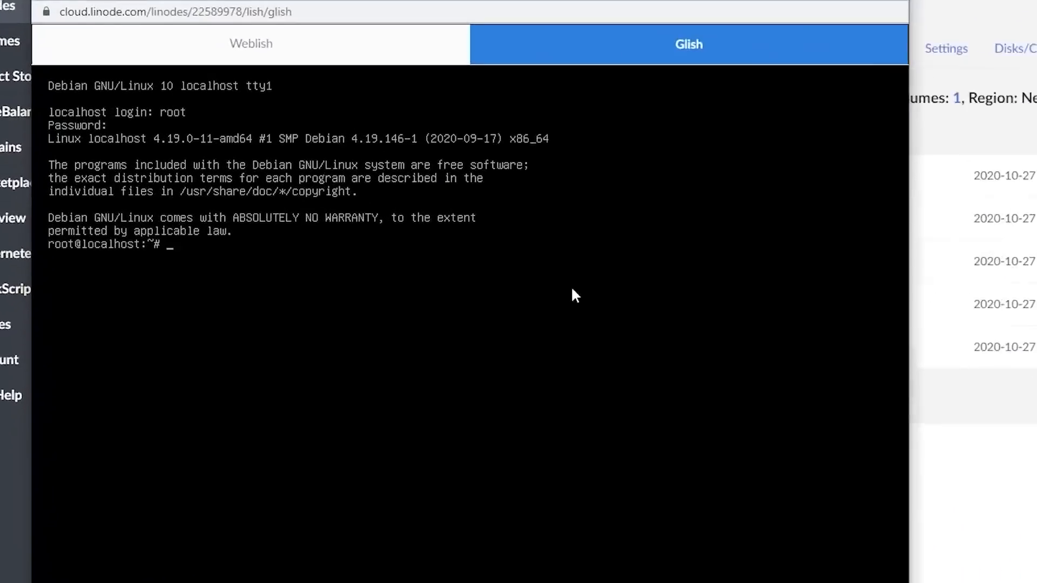
text(top)
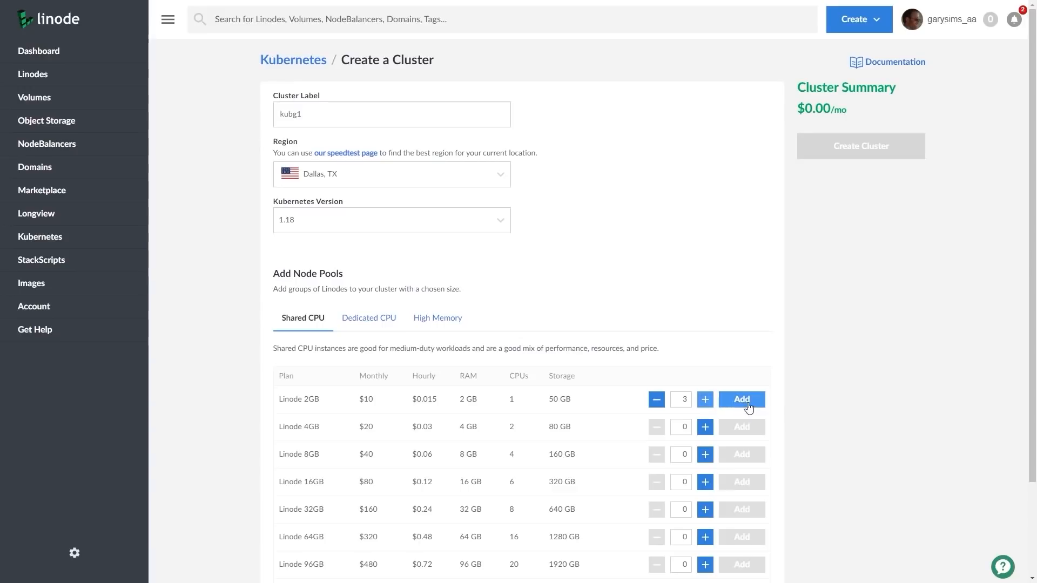
click(742, 400)
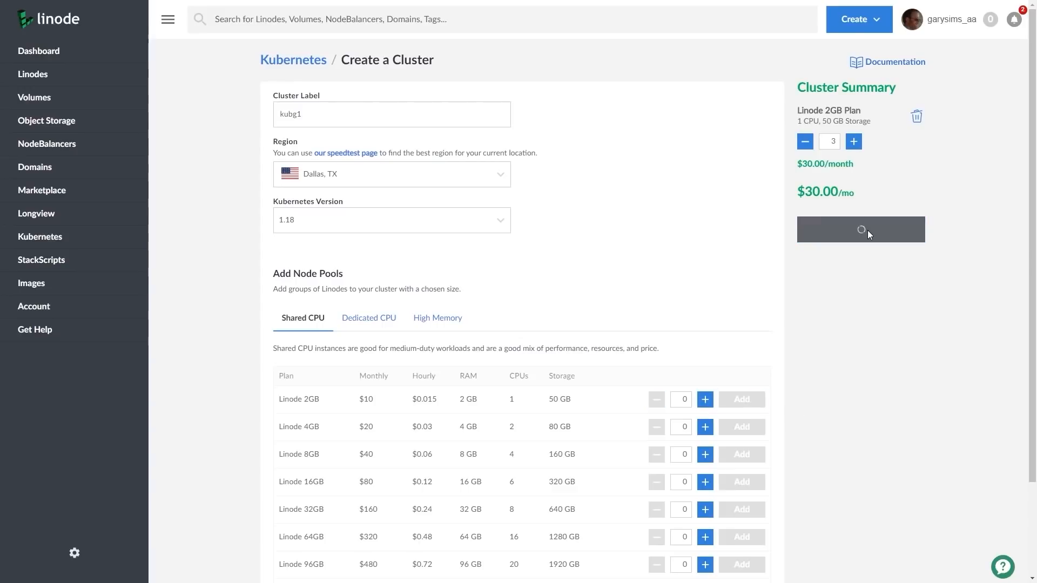
click(861, 229)
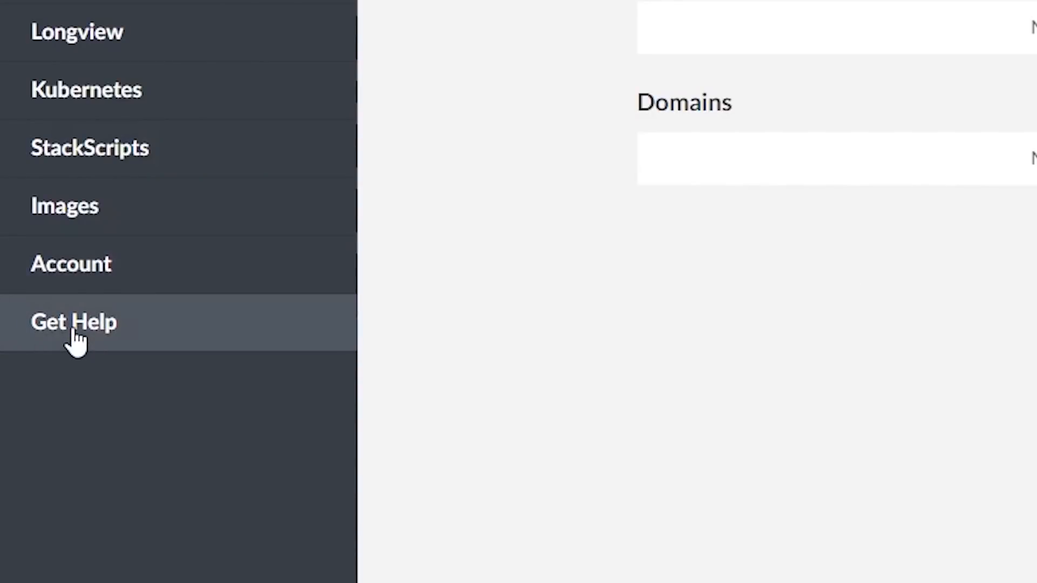
click(74, 322)
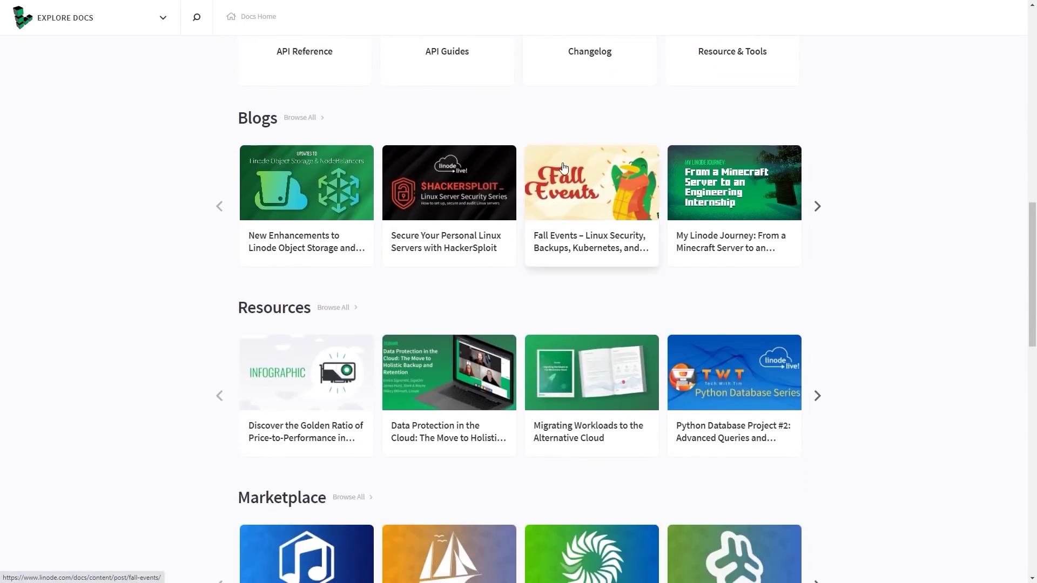
scroll(down, 3)
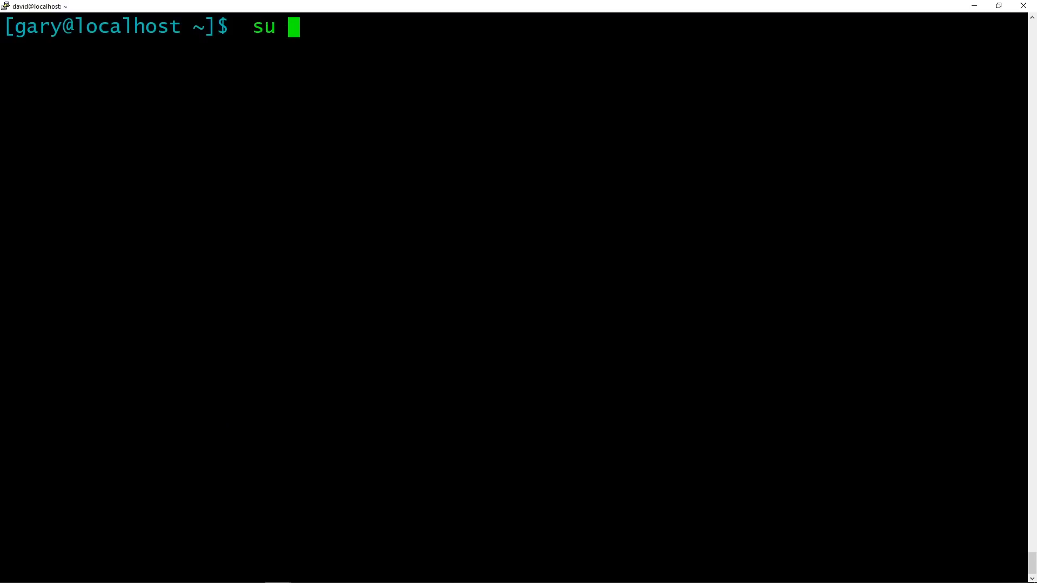
text(- david)
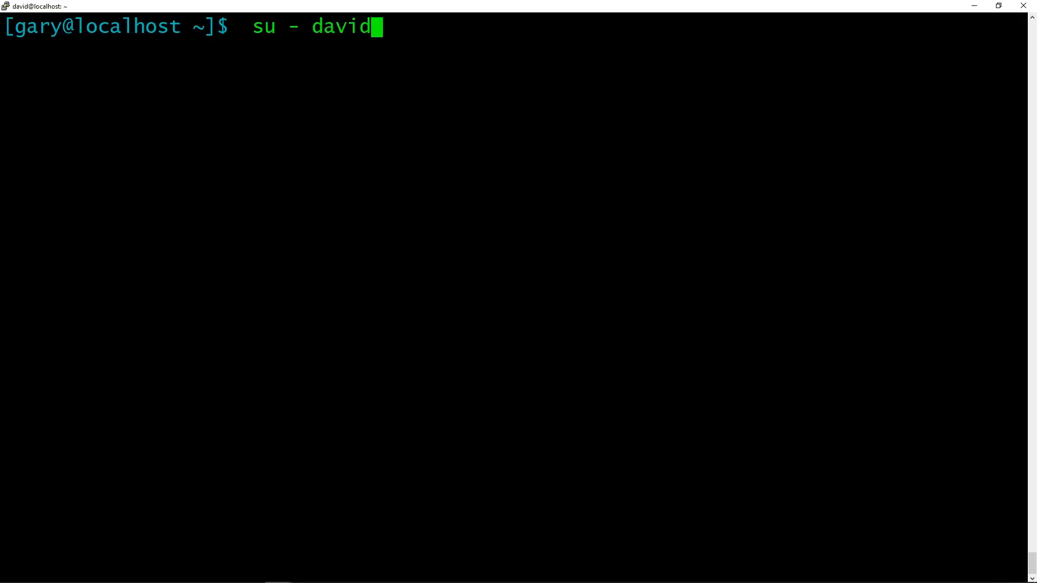
key(Backspace)
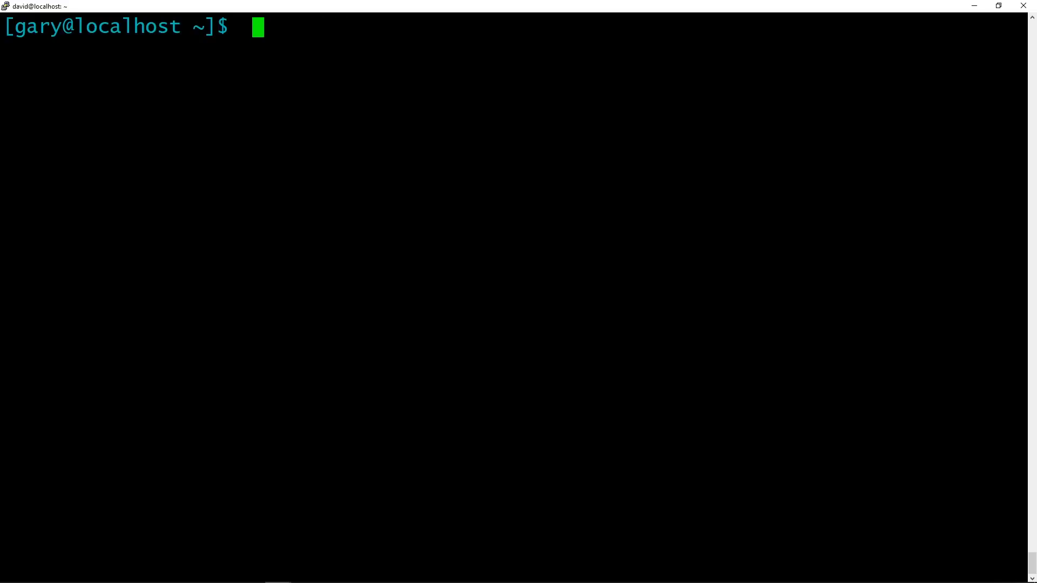
text(sudo)
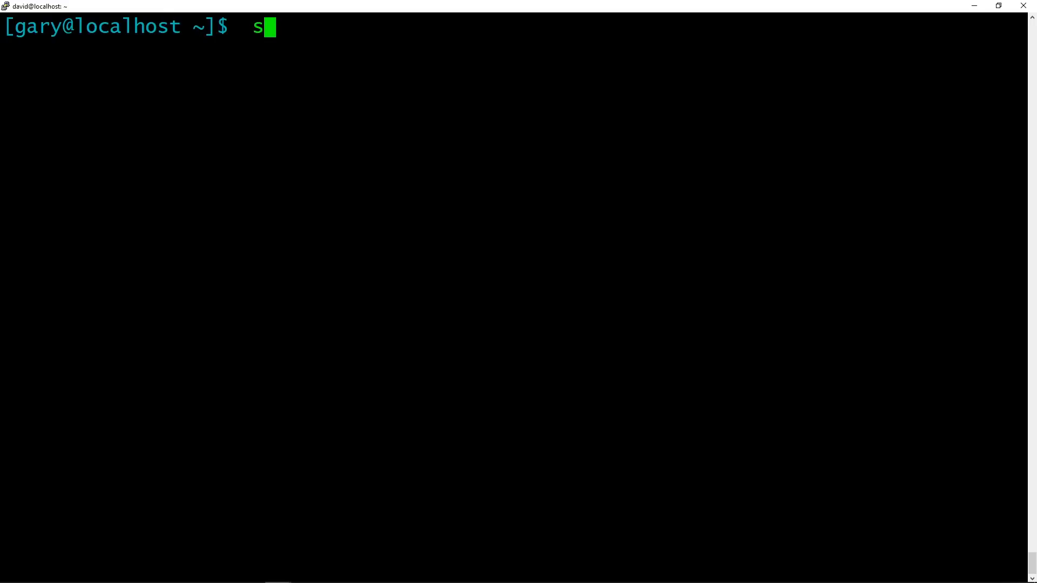
text(u - davi)
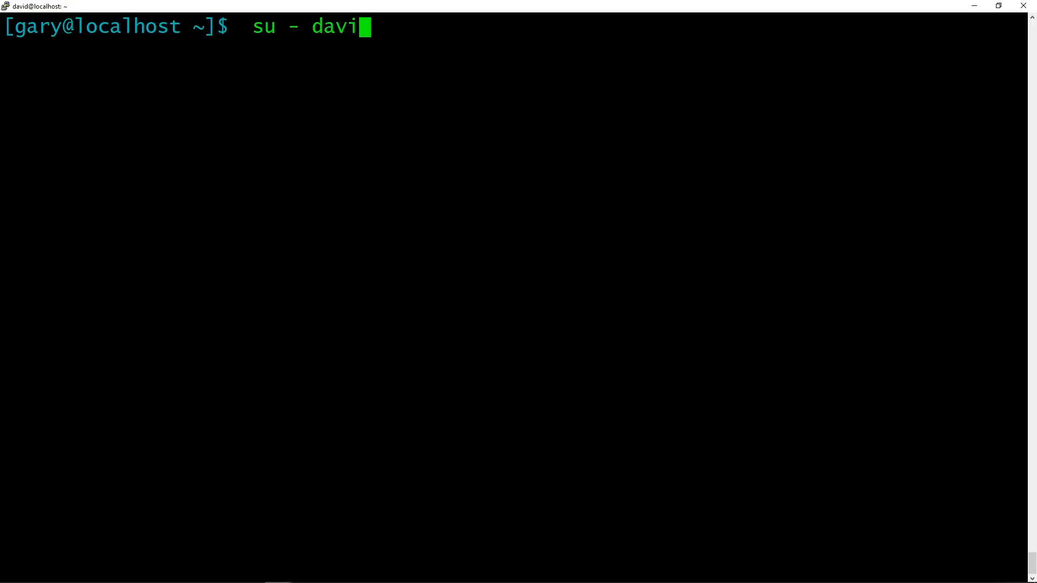
key(BackSpace)
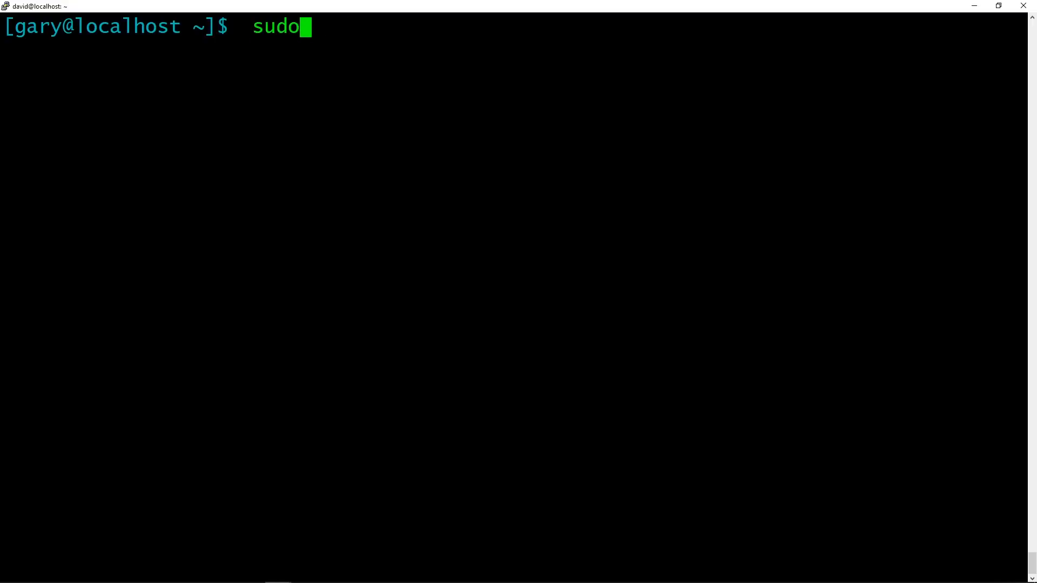
text(-i)
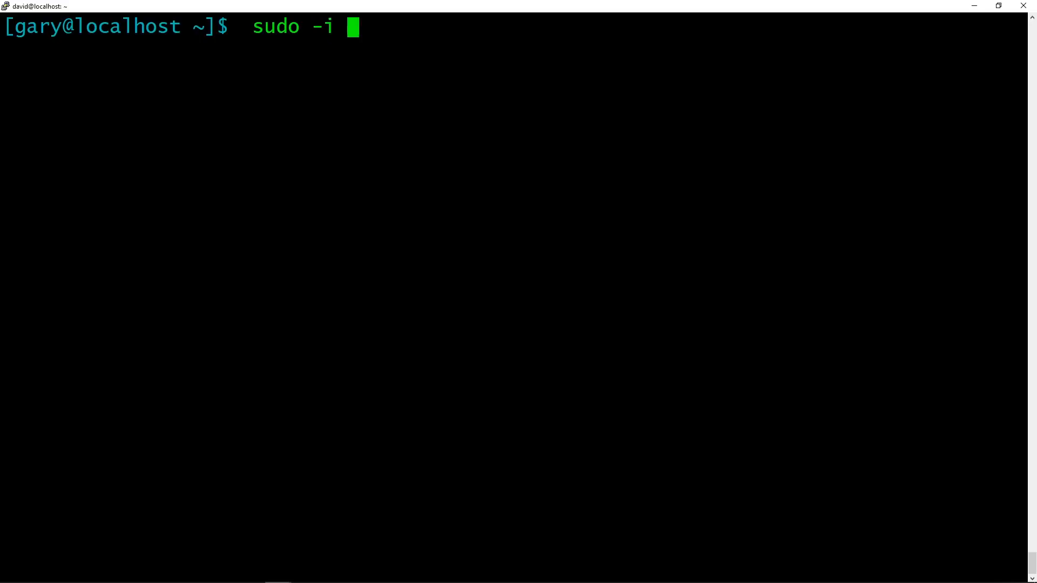
text(-u davi)
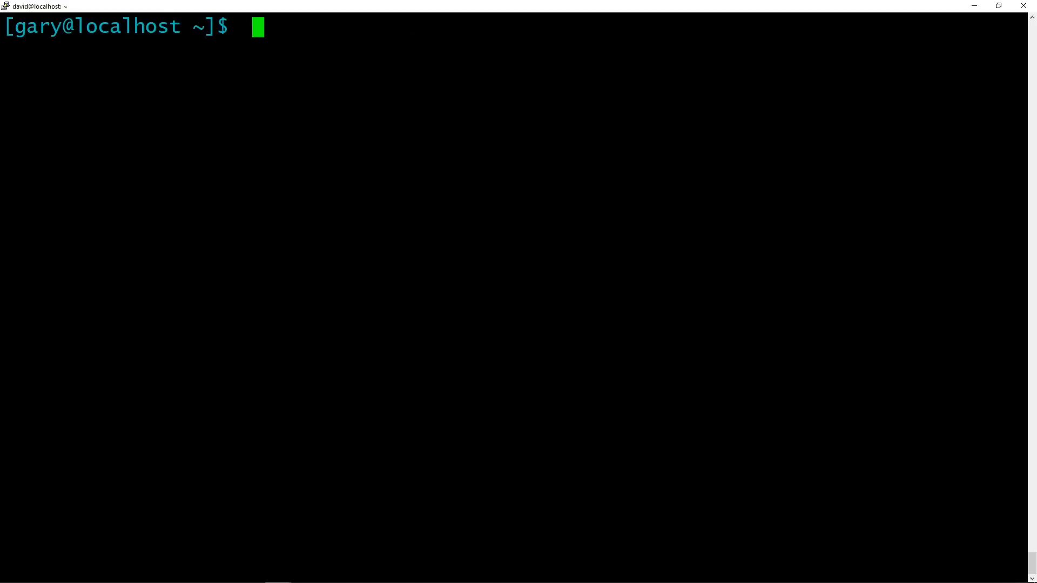
text(more /etc)
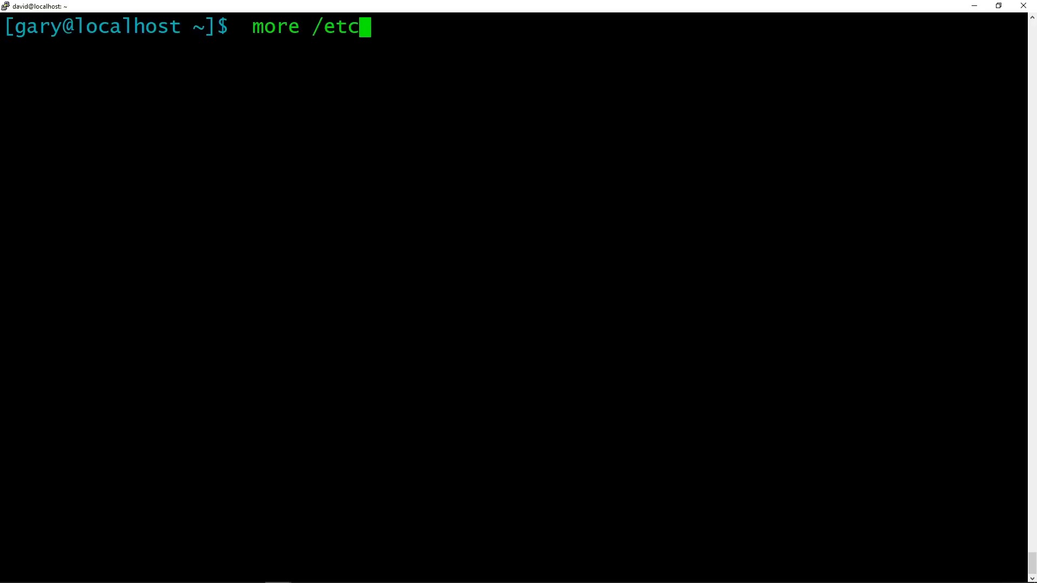
text(/sudoers)
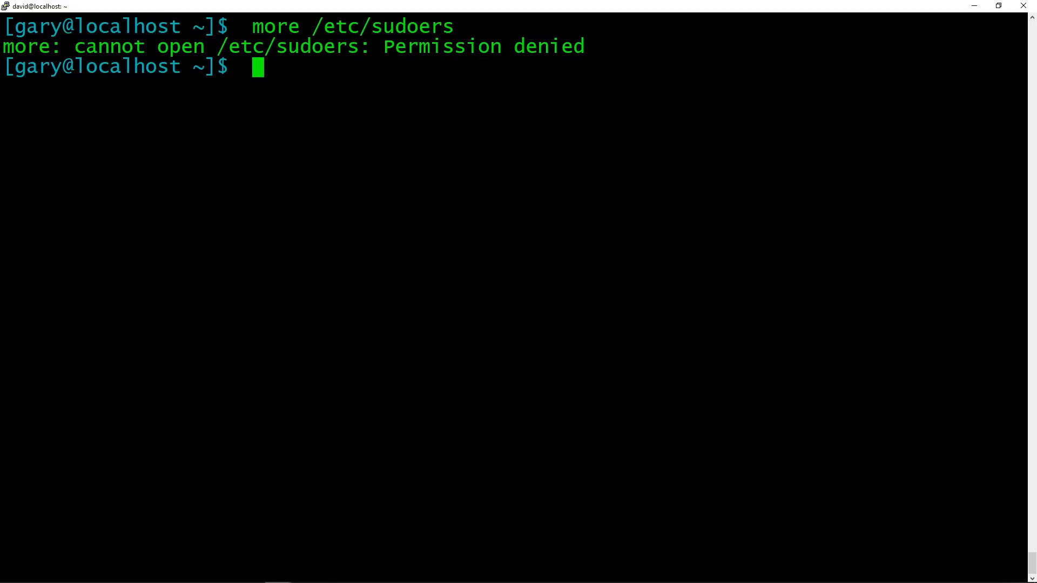
text(sudo)
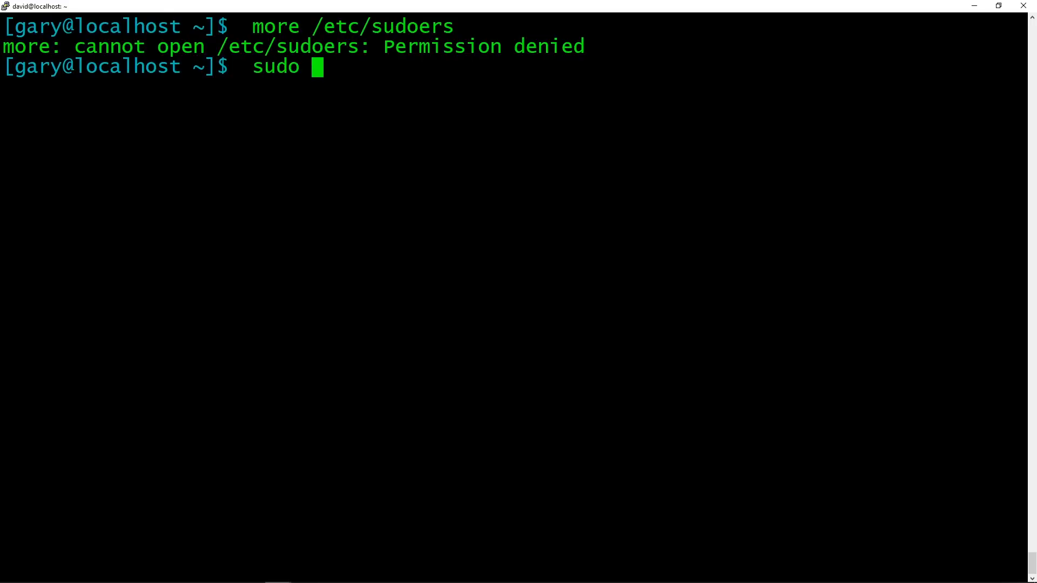
text(!!)
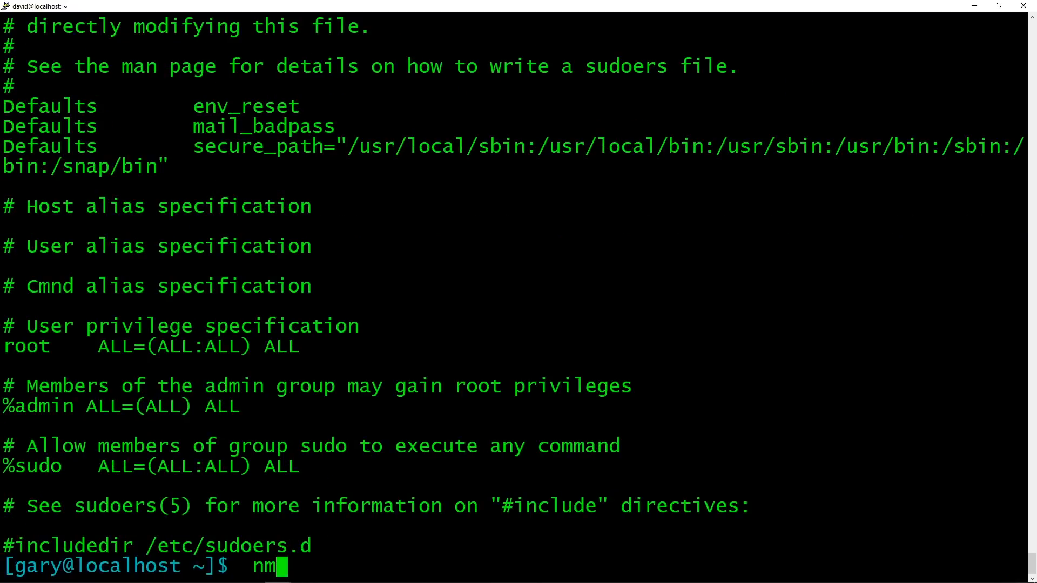
text(sudo more /etc/sudoers)
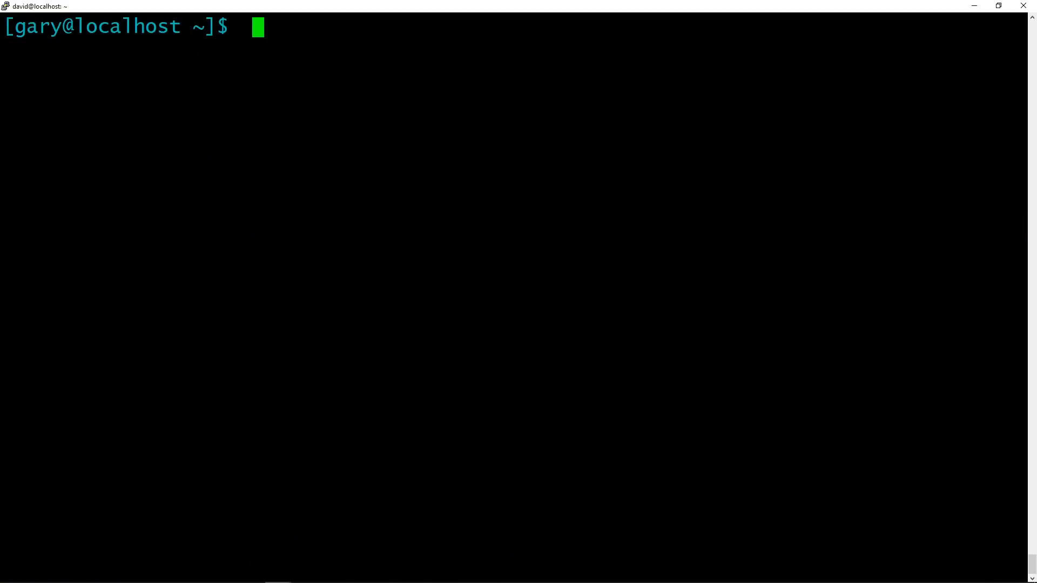
text(sudo more /etc/sudoers)
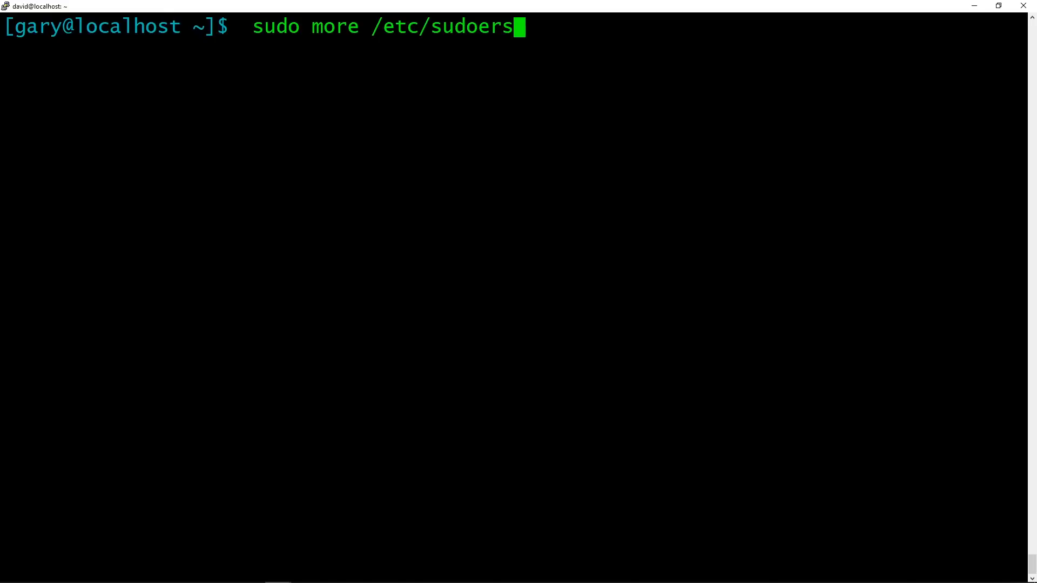
key(Enter)
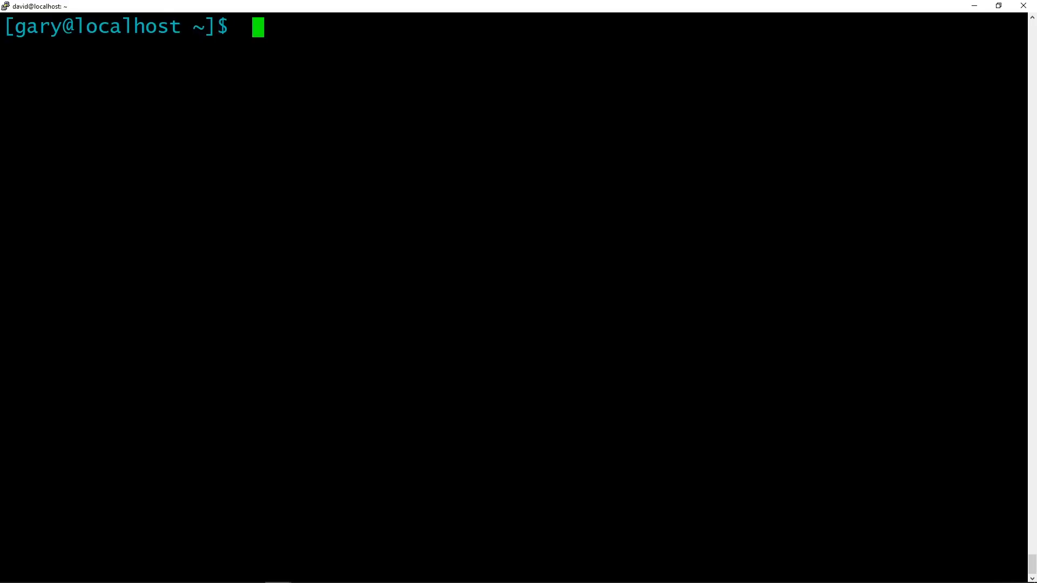
Open sudoers via sudo visudo and add Defaults logfile="/var/log/sudo.log".
text(sudop)
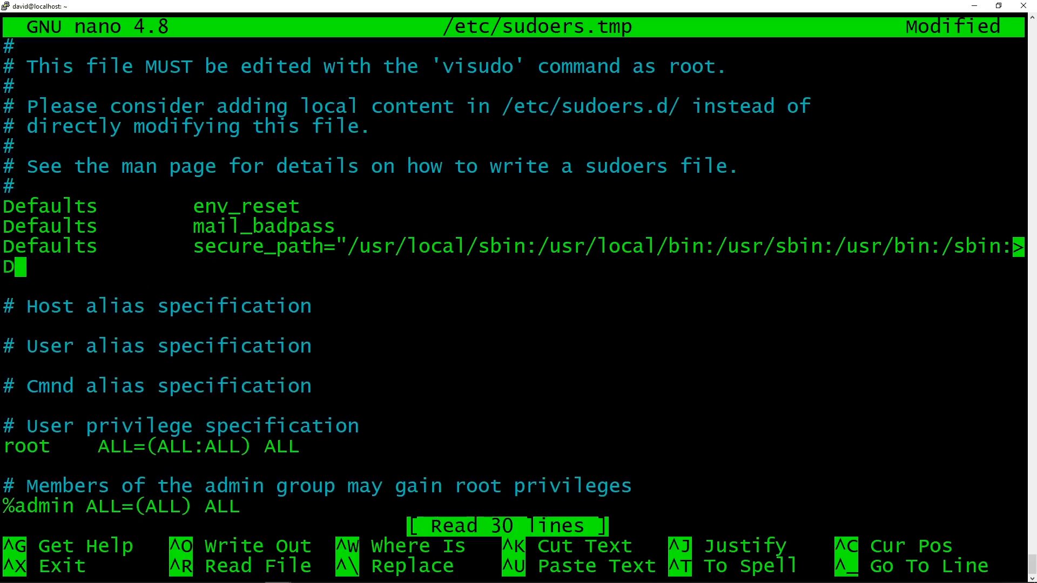
text(efaults)
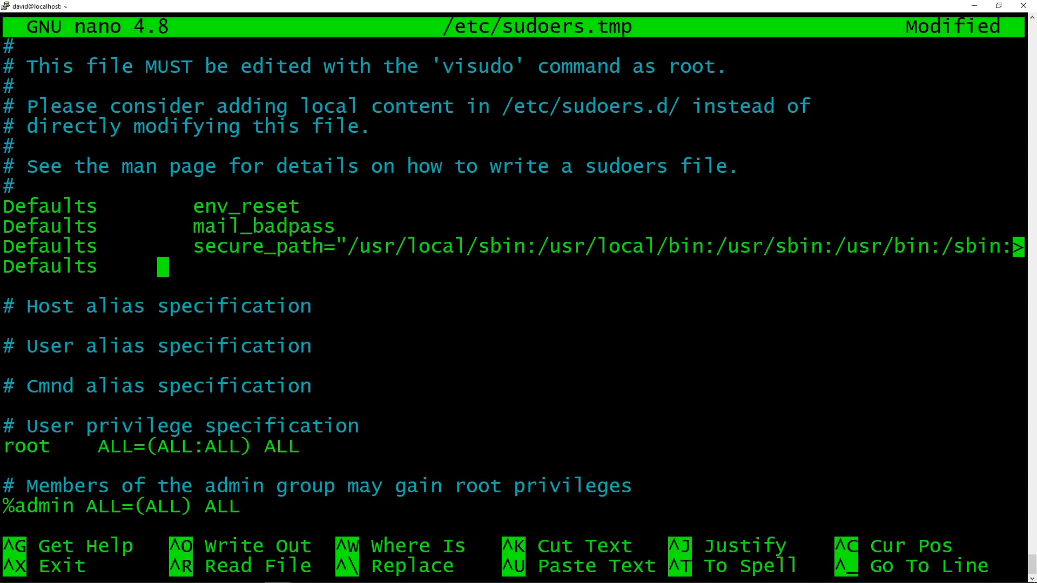
text(l)
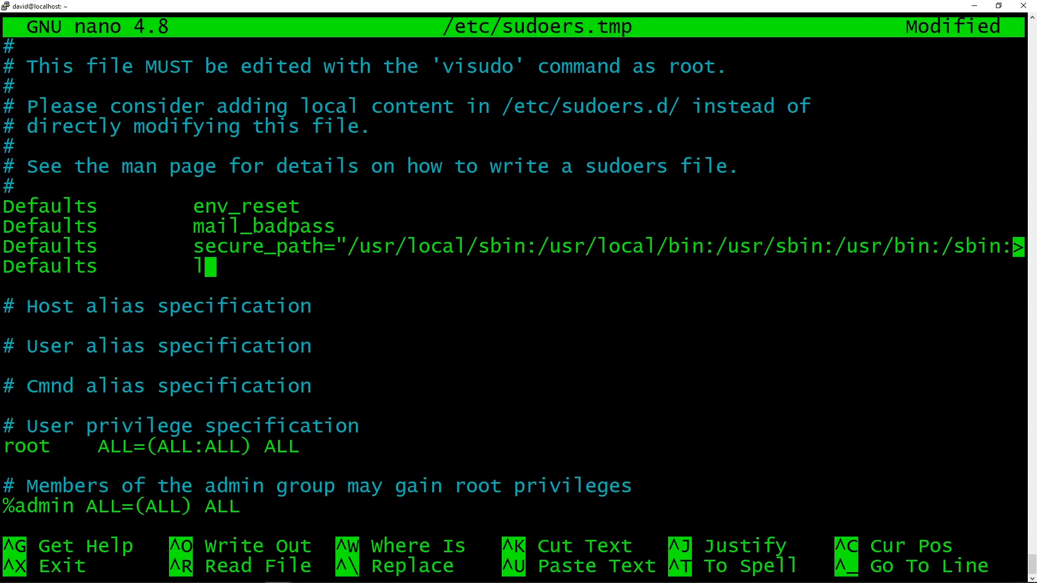
text(ogfile=)
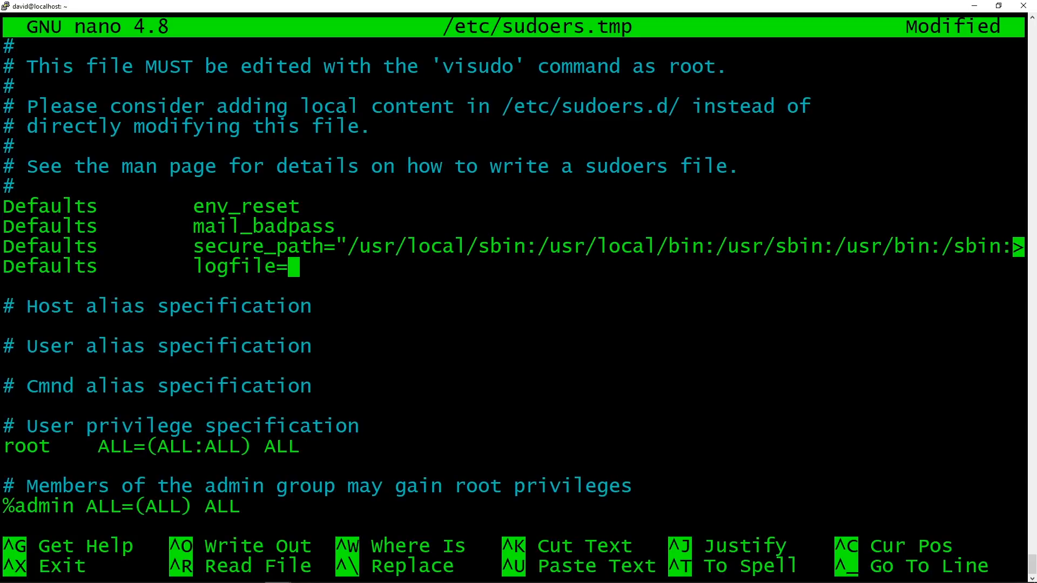
text("/var/log)
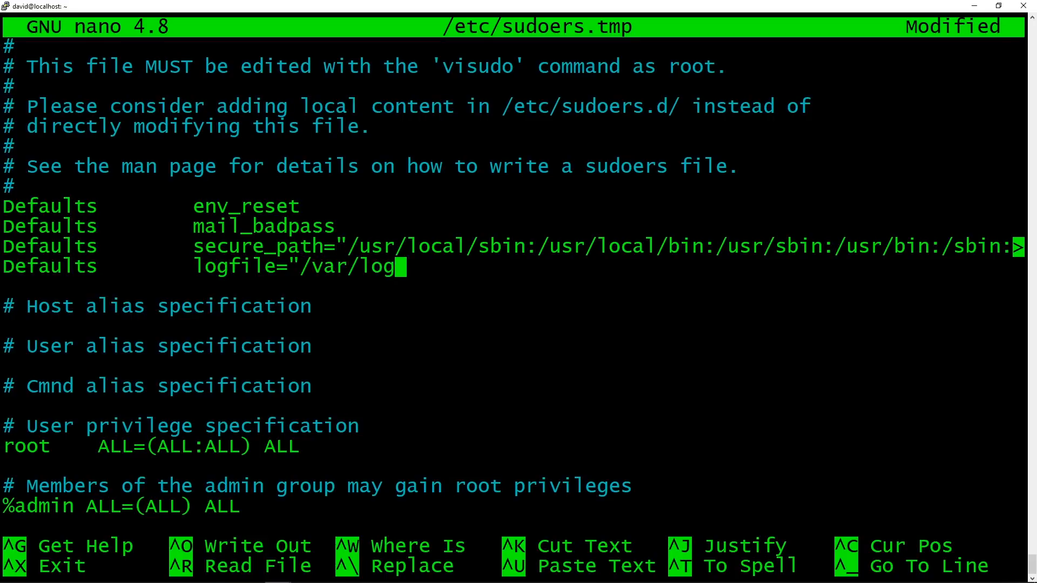
text(/sudo.)
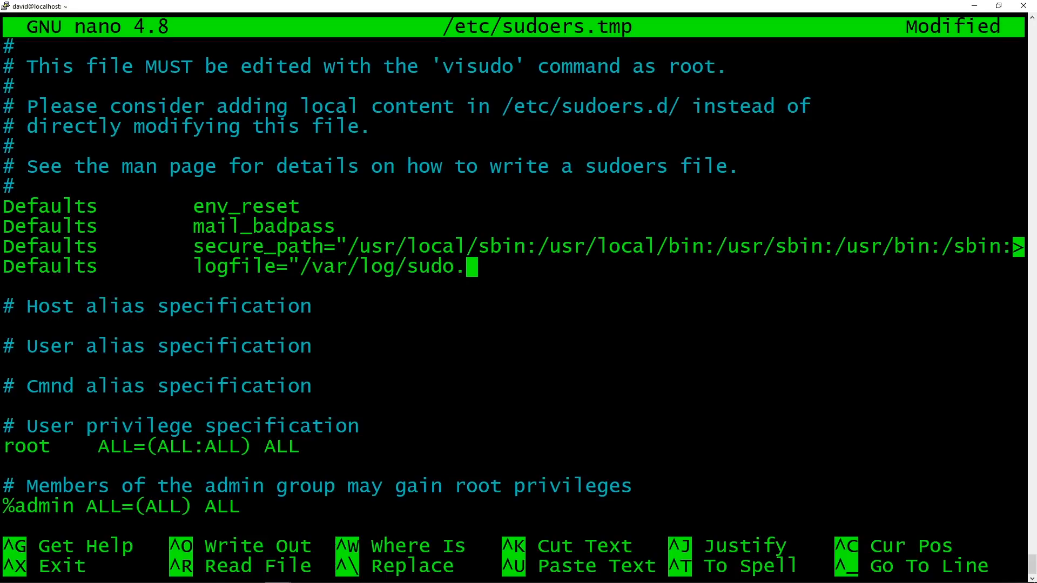
text(loh)
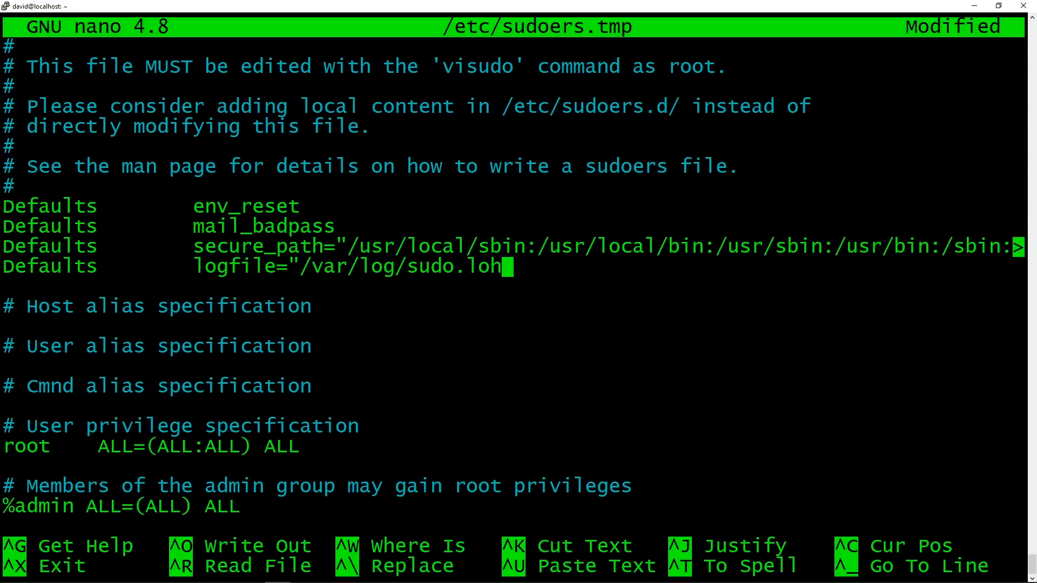
text(g")
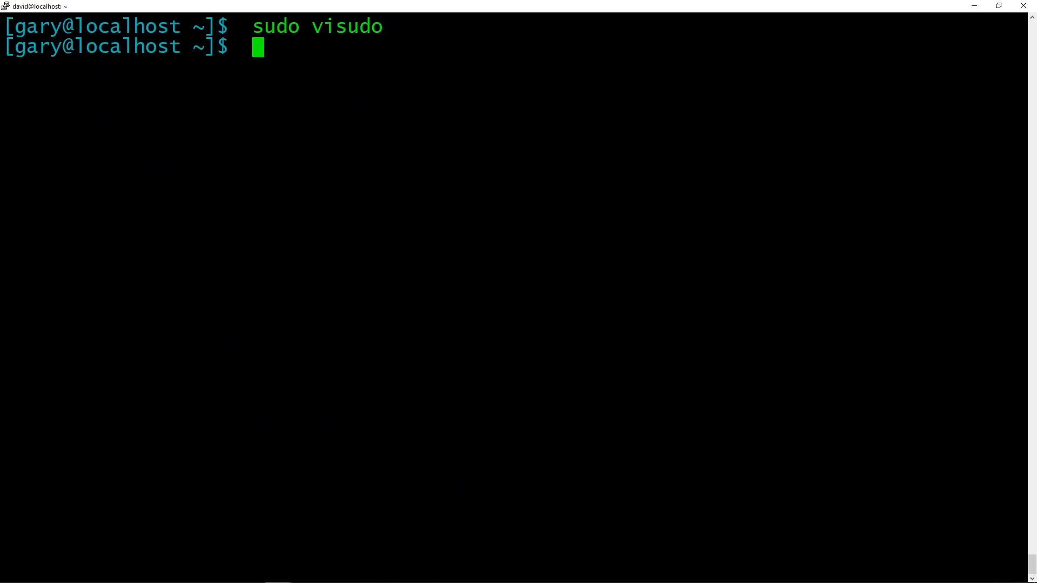
Run sudo touch /etc/hosts to produce a logged sudo entry.
text(sudo /e)
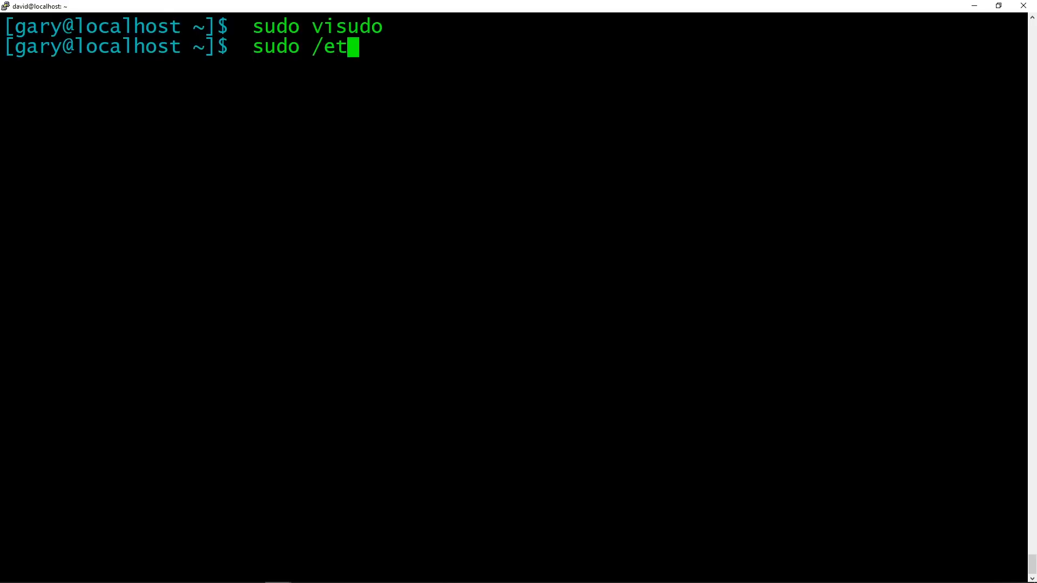
text(touch)
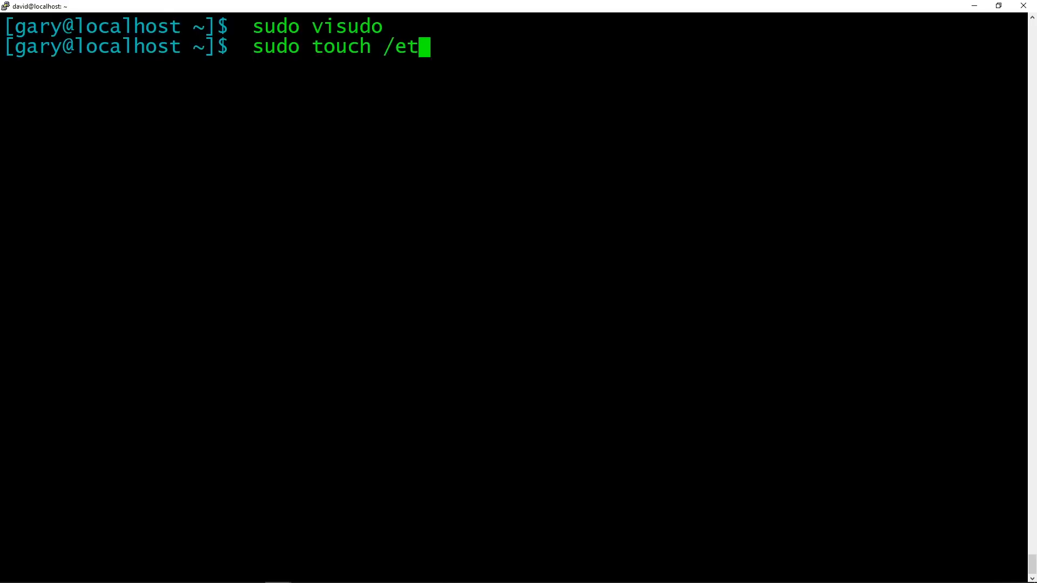
text(c/hosts)
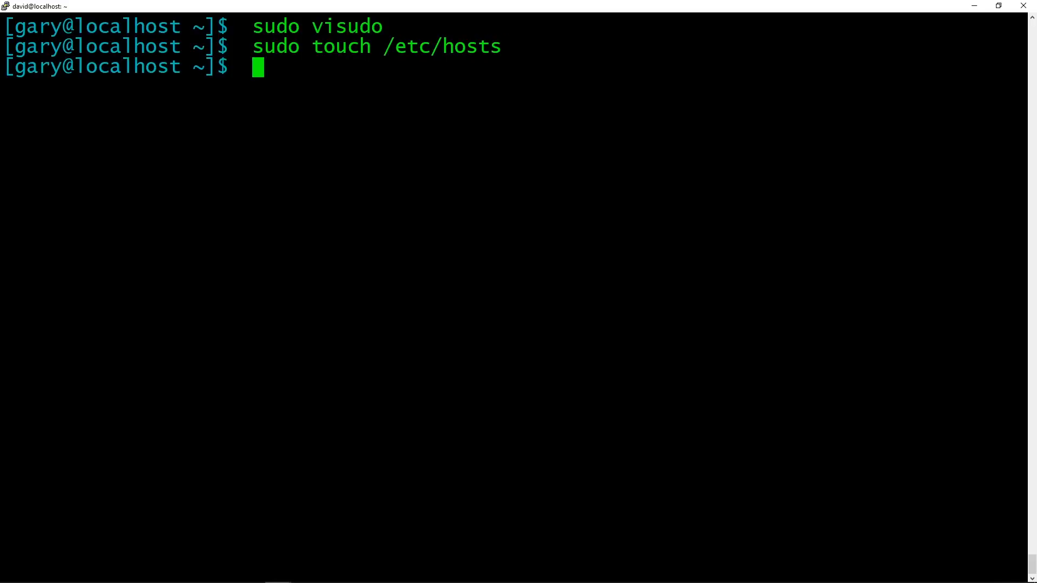
Read /var/log/sudo.log with more, rerun it as root via sudo !!, and highlight the entries.
text(more /)
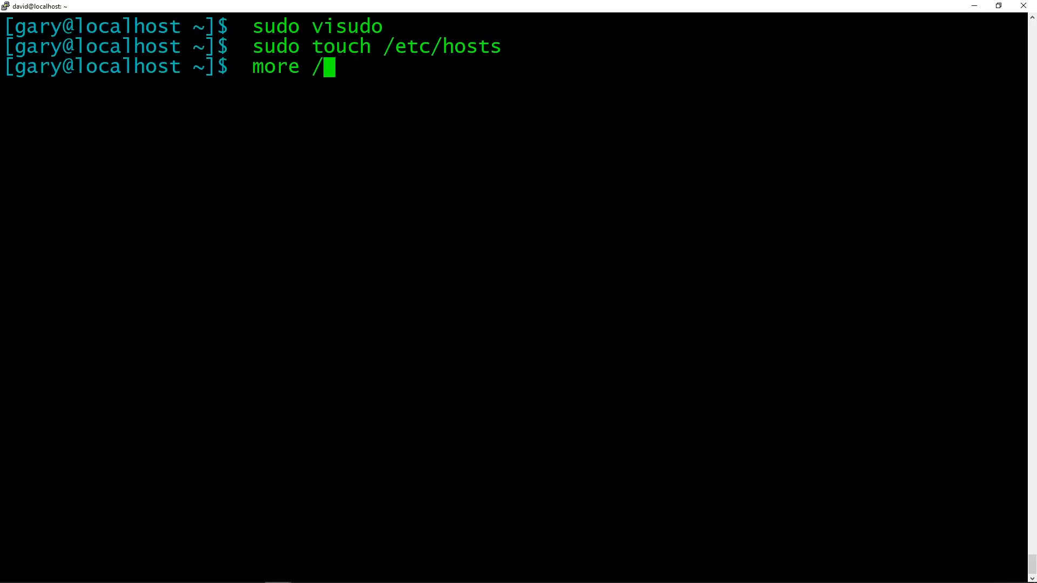
text(va)
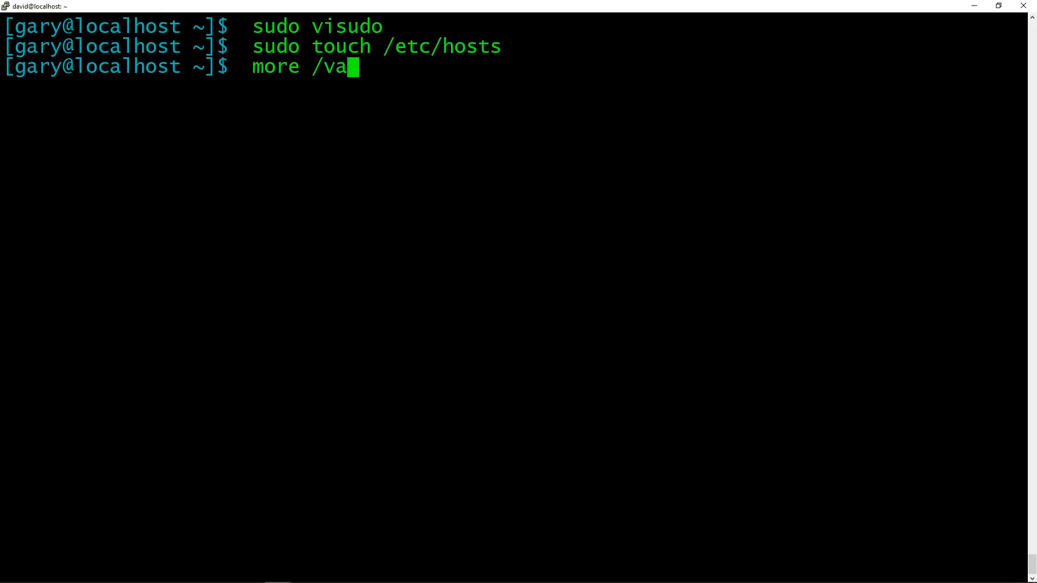
text(r/log/sudo.log)
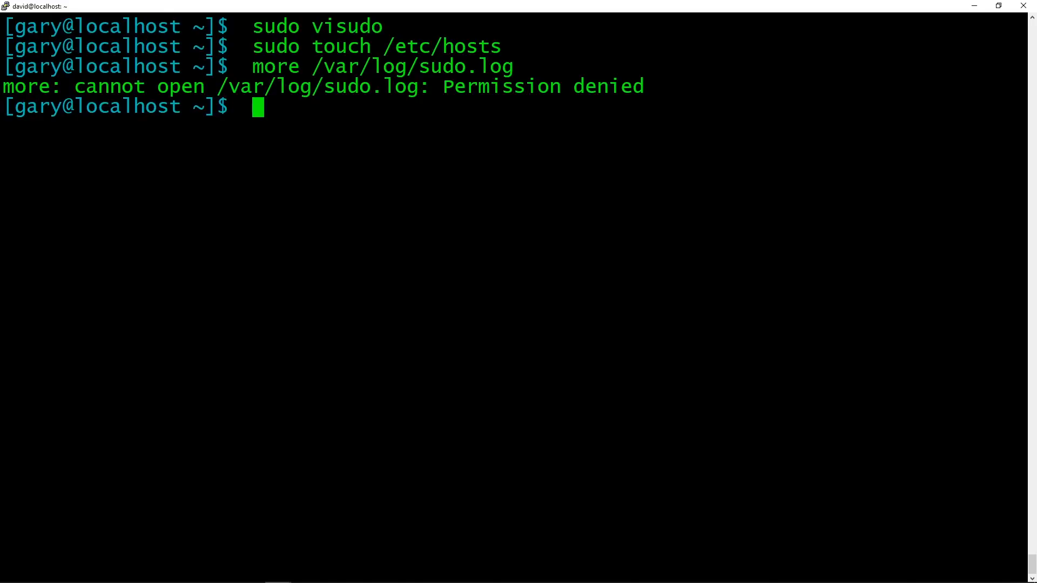
text(sudo !!)
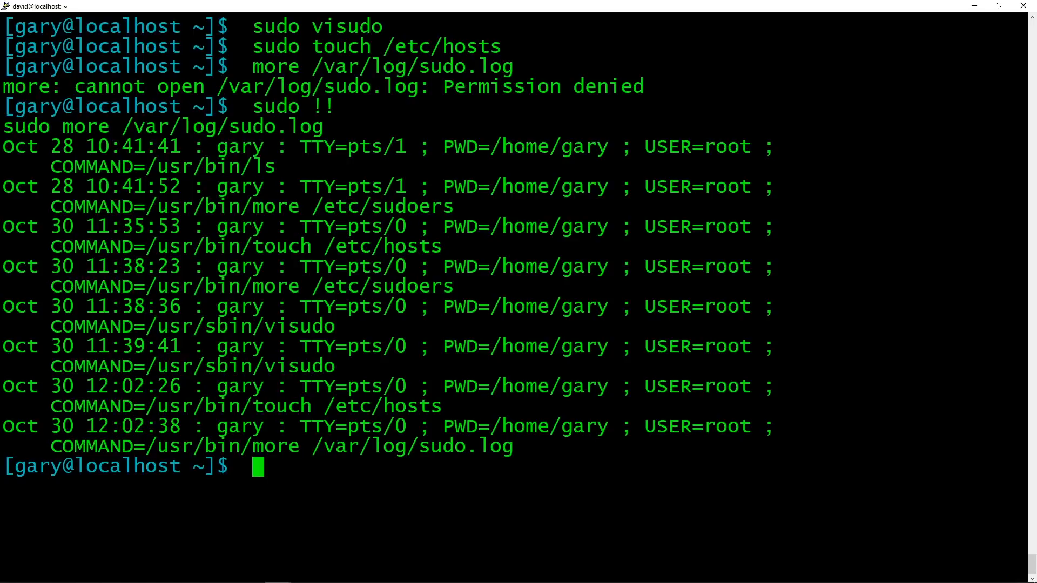
drag(53, 405, 450, 425)
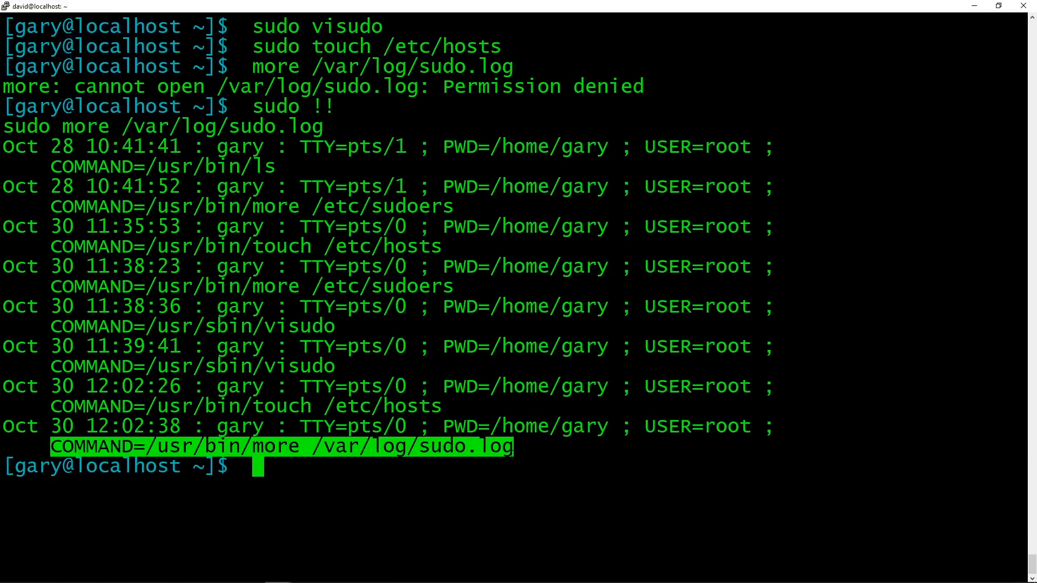
double_click(240, 426)
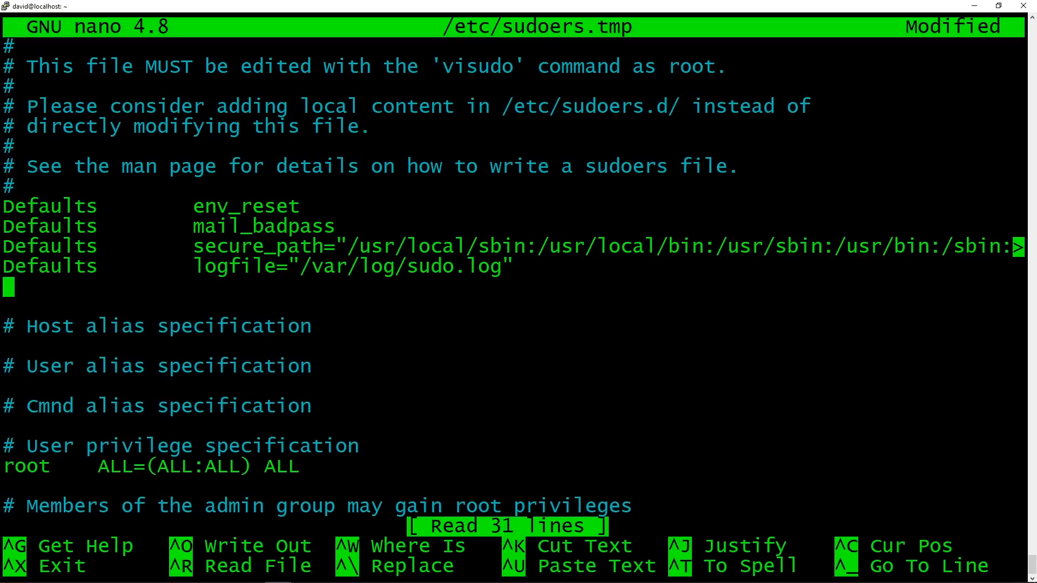
Add Defaults lecture="always" below the logfile line and save sudoers.
text(Defauls)
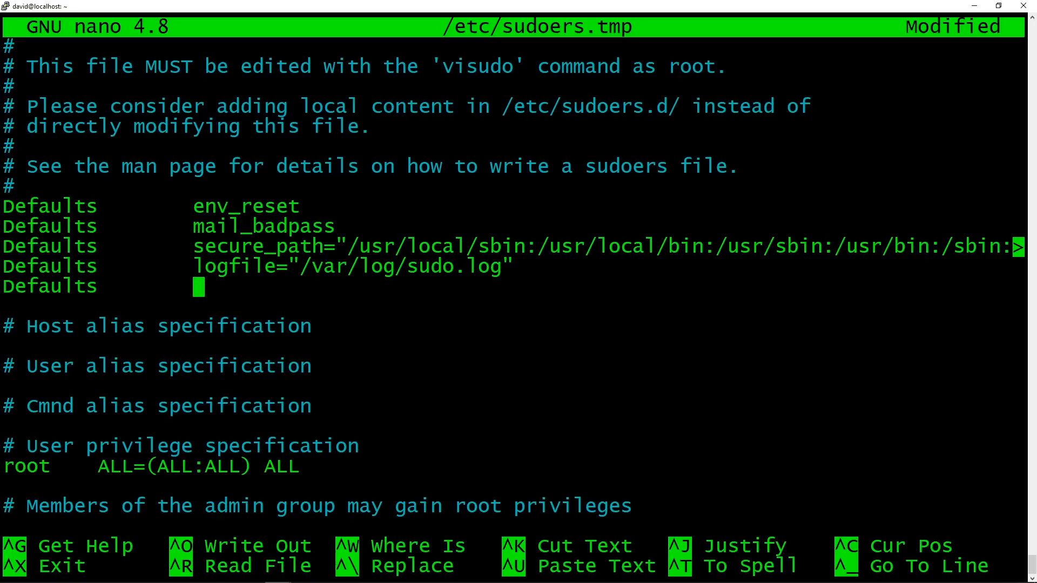
text(lecture="a)
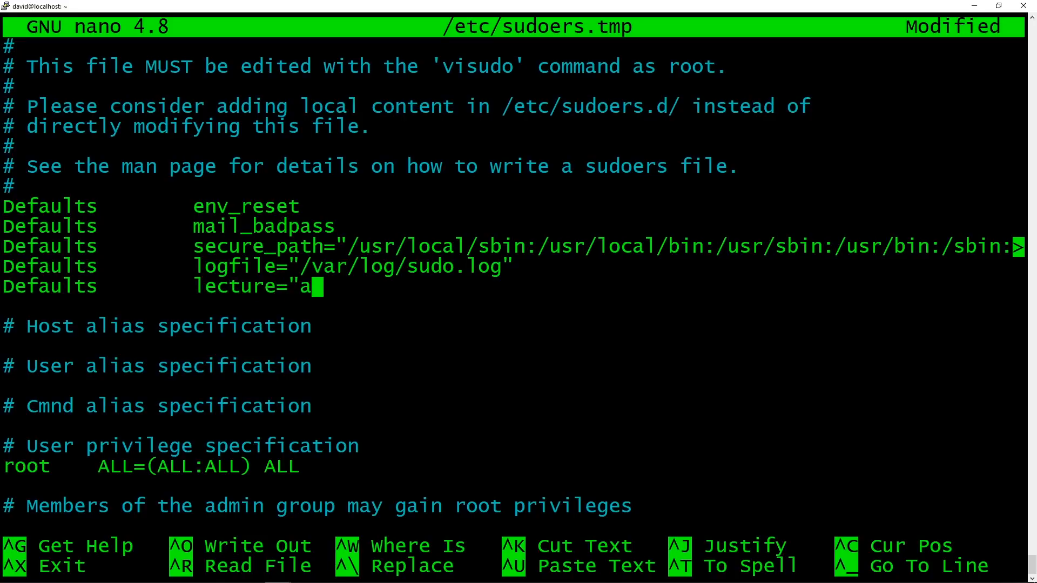
text(lways")
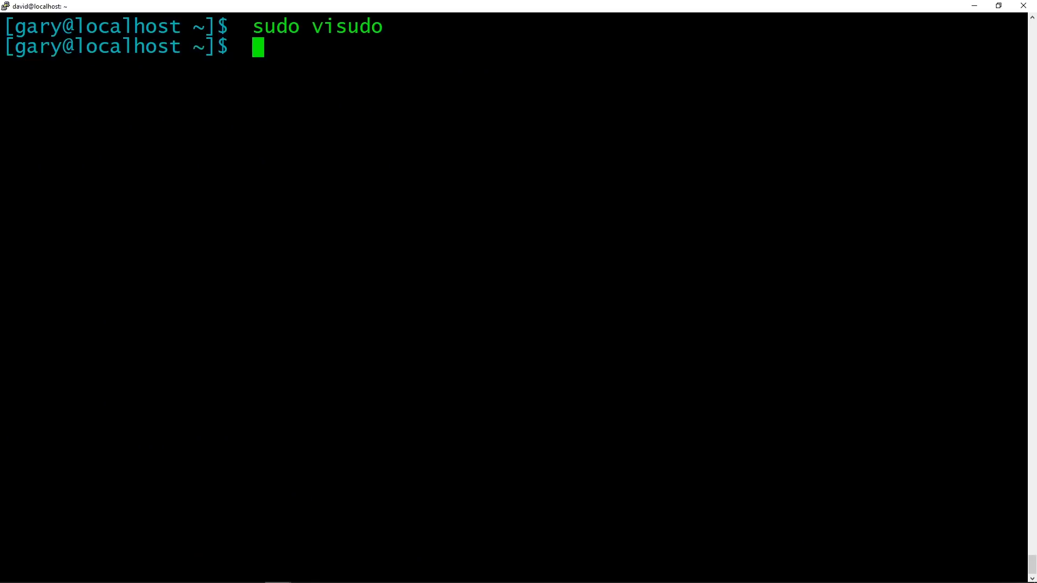
Clear gary's credentials with sudo -k and run sudo touch /etc/hosts to see the lecture.
text(sudo)
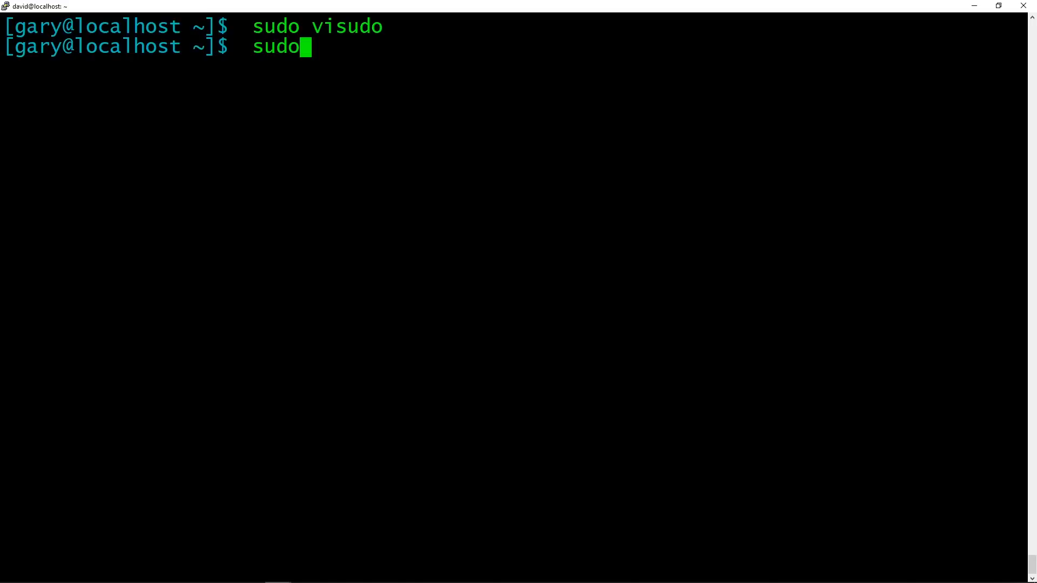
text(-k)
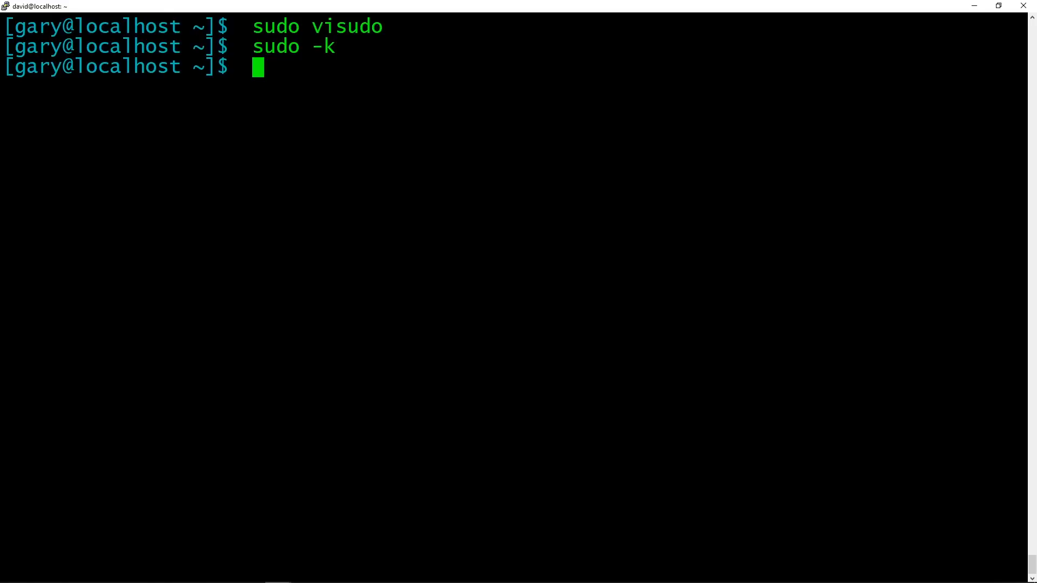
text(sudo)
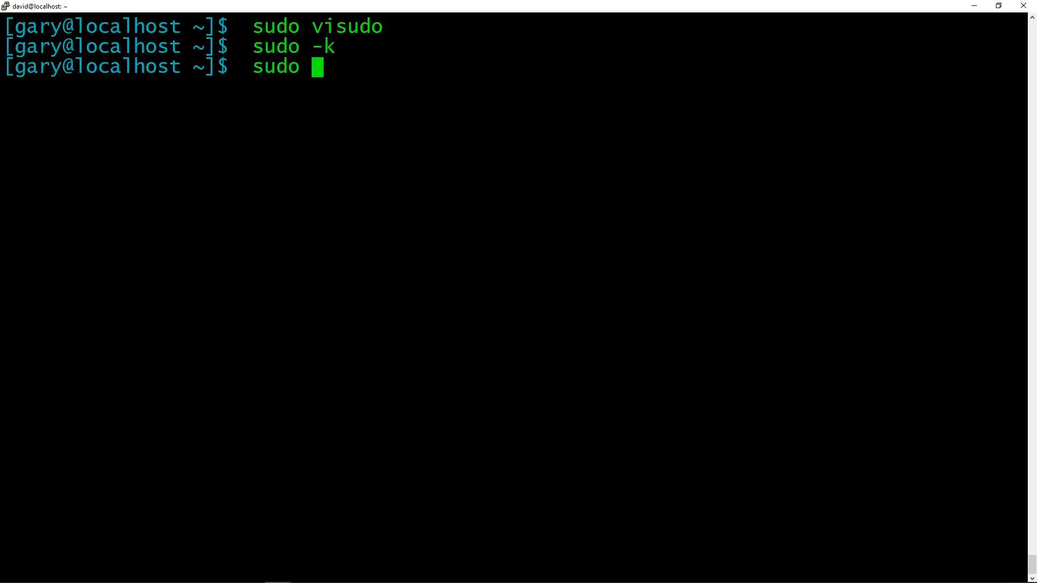
text(touch /etc/)
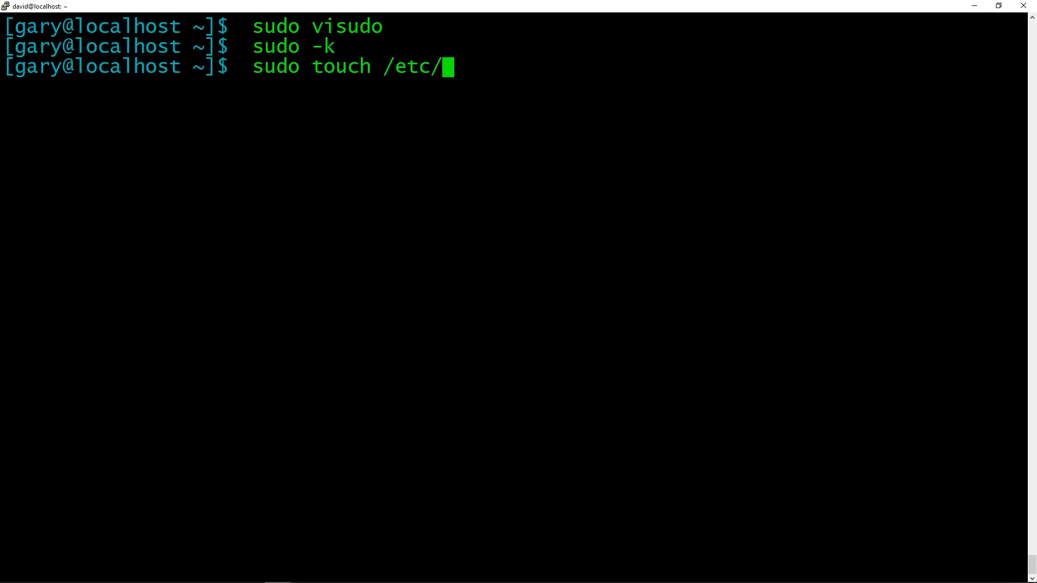
text(hosts)
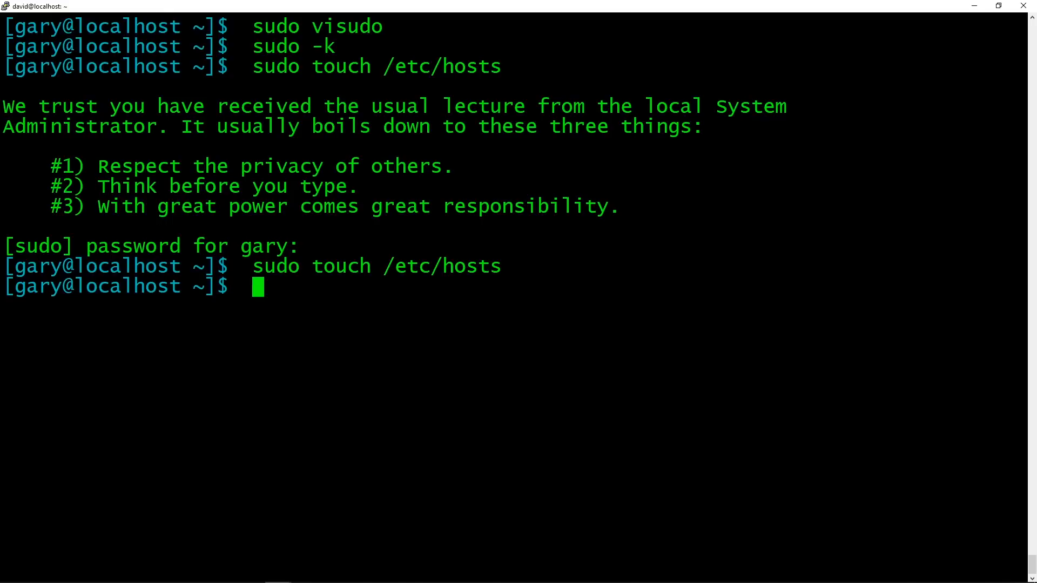
Clear credentials again with sudo -k and reopen sudoers with sudo visudo.
text(sudo -k)
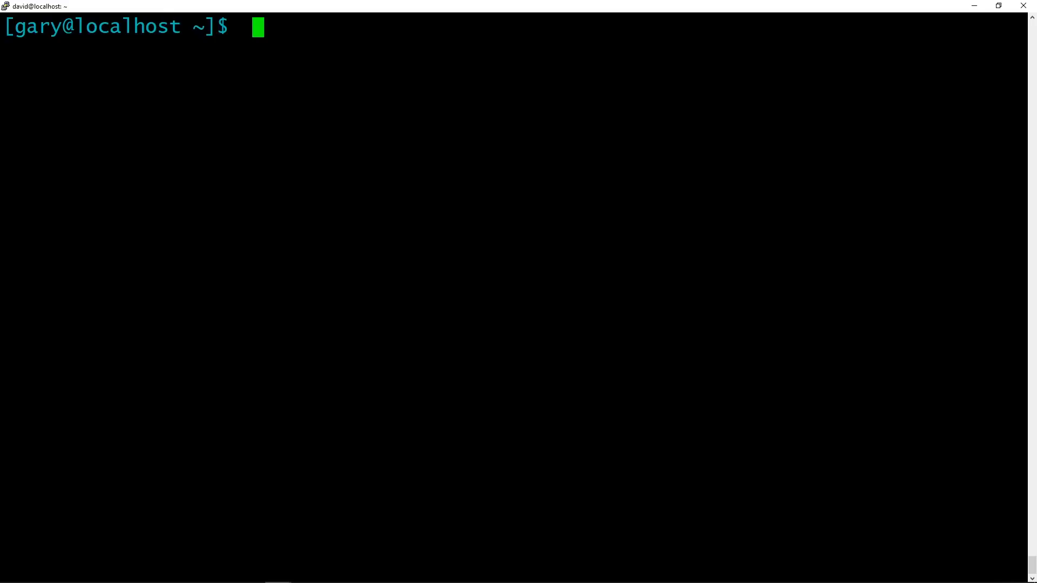
text(sudo)
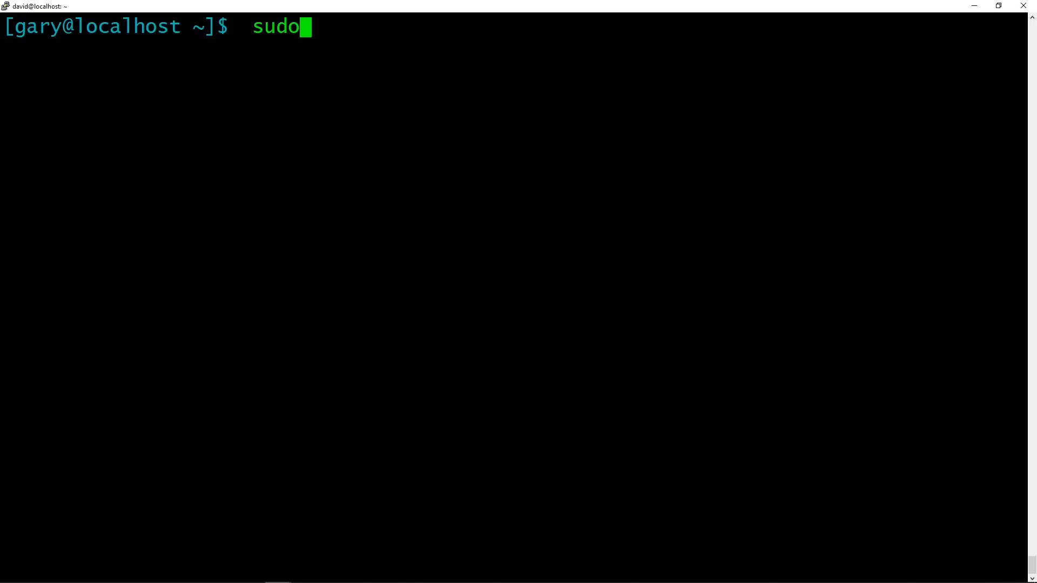
text(vis)
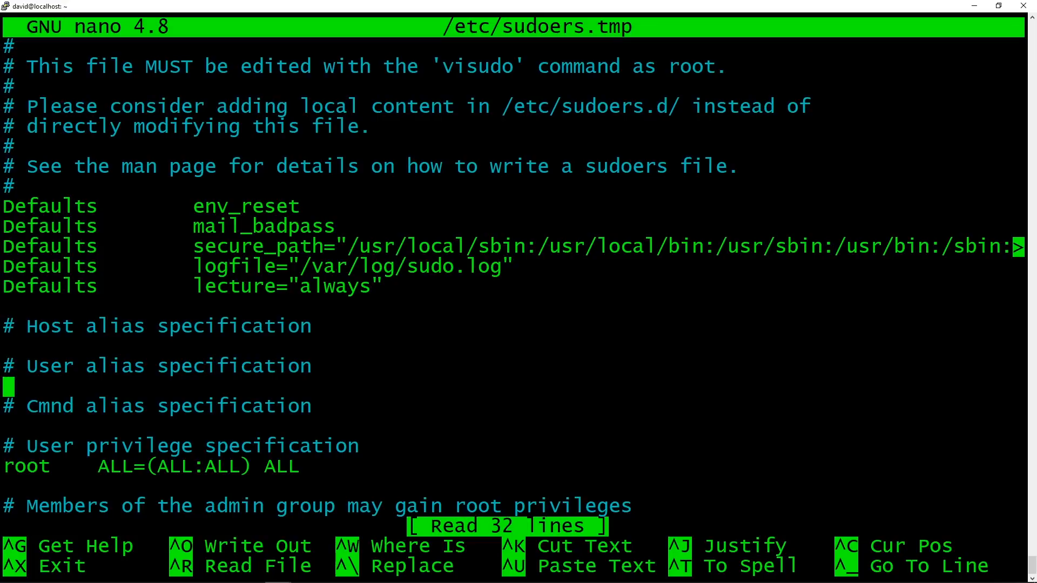
Add the line User_Alias TRUSTED = gary to sudoers.
text(Use)
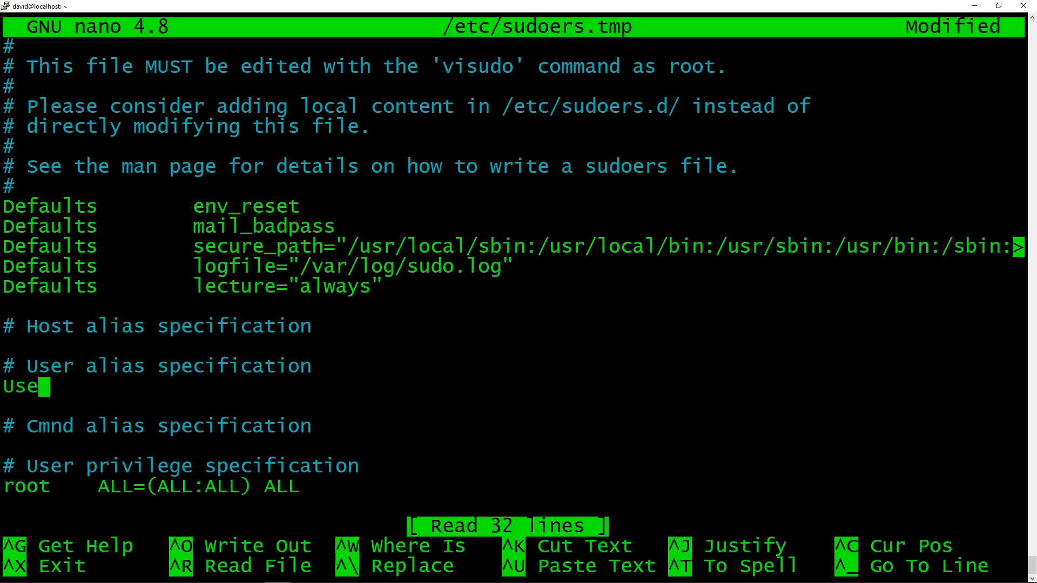
text(r_Ali)
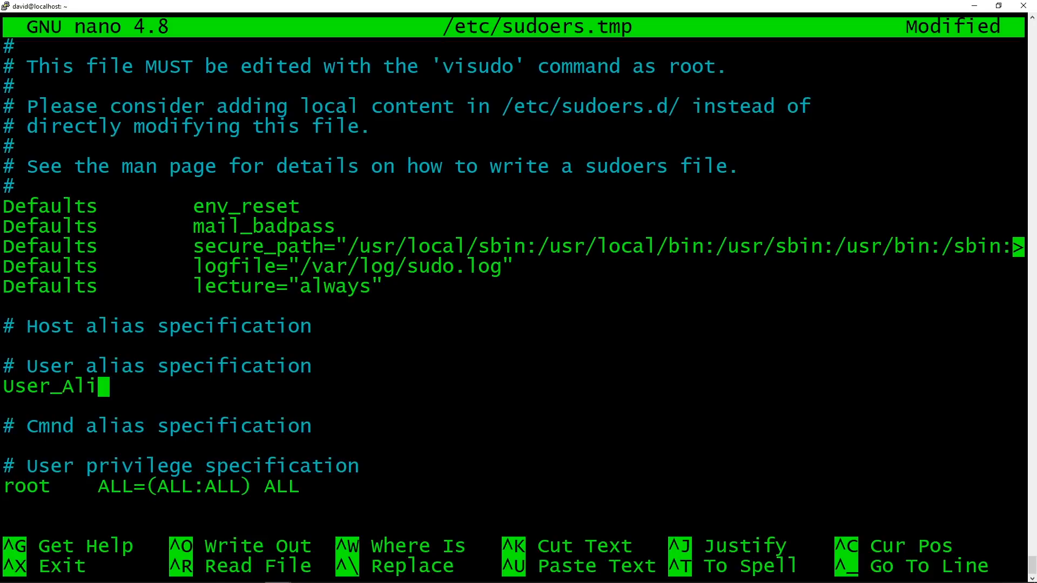
text(as TRUS)
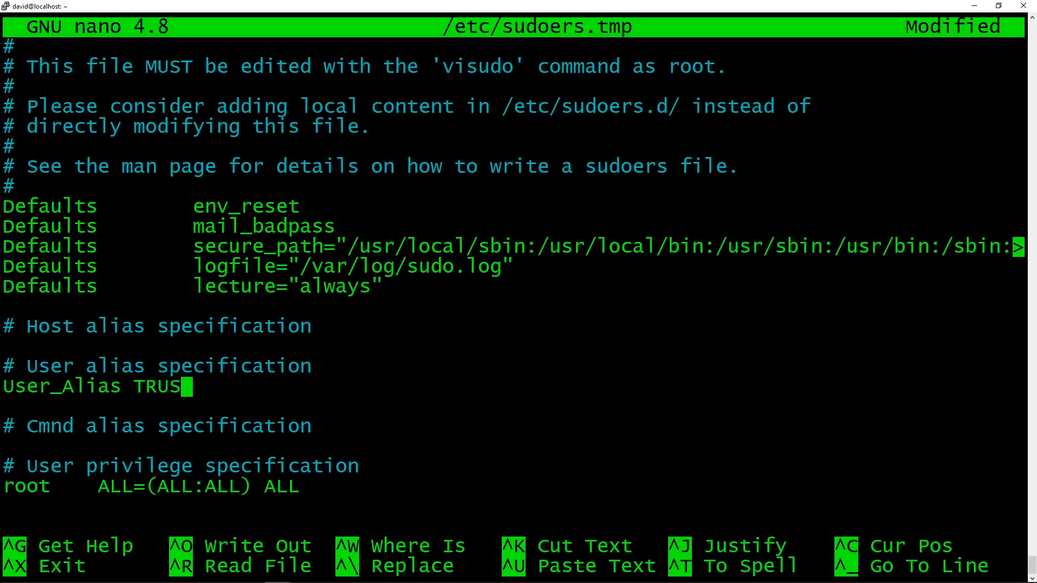
text(ED)
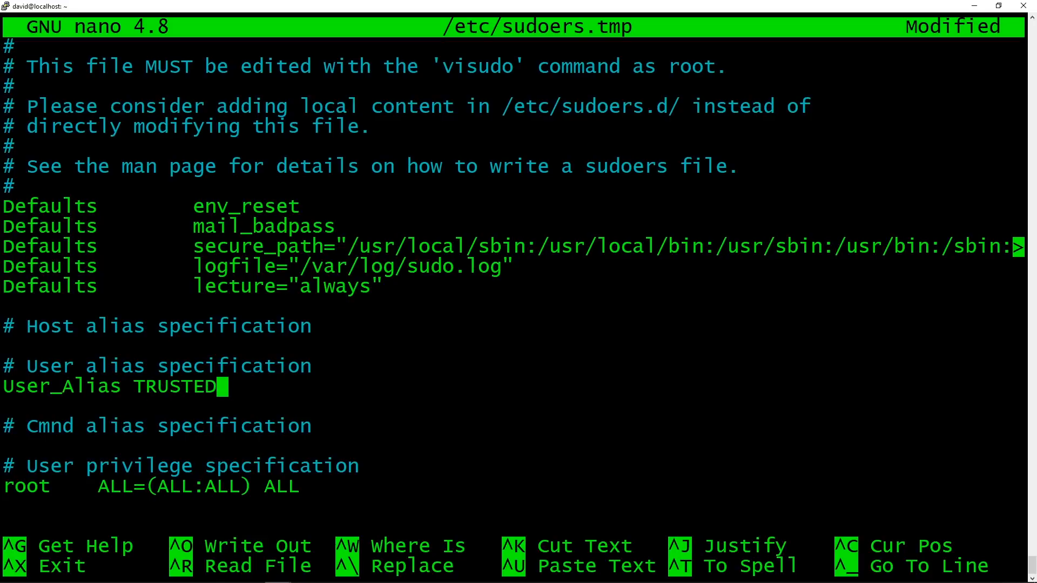
text(= gary)
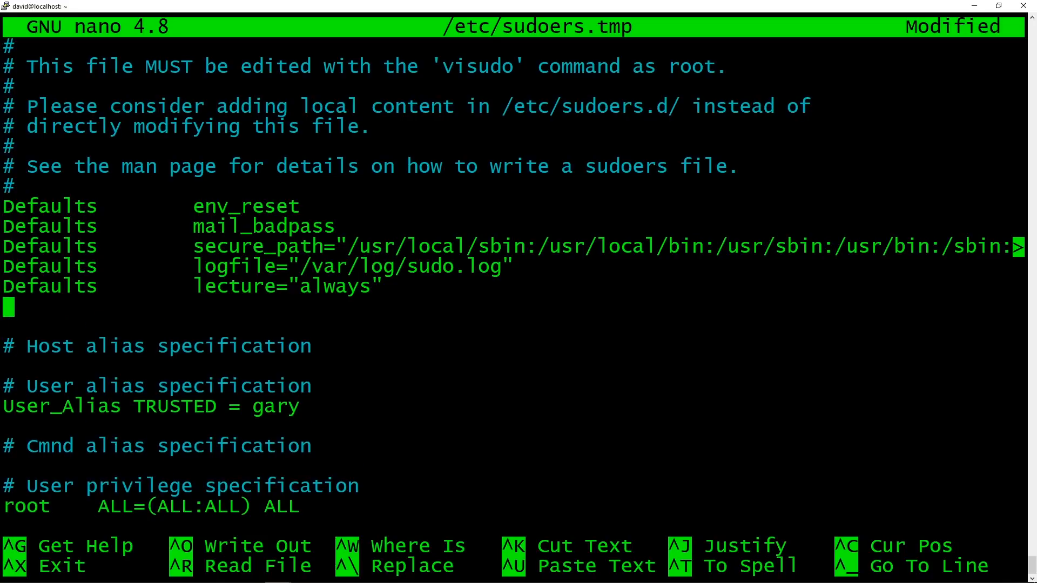
Add Defaults:TRUSTED !lecture and save sudoers.
text(Default)
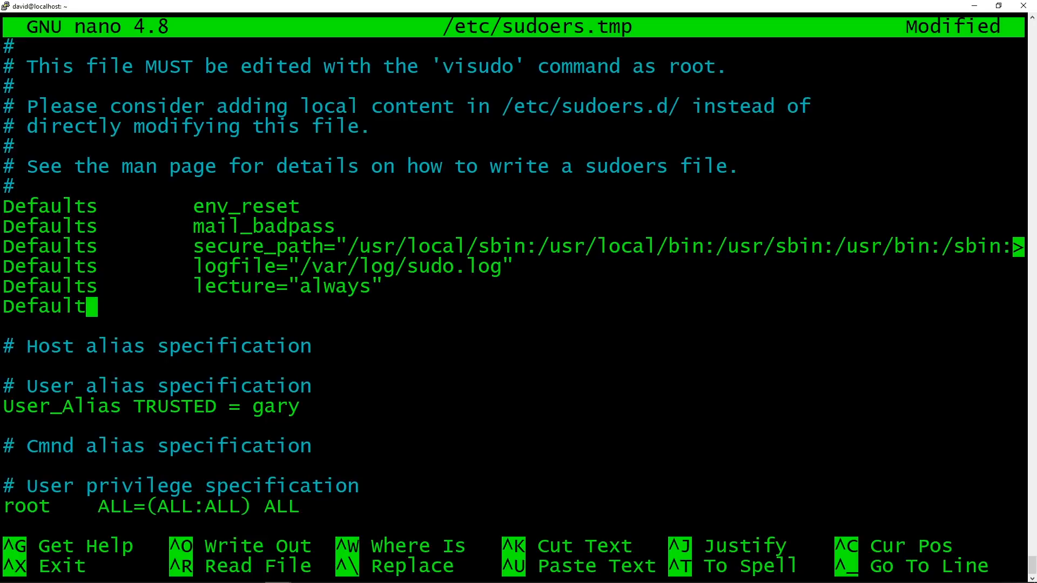
text(s:)
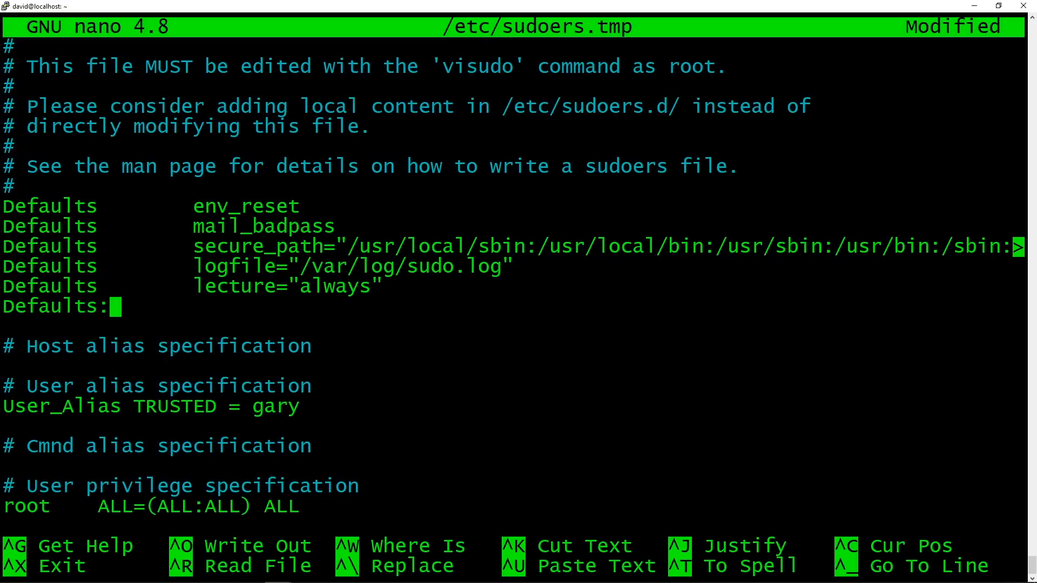
text(TRUSTED)
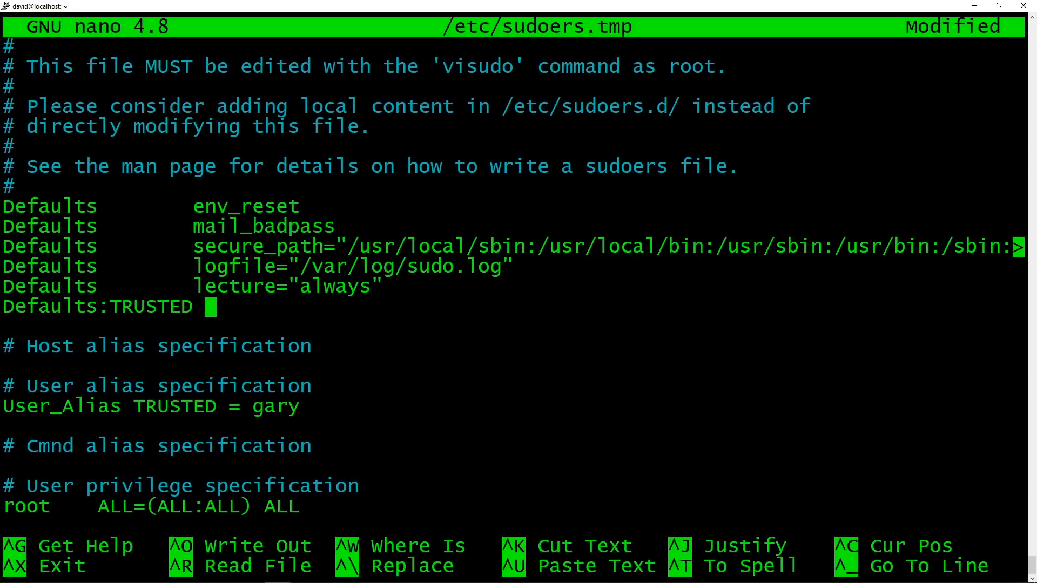
text(!lecture)
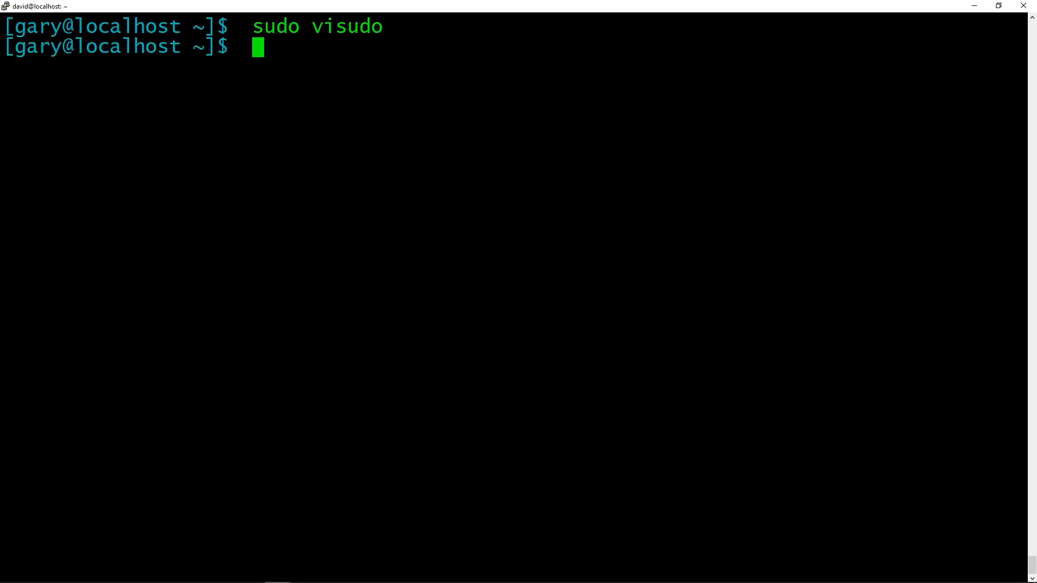
As gary, run sudo -k then sudo touch /etc/hosts, getting no lecture.
text(sudo -k)
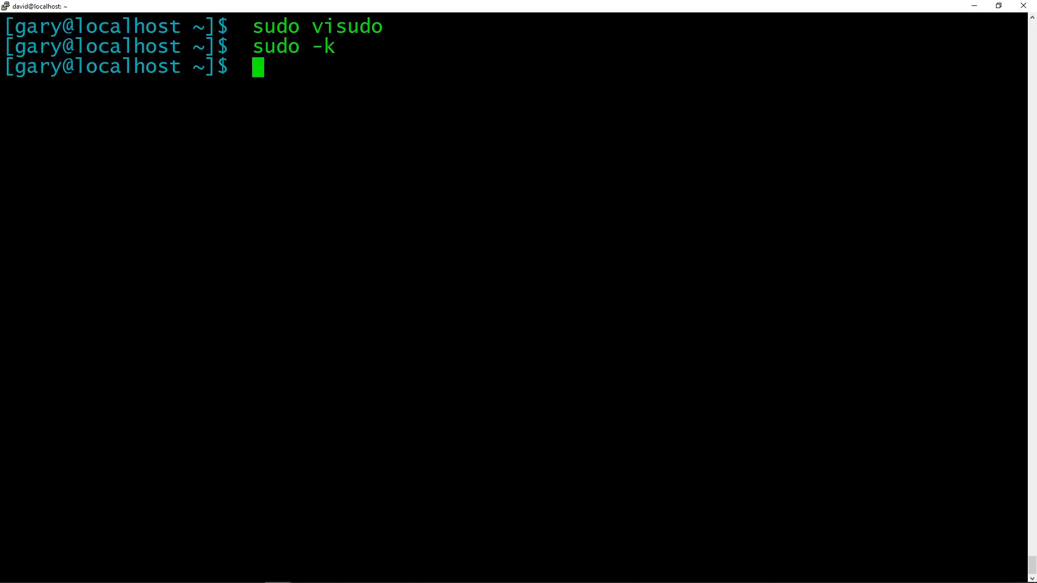
text(sudo)
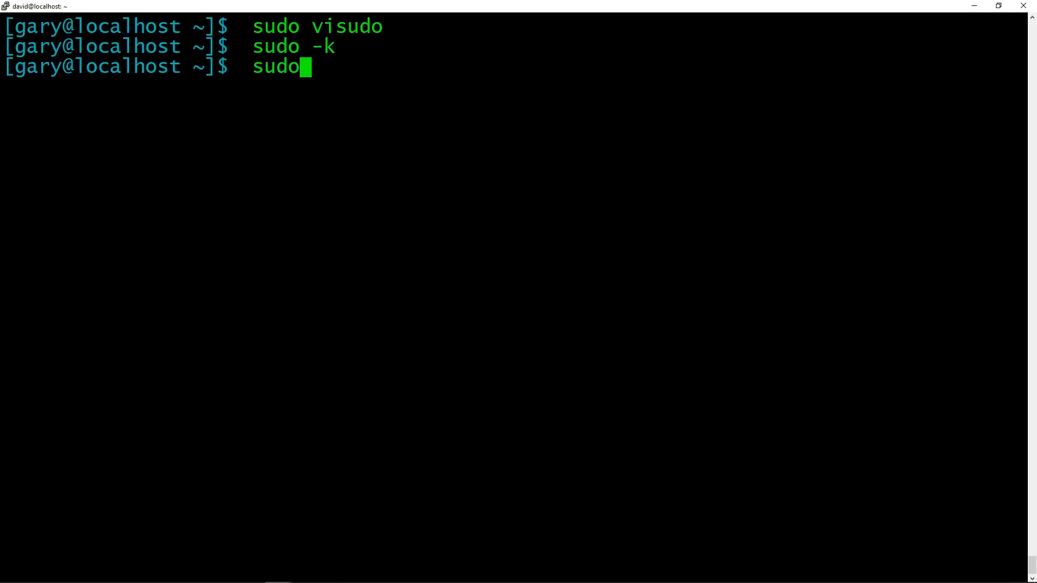
text(/)
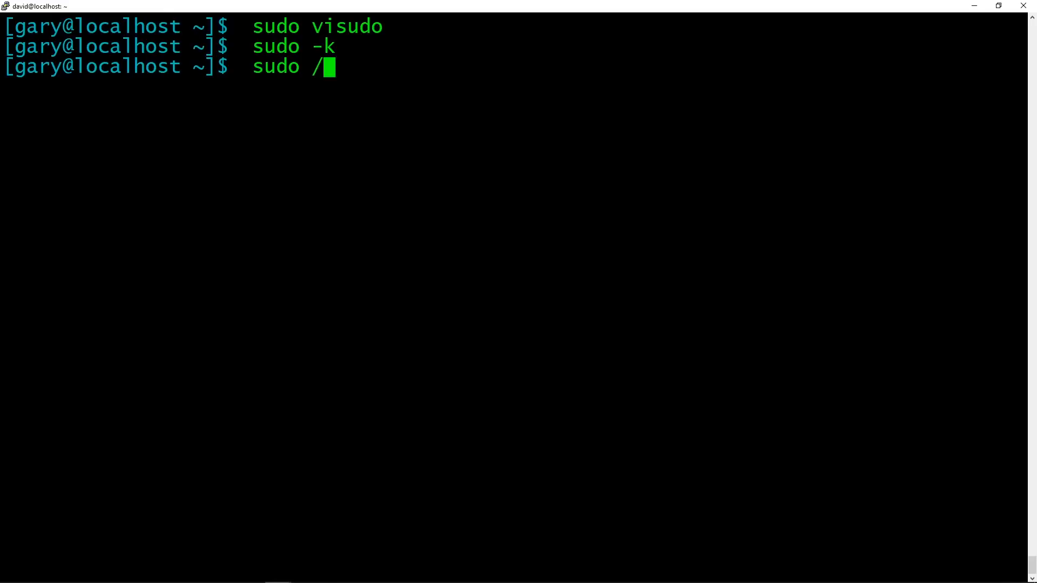
text(touch /etc/host)
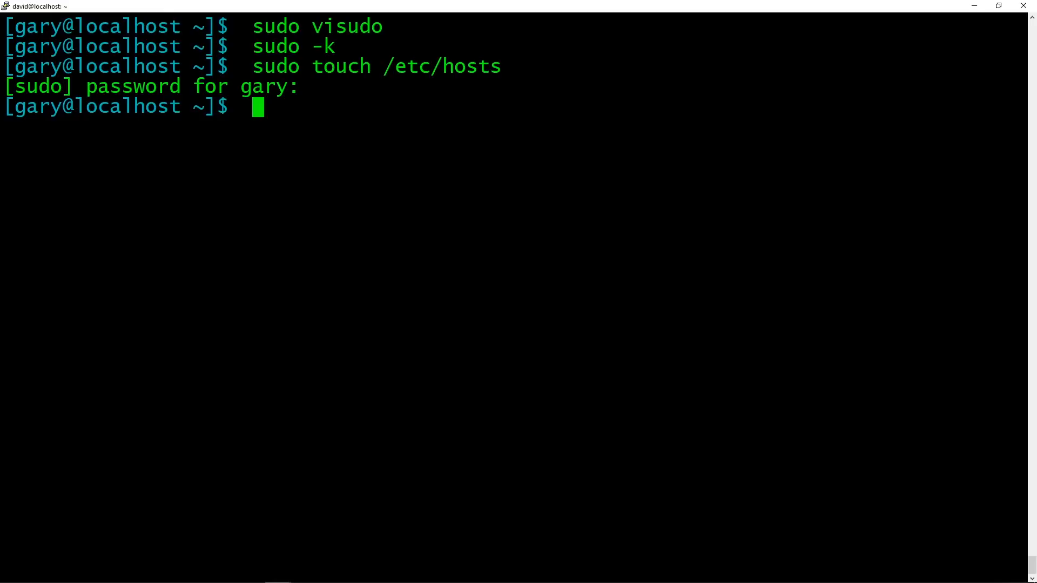
Switch to david with sudo -i -u david, clear credentials, and start sudo touch /etc/hosts.
text(sudo -)
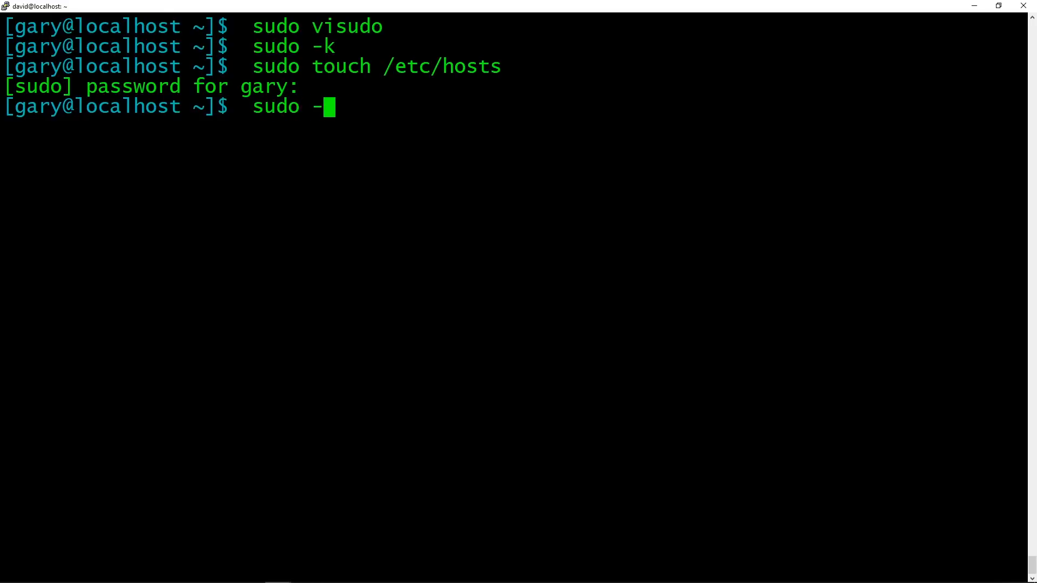
text(i -u david)
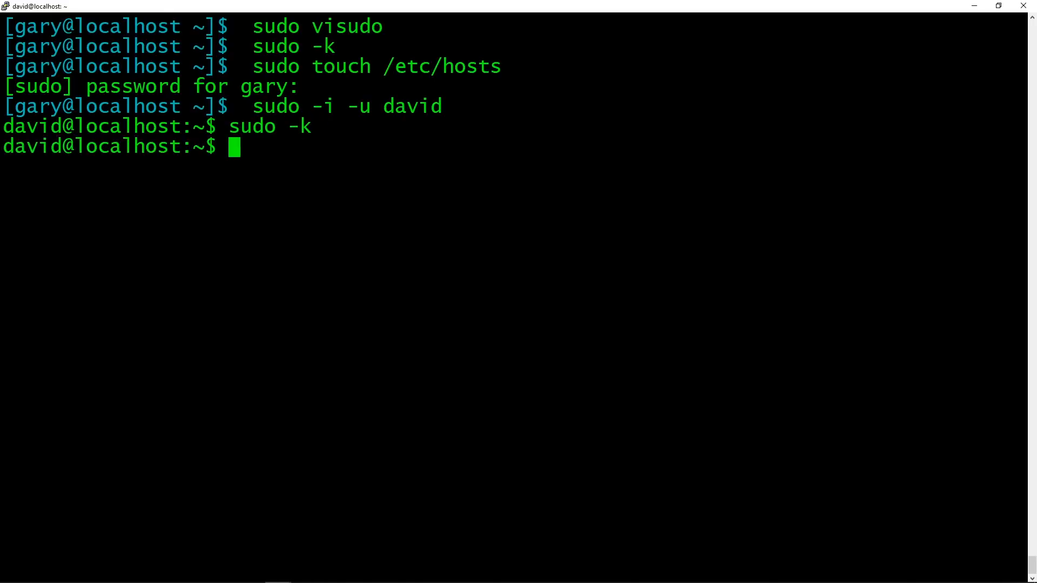
text(sudo)
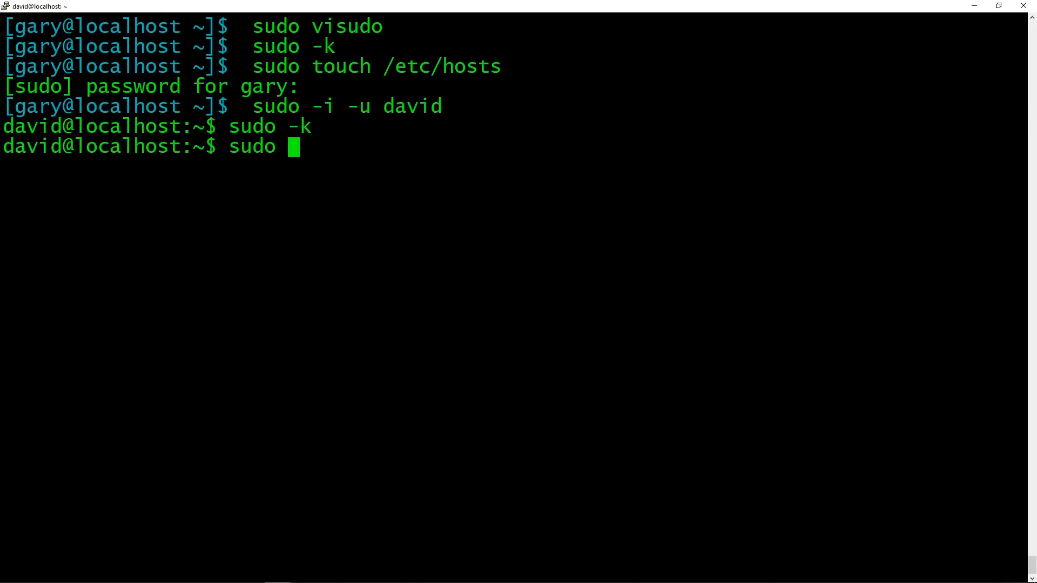
text(touch /etc/host)
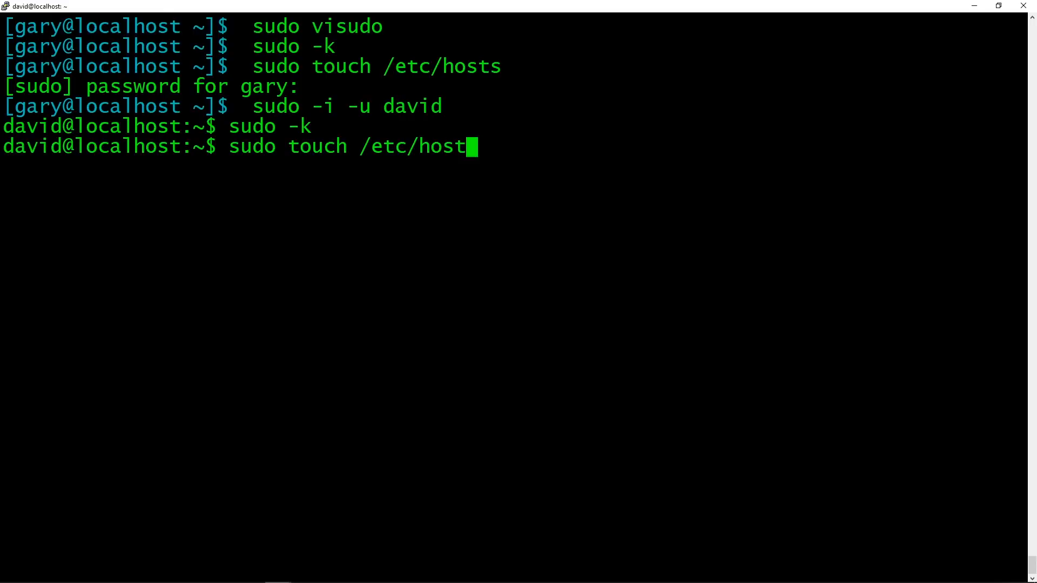